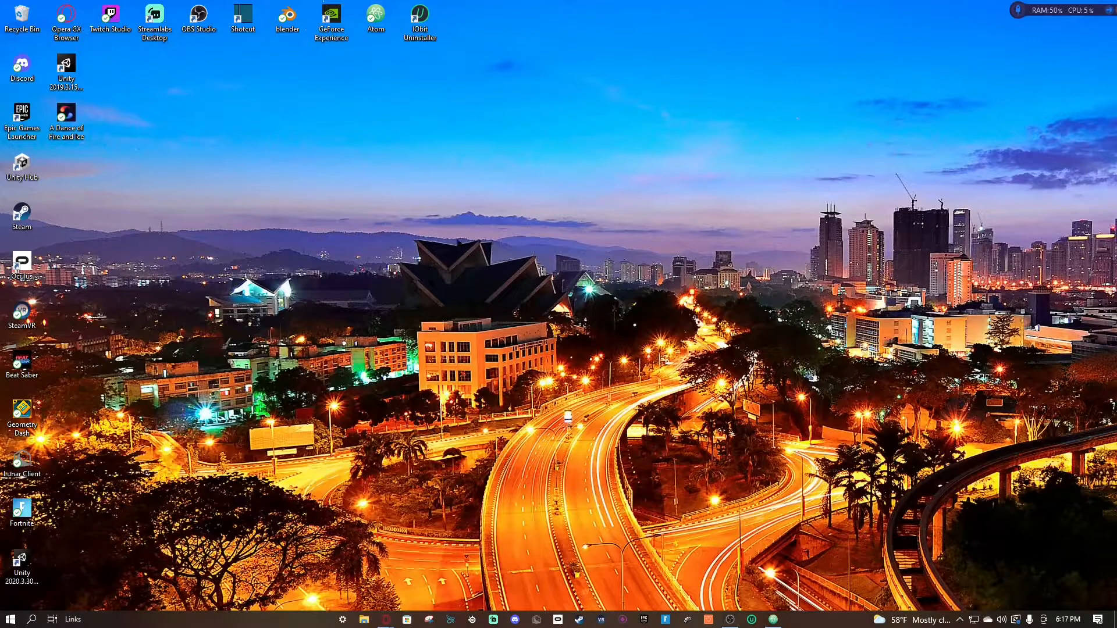
mouse_move(435, 195)
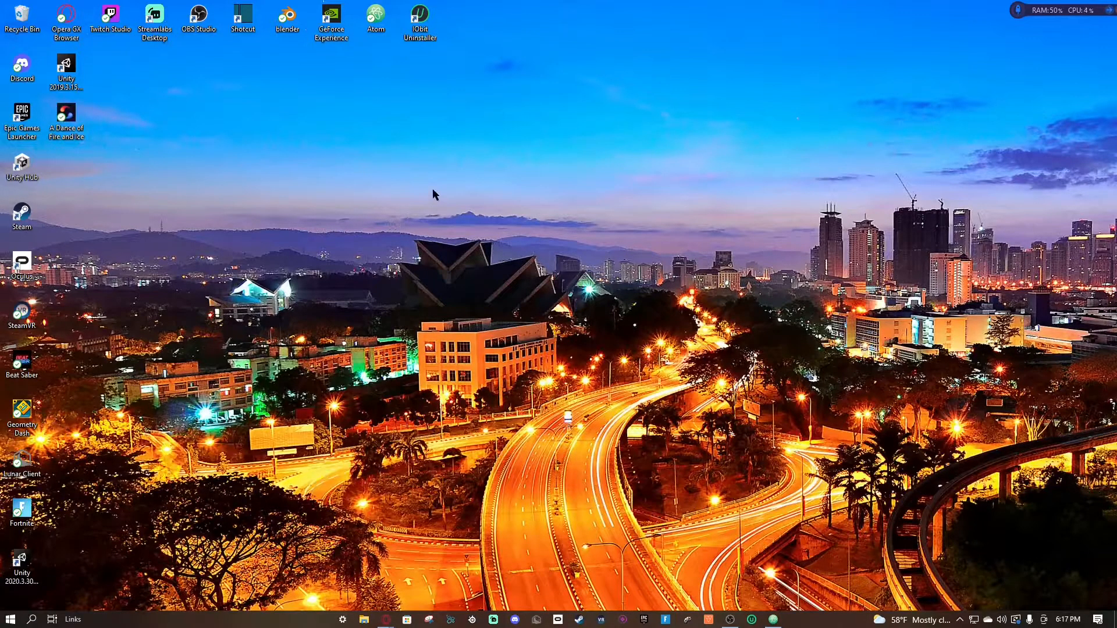
mouse_move(741, 134)
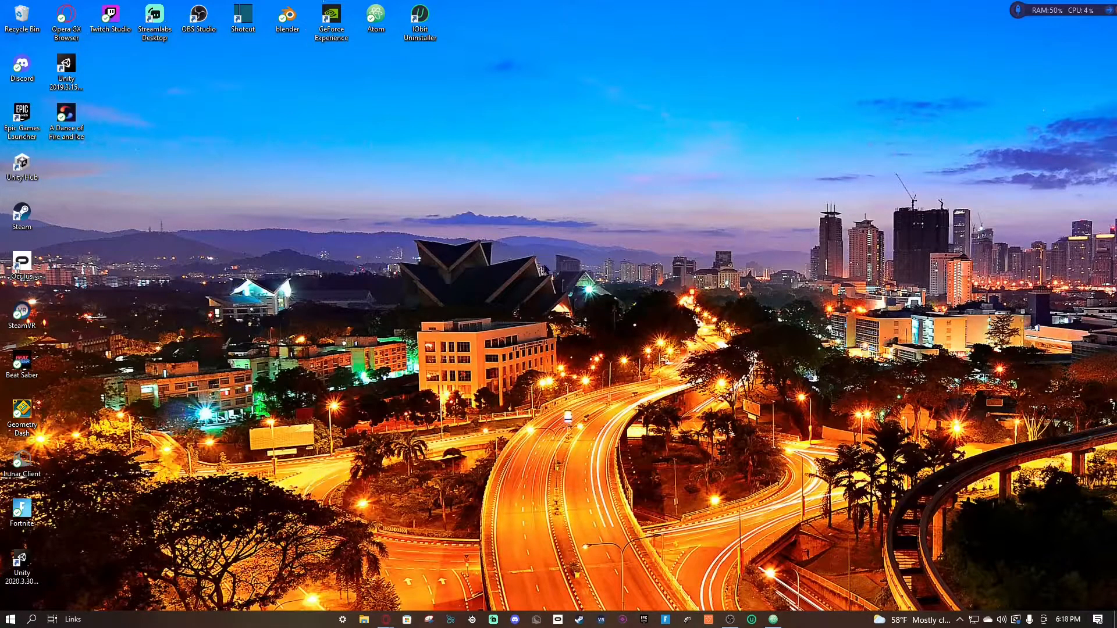
mouse_move(438, 232)
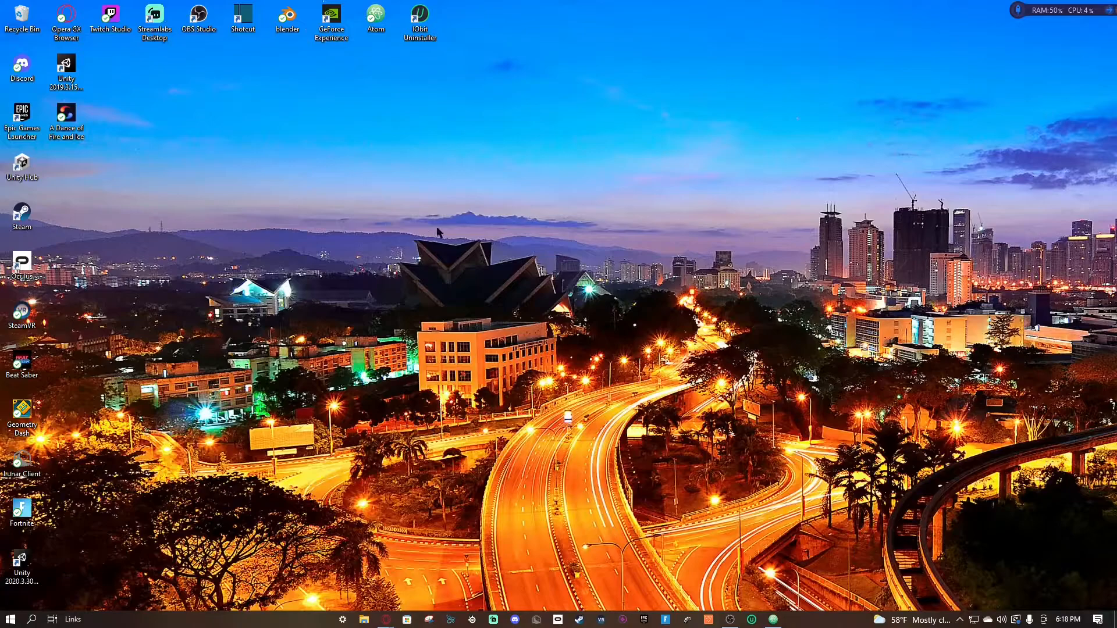
mouse_move(116, 84)
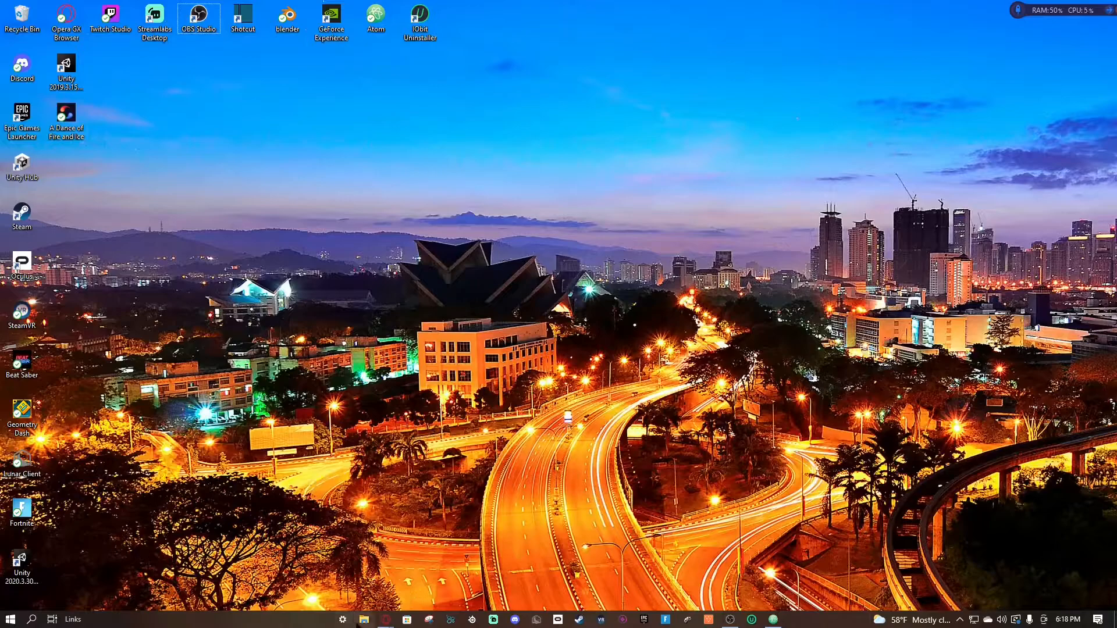
- Open File Explorer and navigate into UserData, then the HitScoreVisualizer folder
left_click(363, 619)
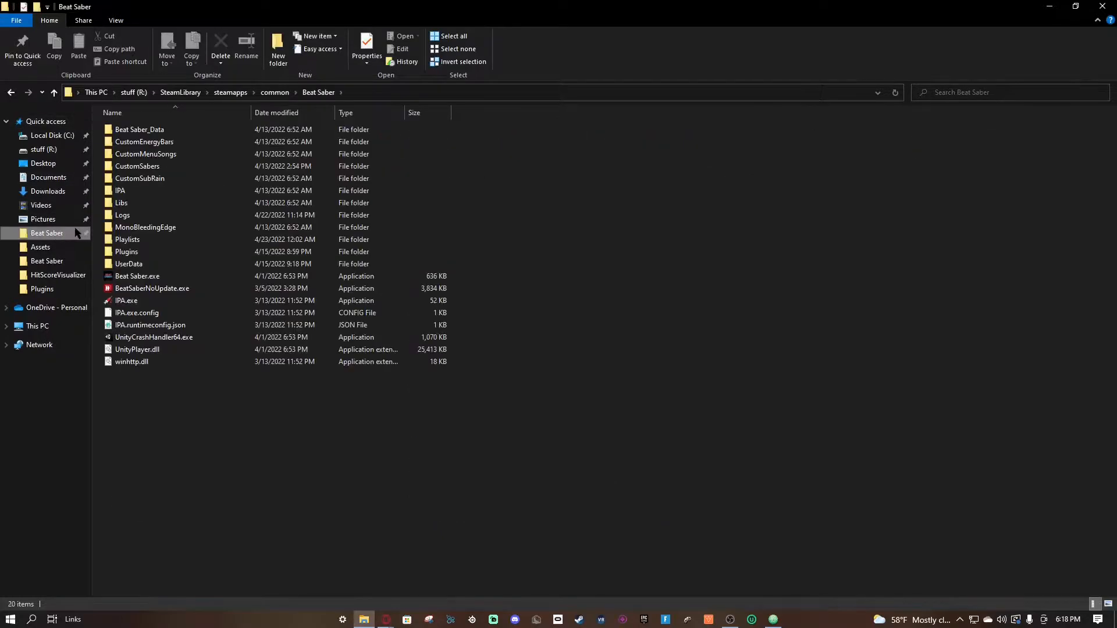
mouse_move(73, 247)
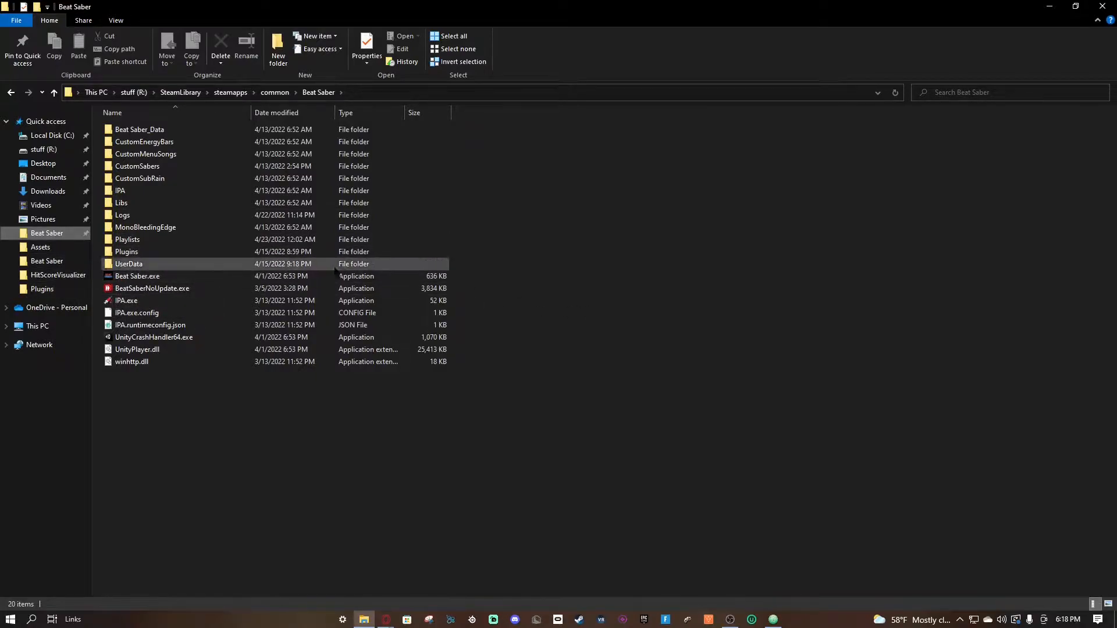
double_click(128, 264)
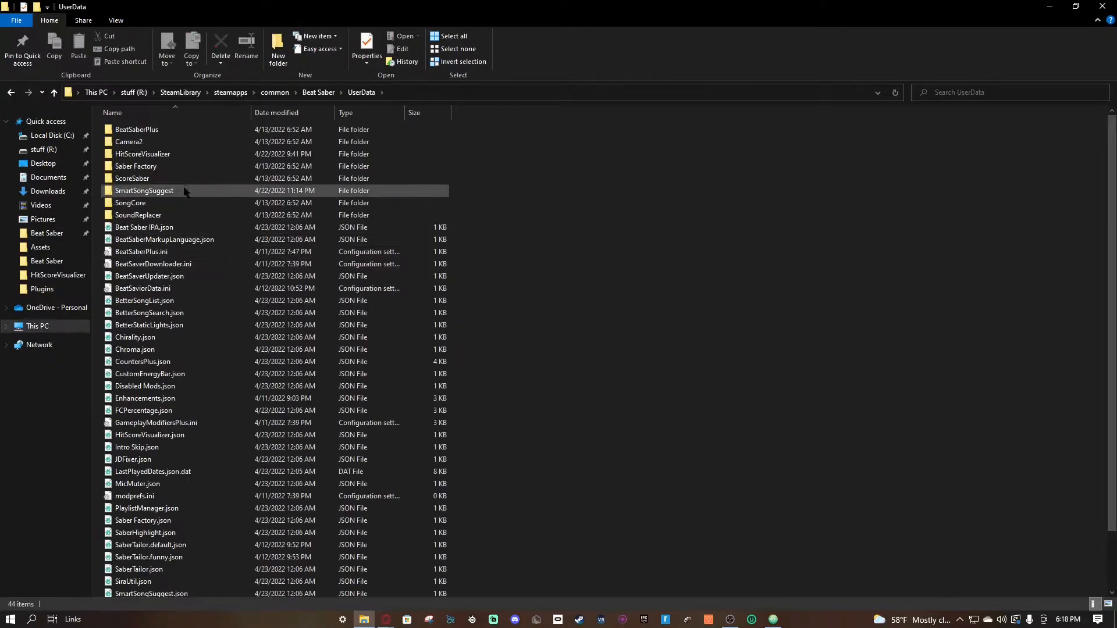
left_click(142, 153)
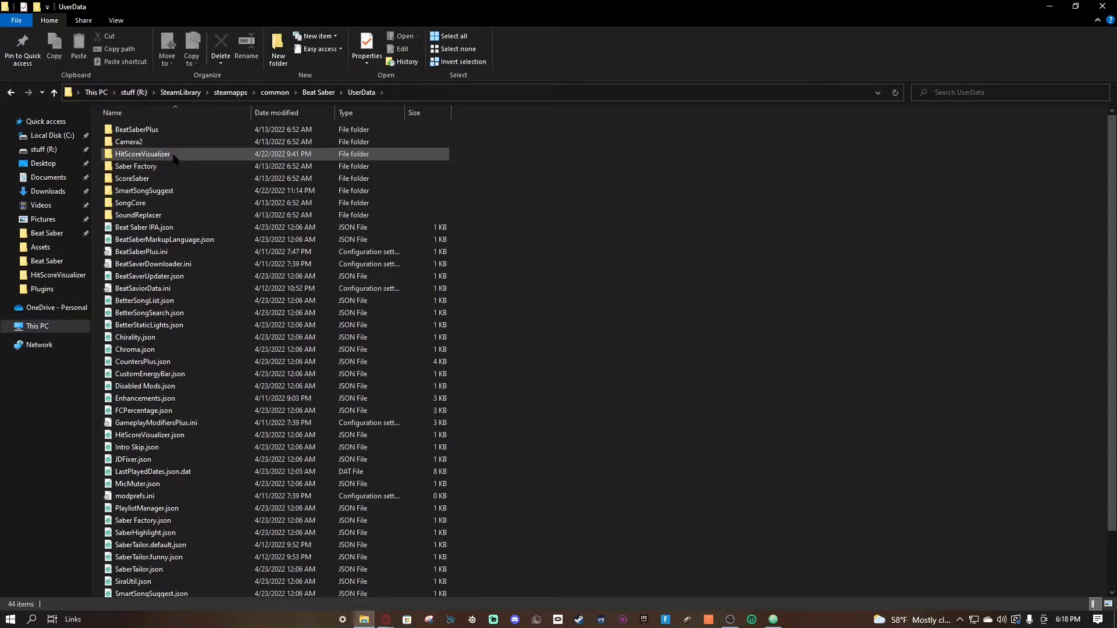
double_click(142, 154)
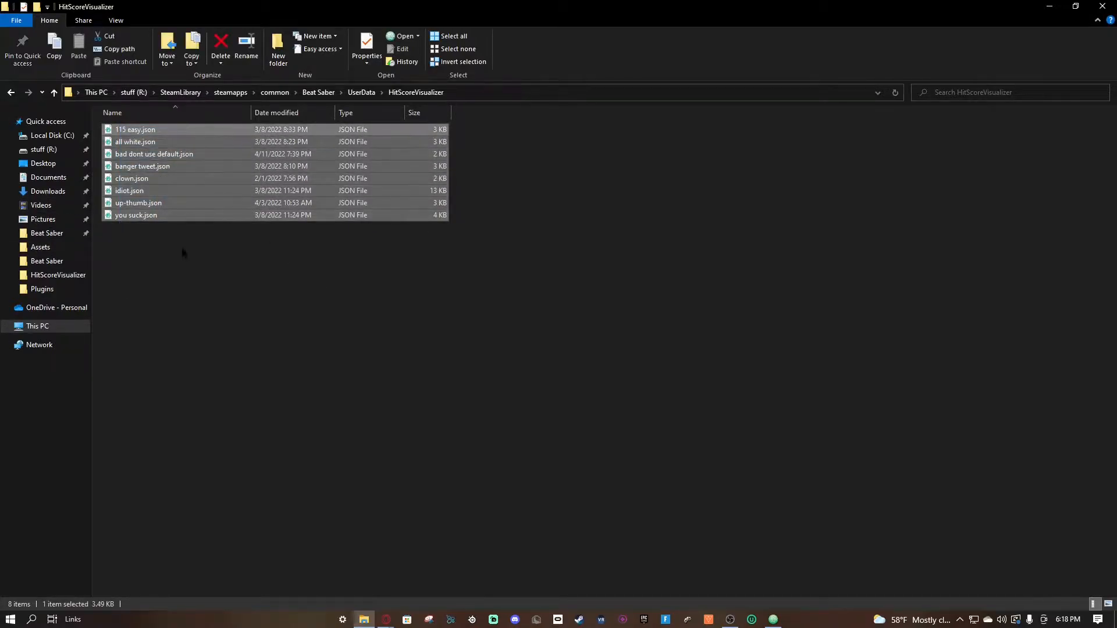
- Select the 'bad dont use default.json' config file
left_click(154, 154)
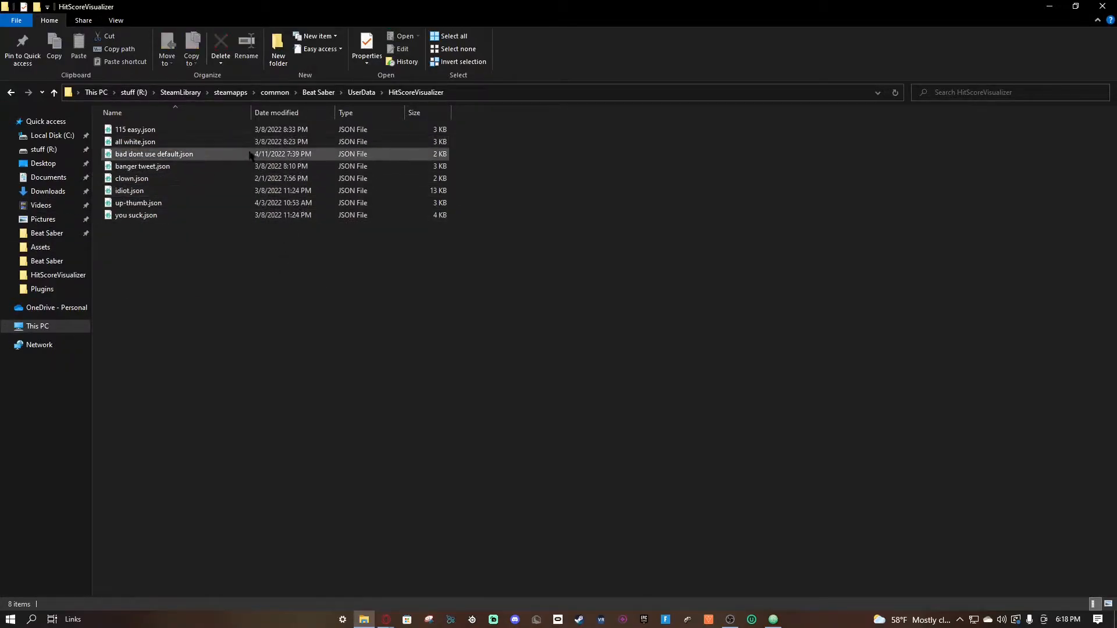
left_click(154, 154)
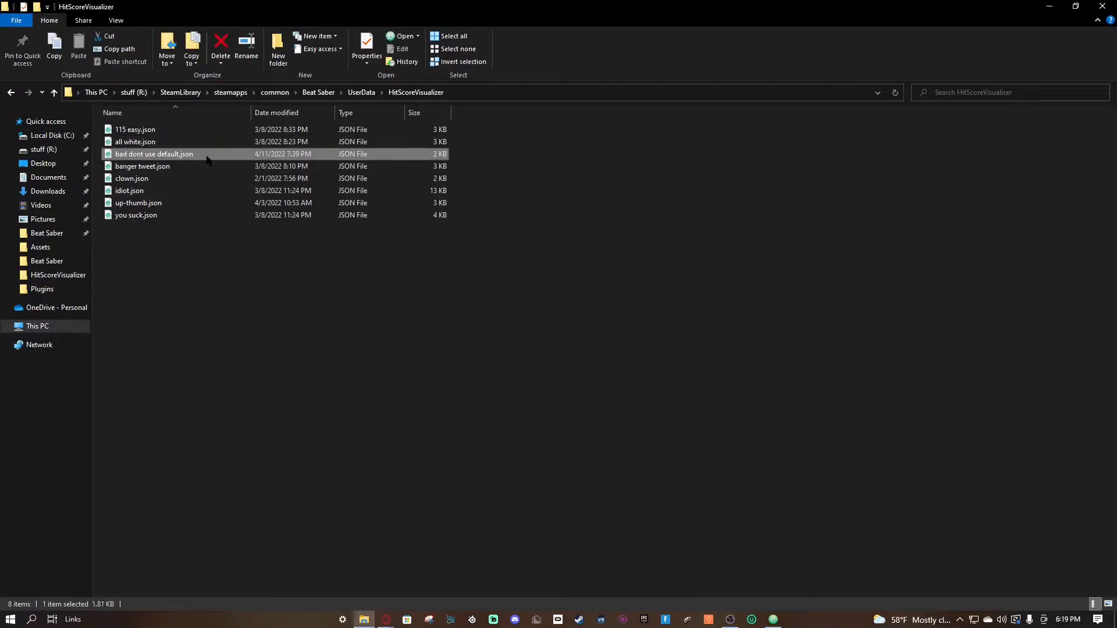
mouse_move(424, 248)
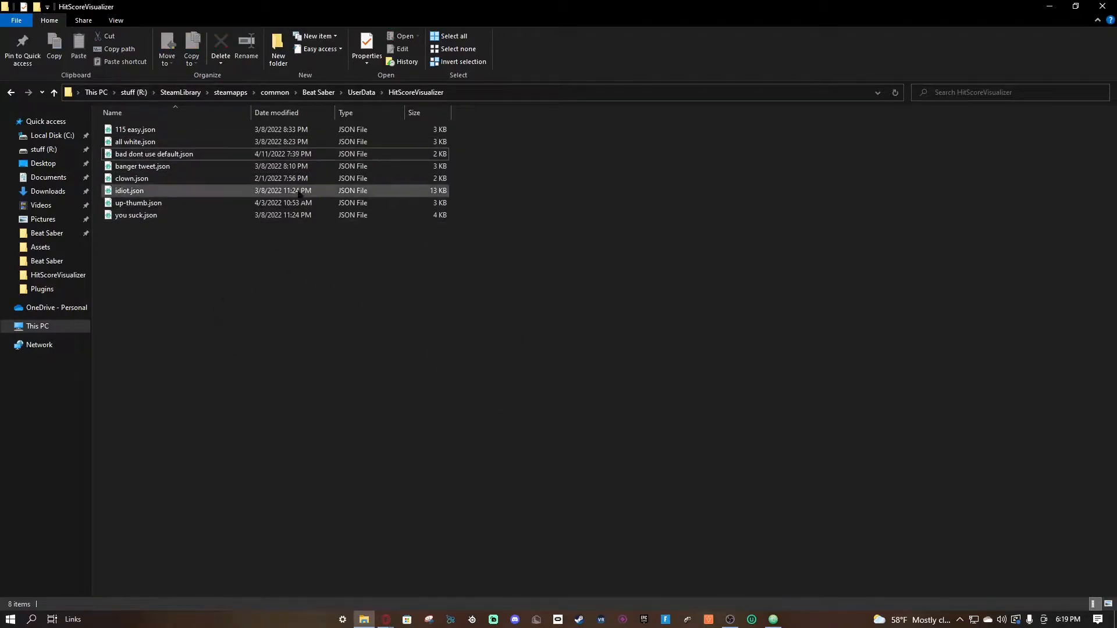
left_click(153, 154)
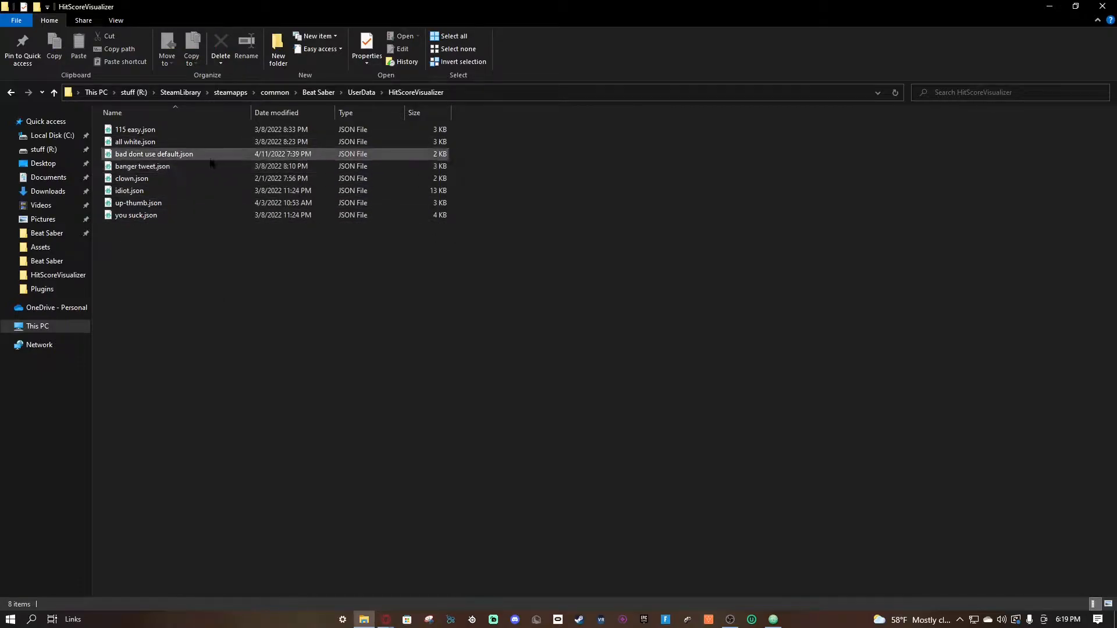
left_click(134, 142)
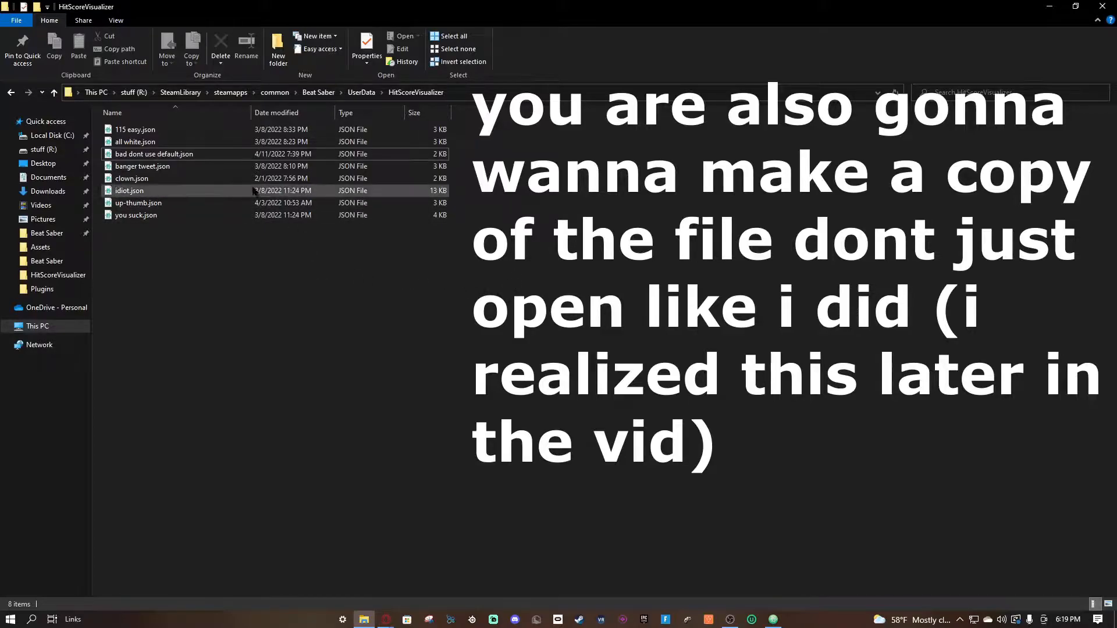
mouse_move(153, 153)
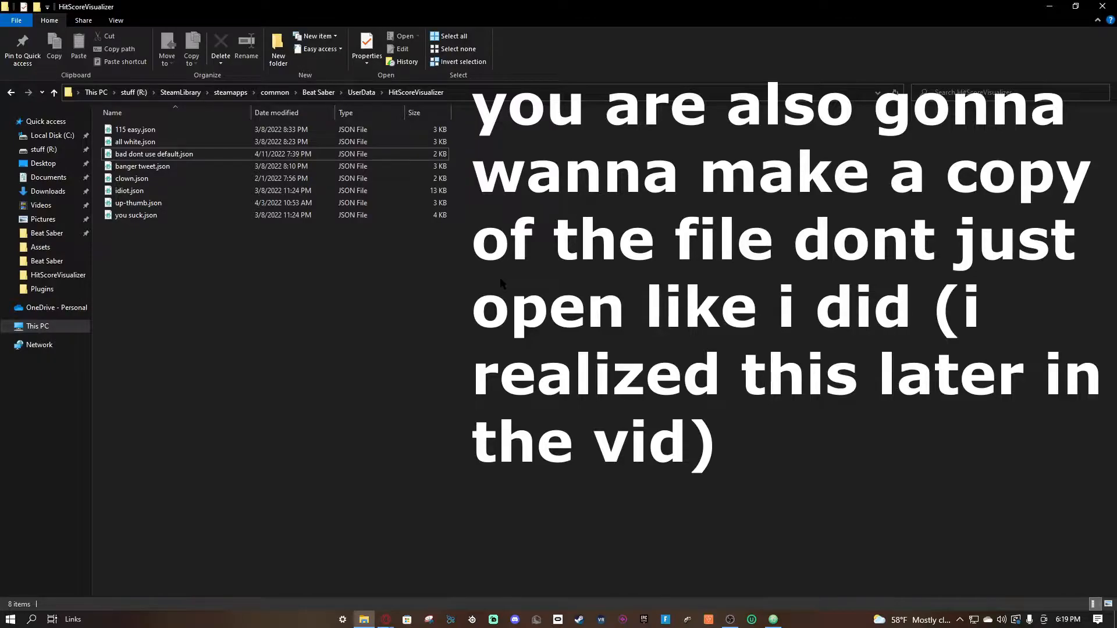
- Open 'bad dont use default.json' in Atom
left_click(153, 154)
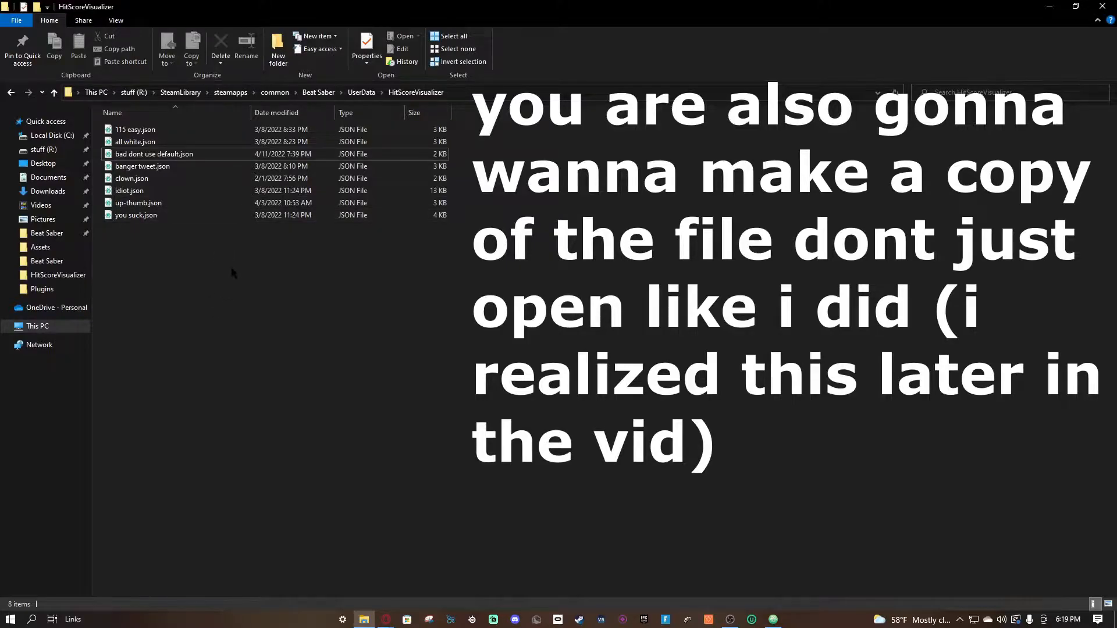
double_click(154, 154)
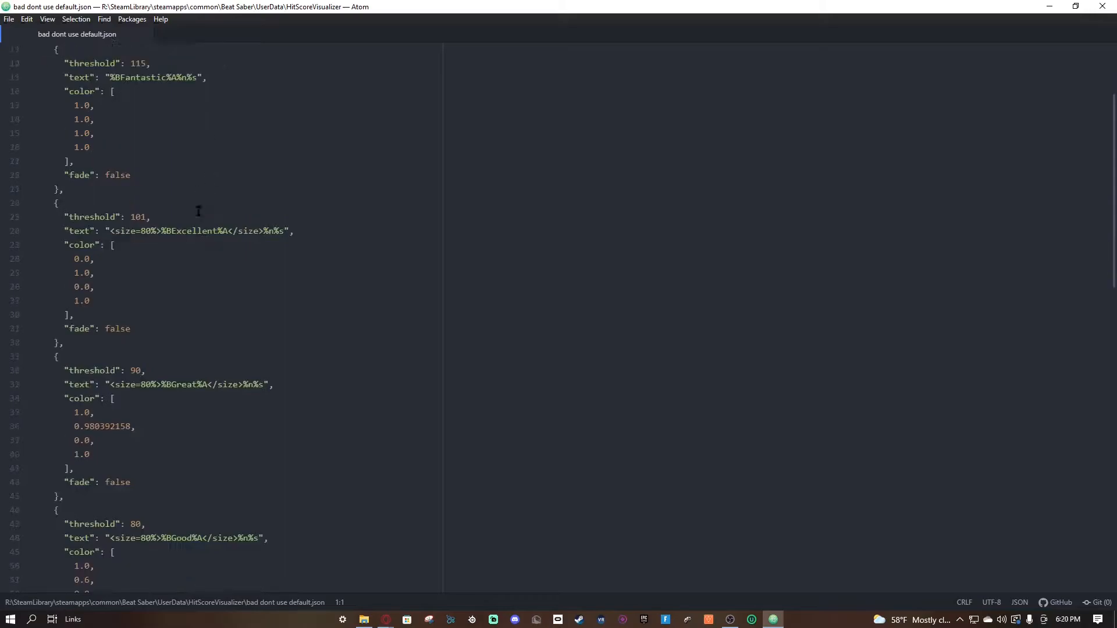
- Scroll through the config and clear the text selection at the file's top
scroll("up", 3)
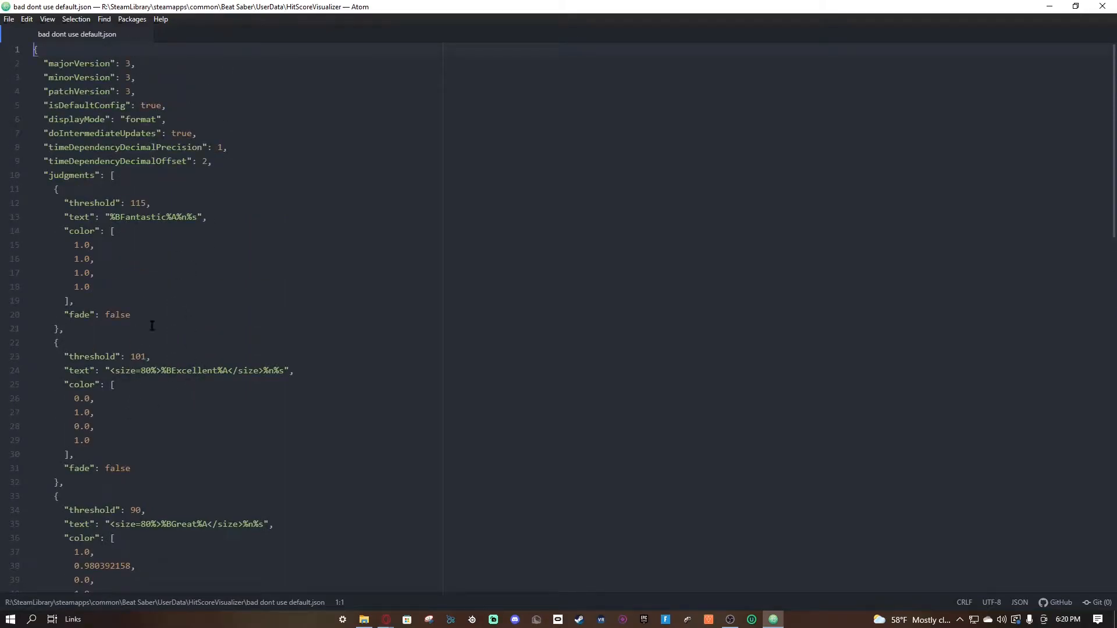
scroll("down", 3)
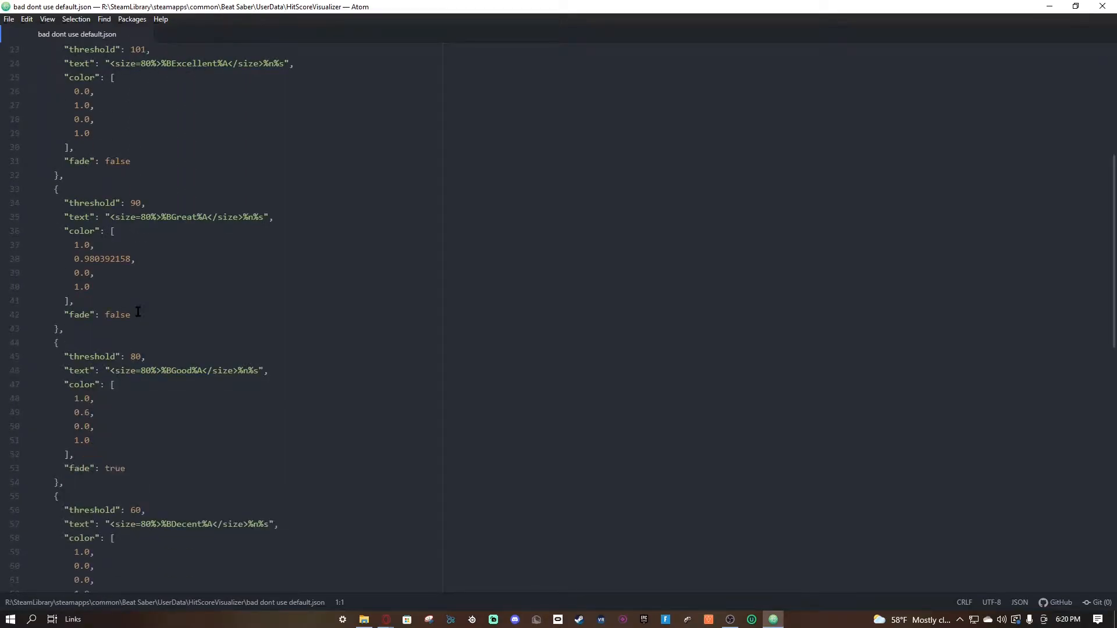
scroll("up", 3)
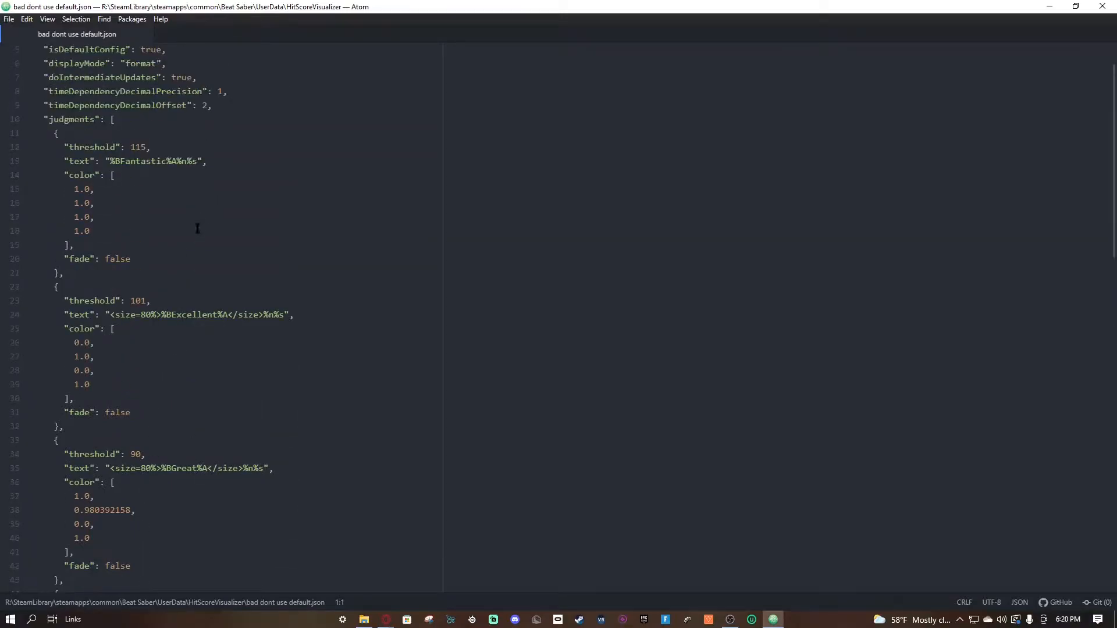
scroll("up", 3)
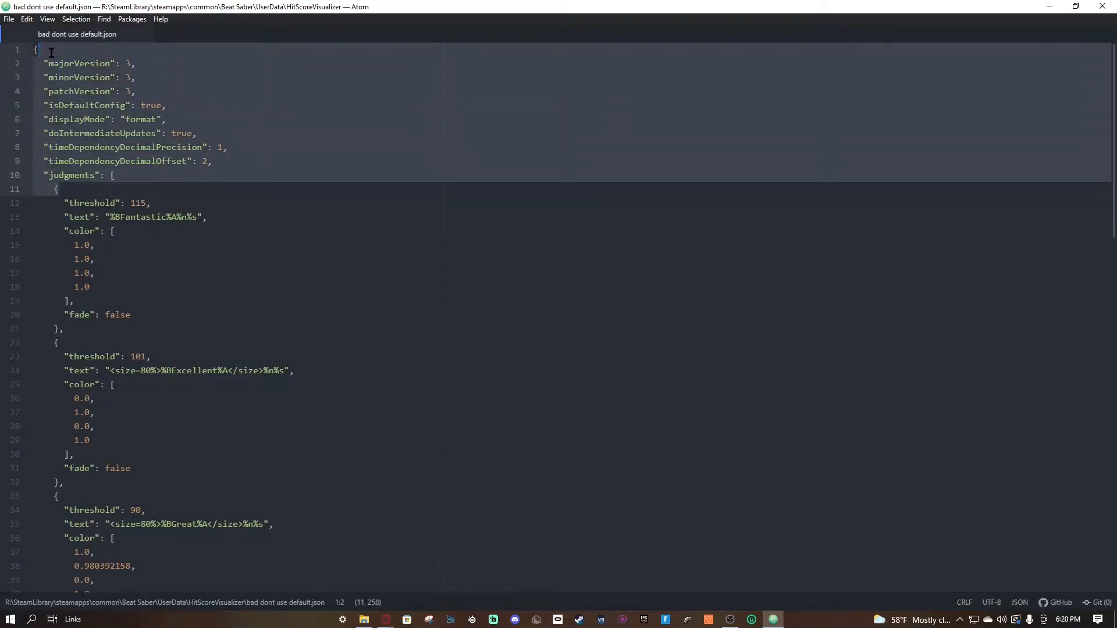
left_click(40, 62)
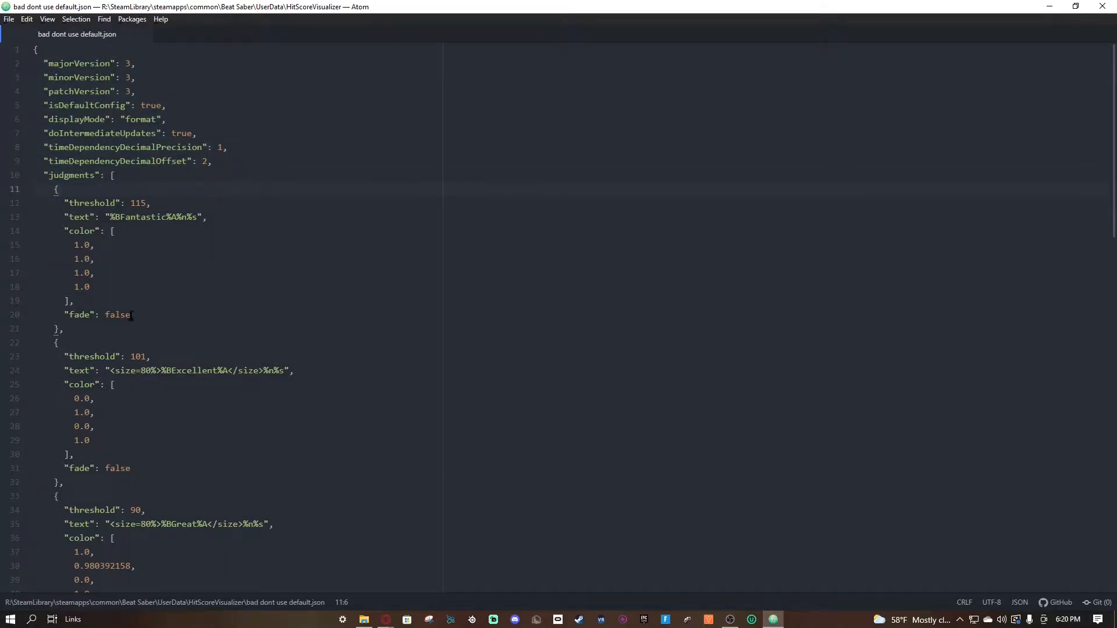
- Place the cursor at the end of the Fantastic judgment's fade line
left_click(130, 315)
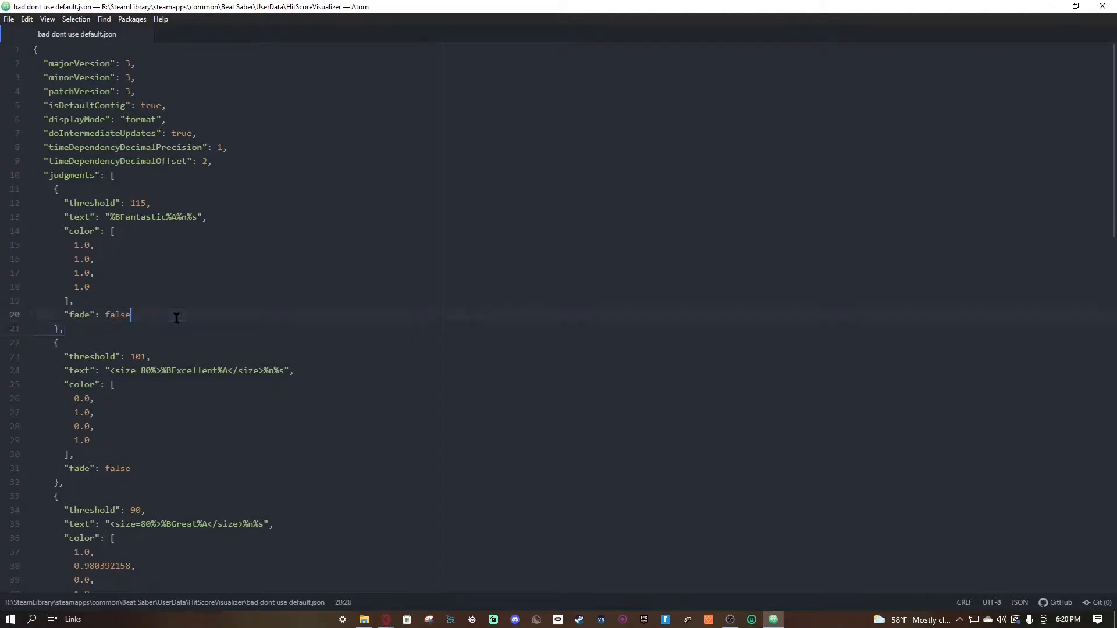
scroll("down", 3)
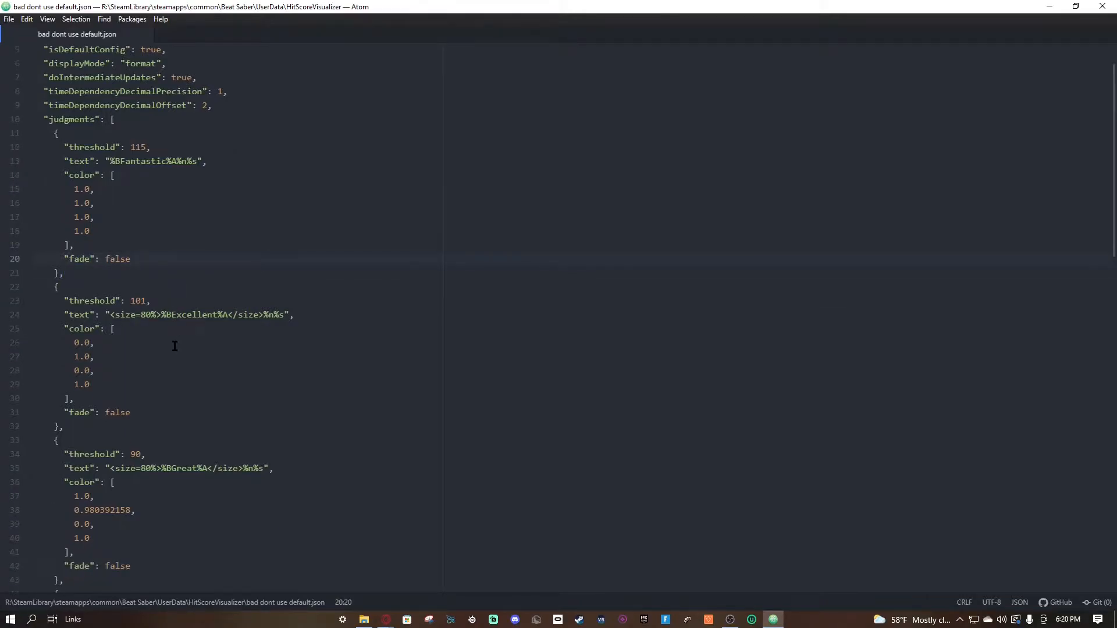
scroll("up", 3)
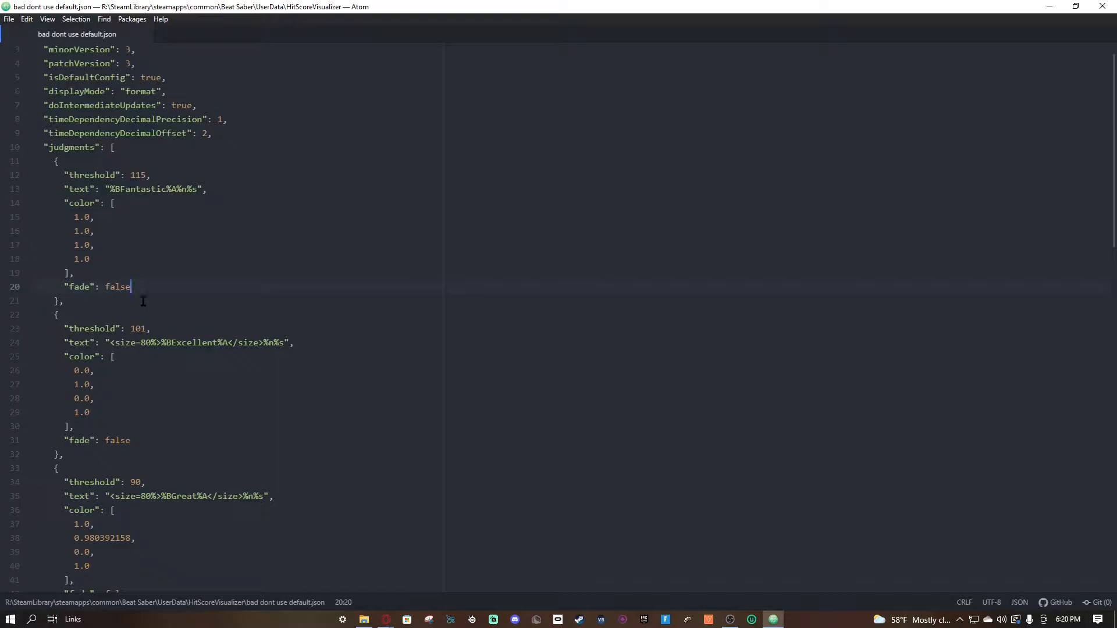
mouse_move(384, 185)
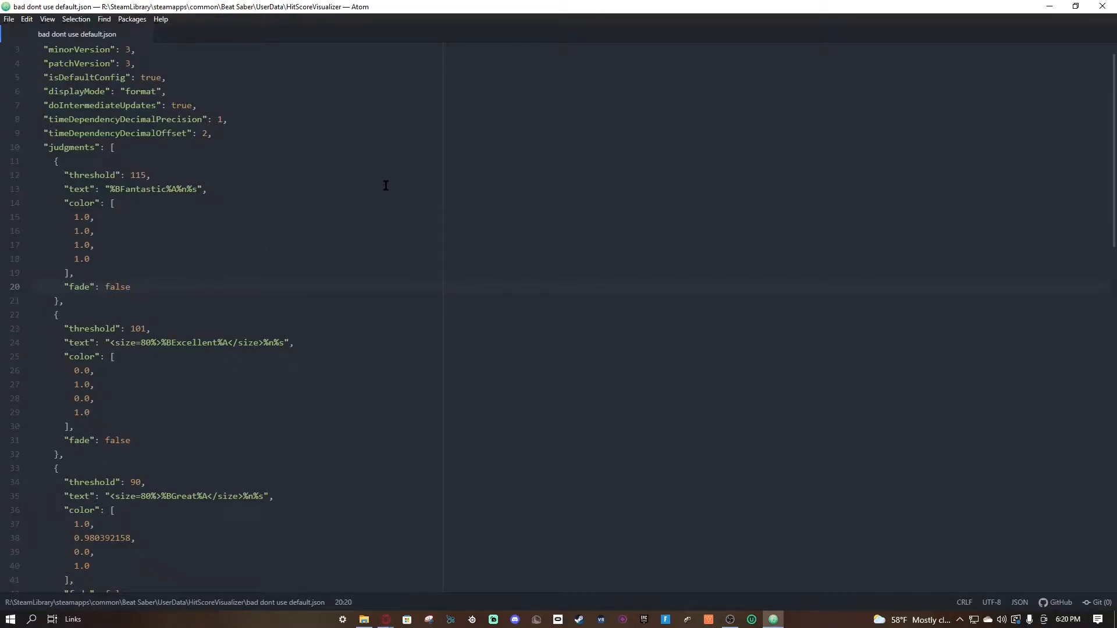
left_click(130, 287)
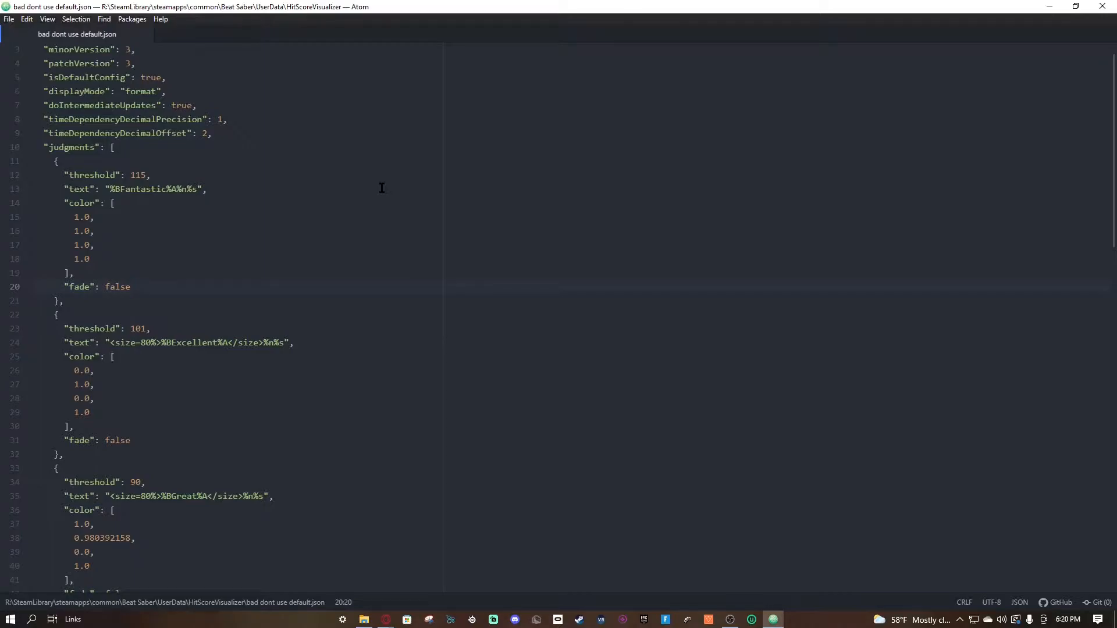
left_click(130, 286)
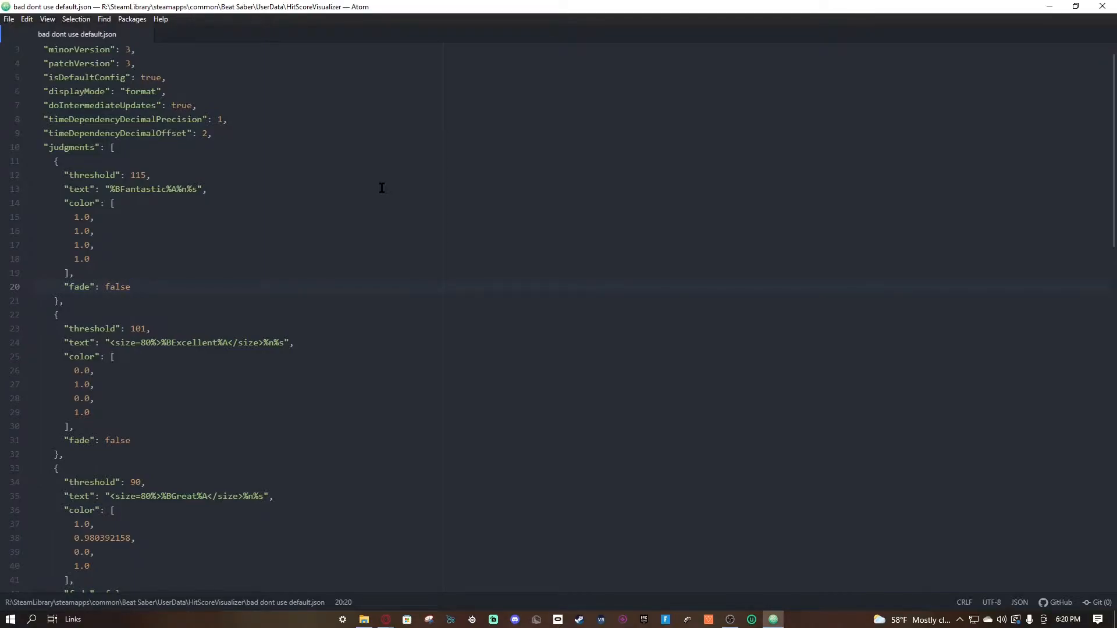
left_click(130, 286)
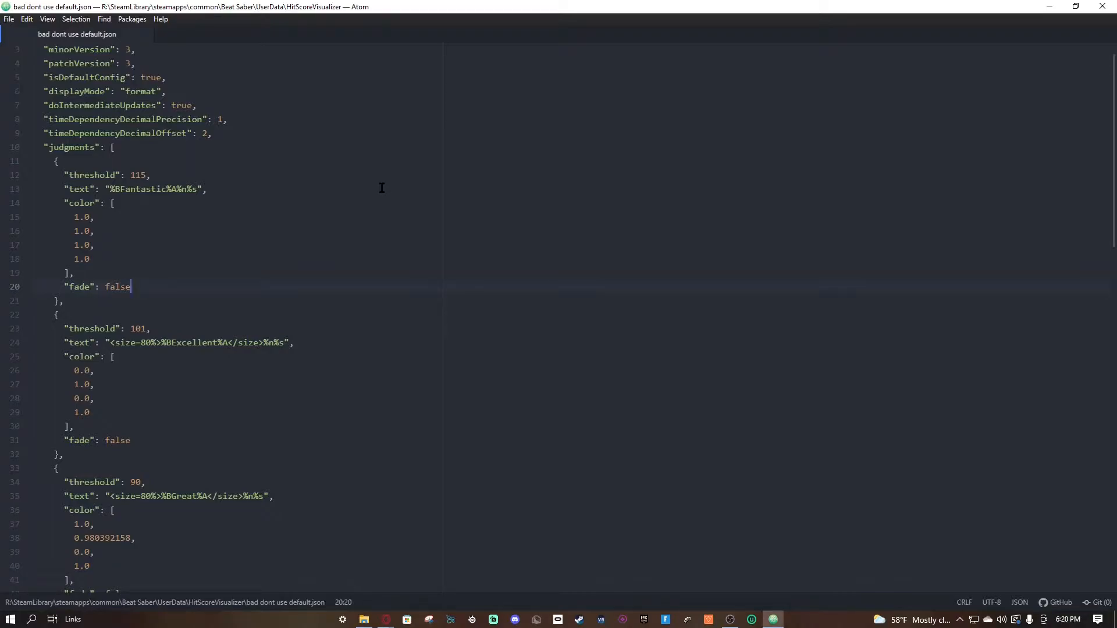
mouse_move(441, 114)
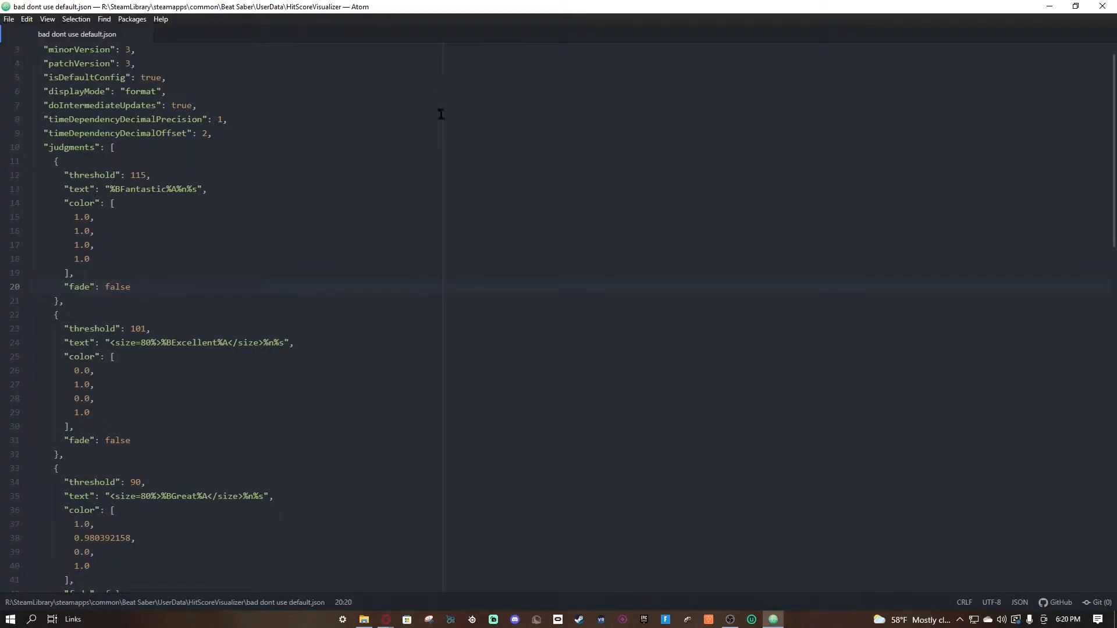
left_click(130, 287)
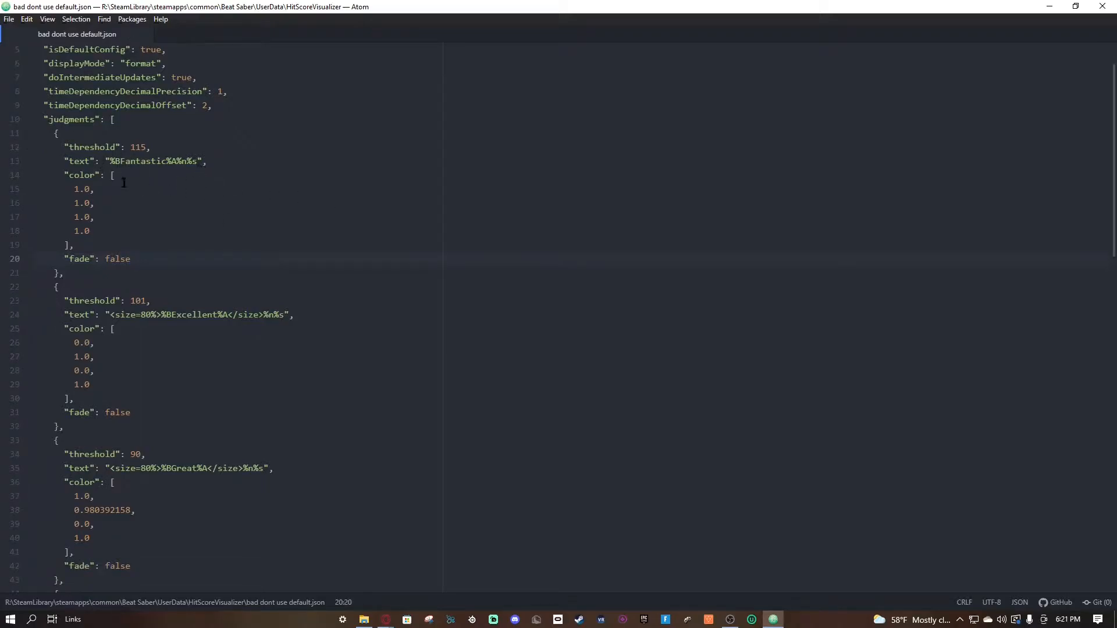
left_click(129, 259)
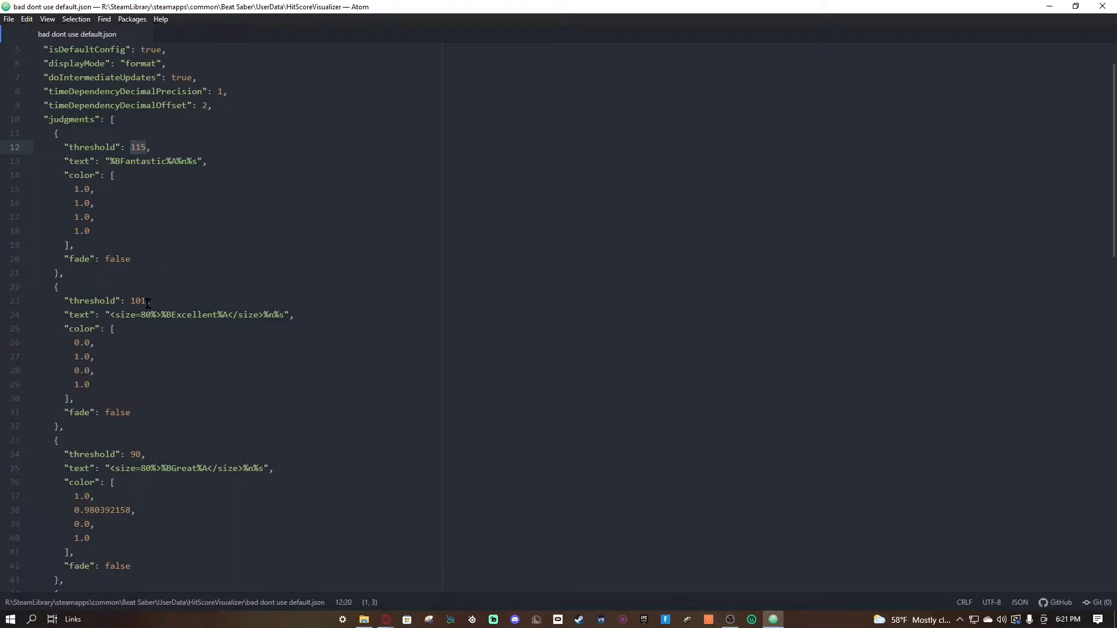
left_click(146, 300)
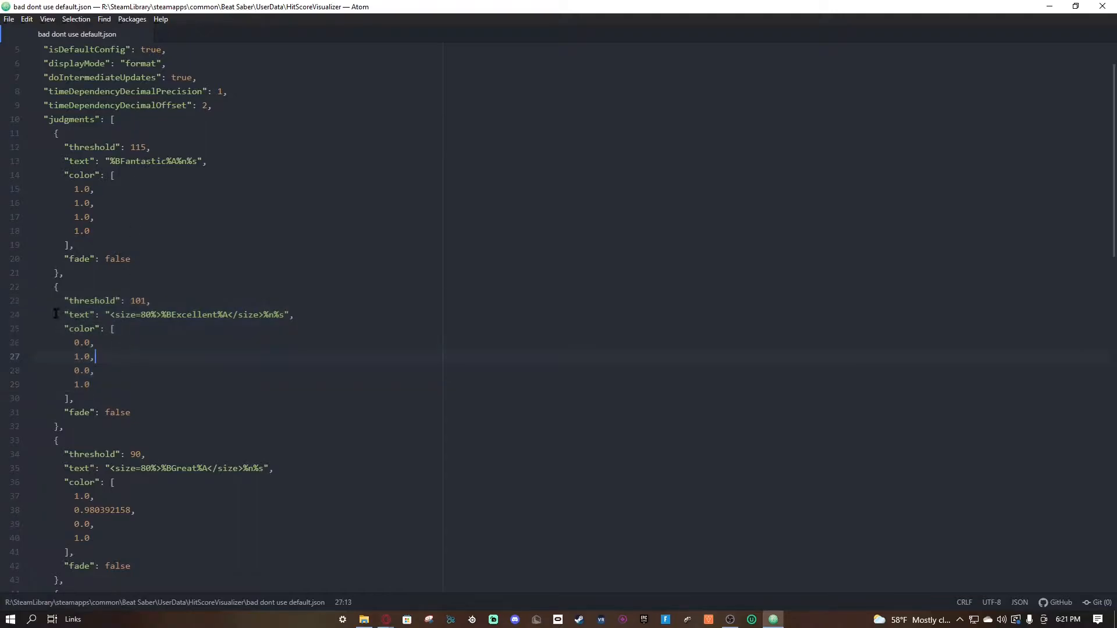
mouse_move(29, 381)
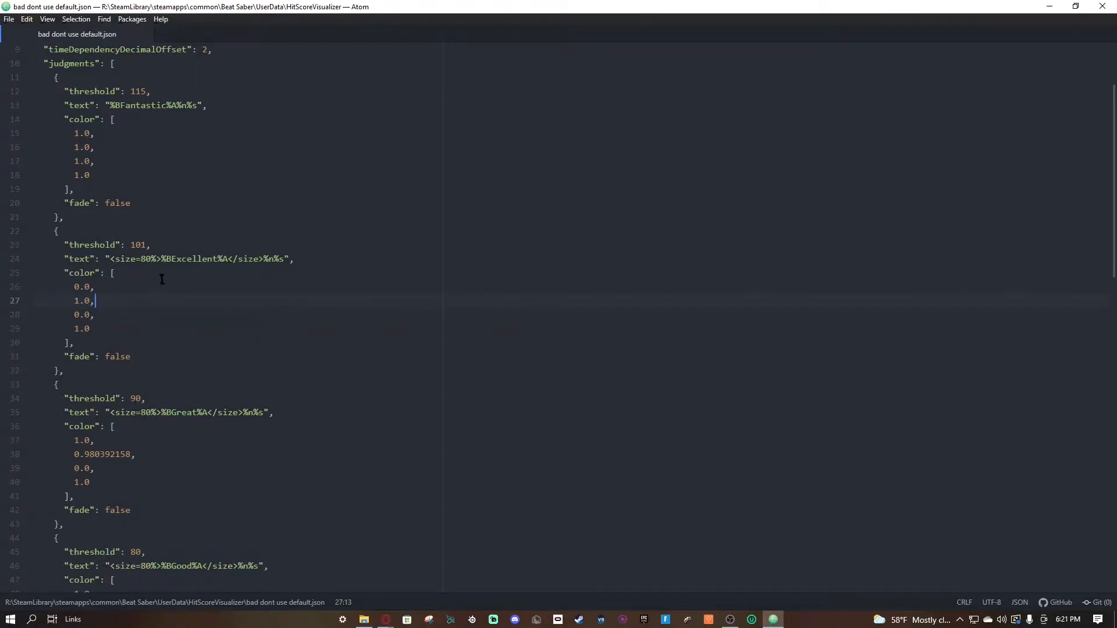
scroll("down", 3)
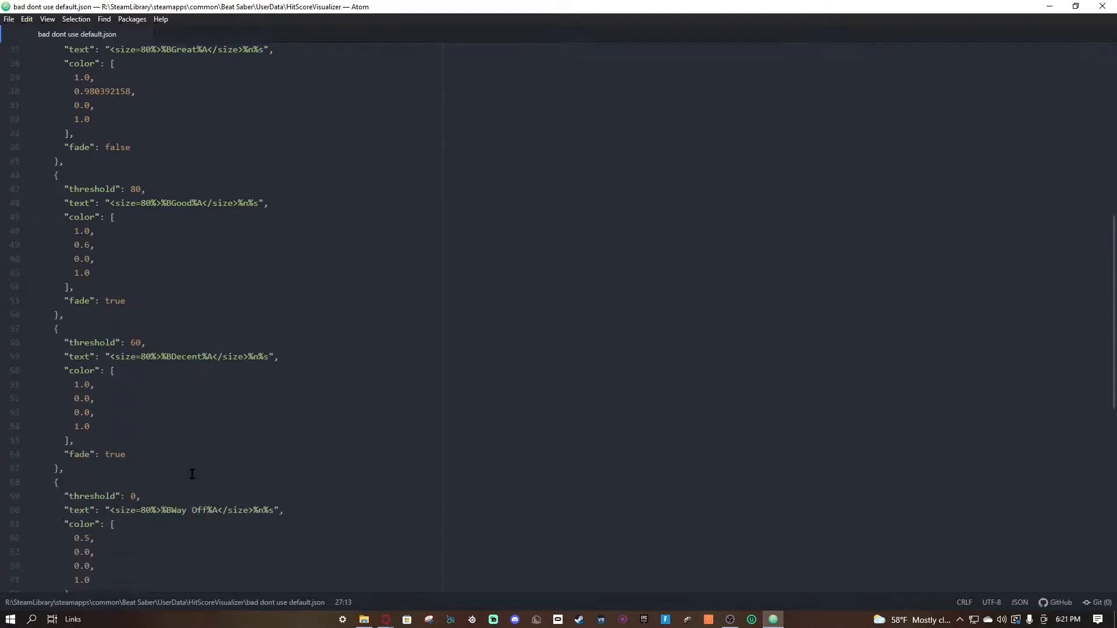
scroll("down", 3)
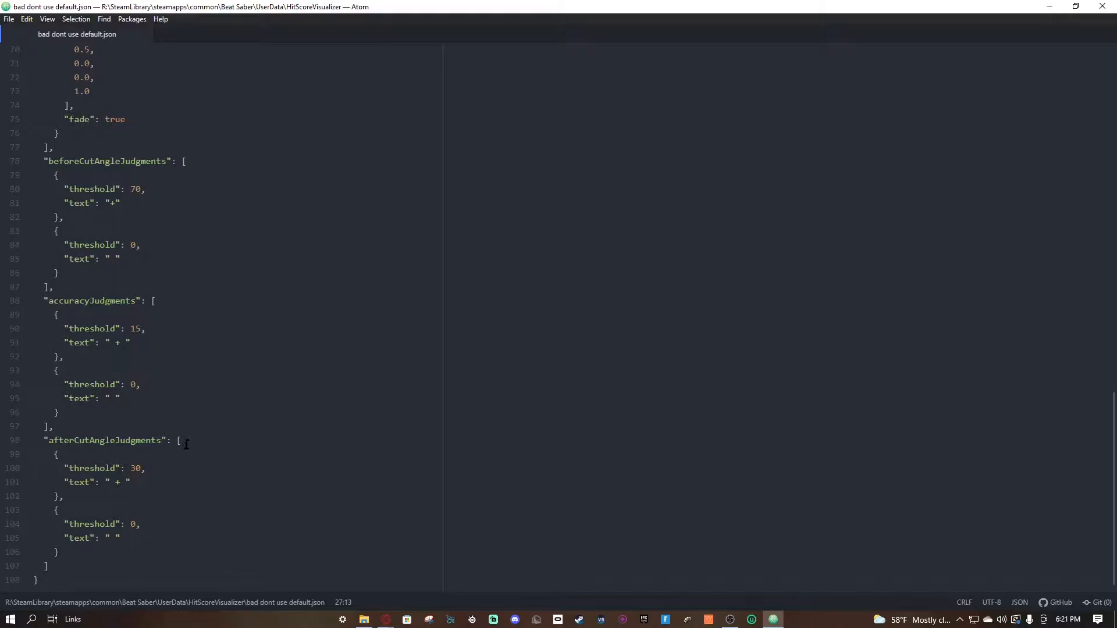
scroll("up", 3)
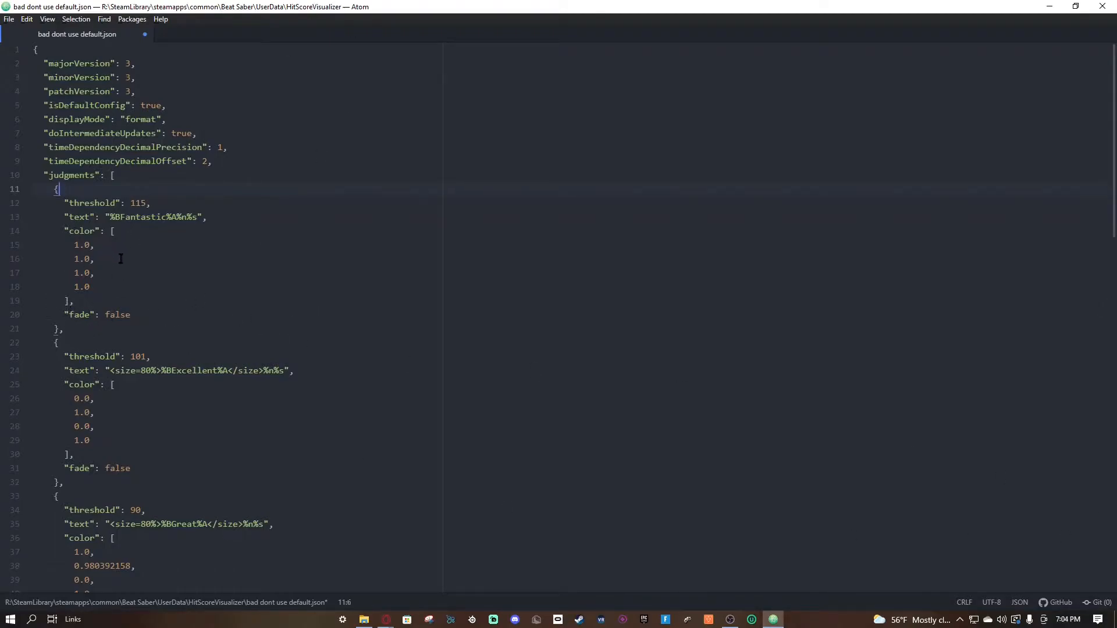
- Place the cursor in the judgments list after the threshold 101 Excellent block
left_click(57, 343)
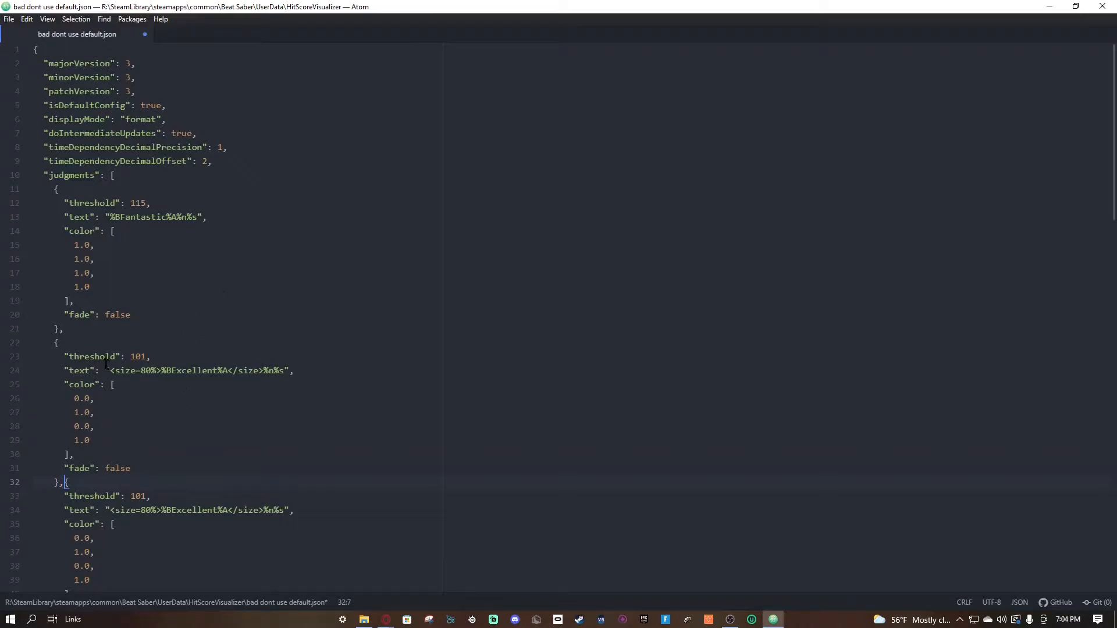
scroll("down", 3)
type("{")
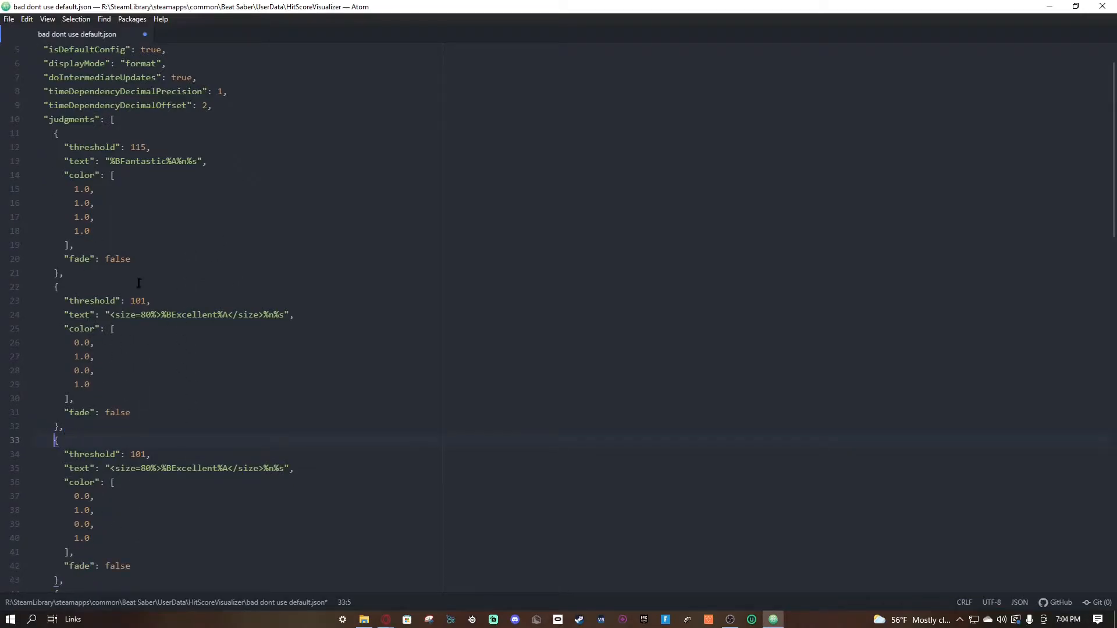
- Change the Excellent judgment's threshold from 101 to 114
left_click(146, 300)
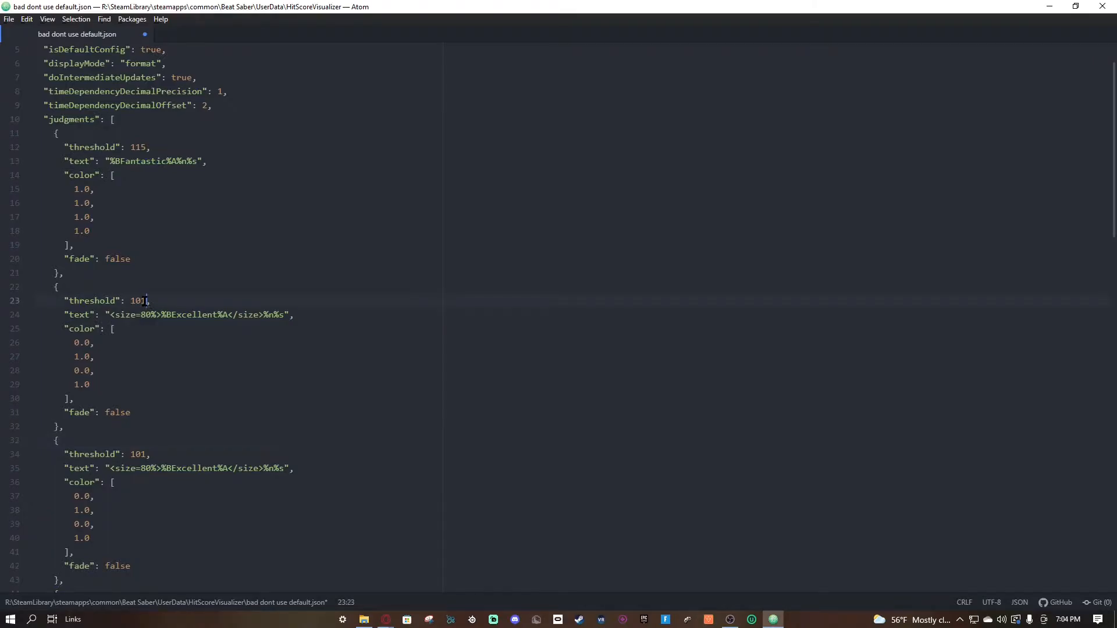
double_click(139, 300)
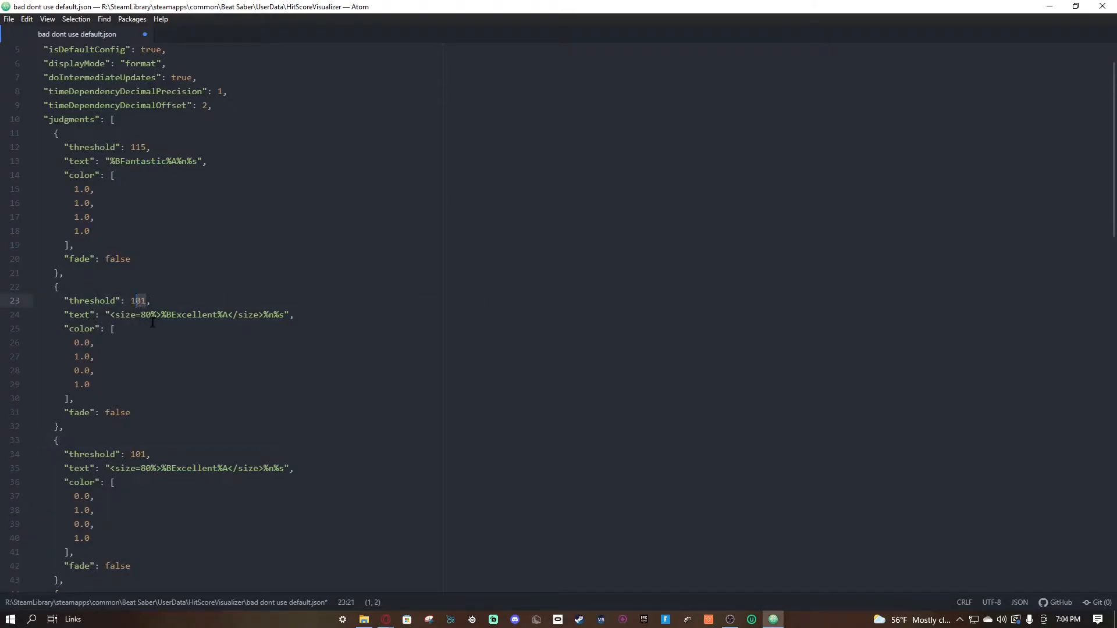
type("114")
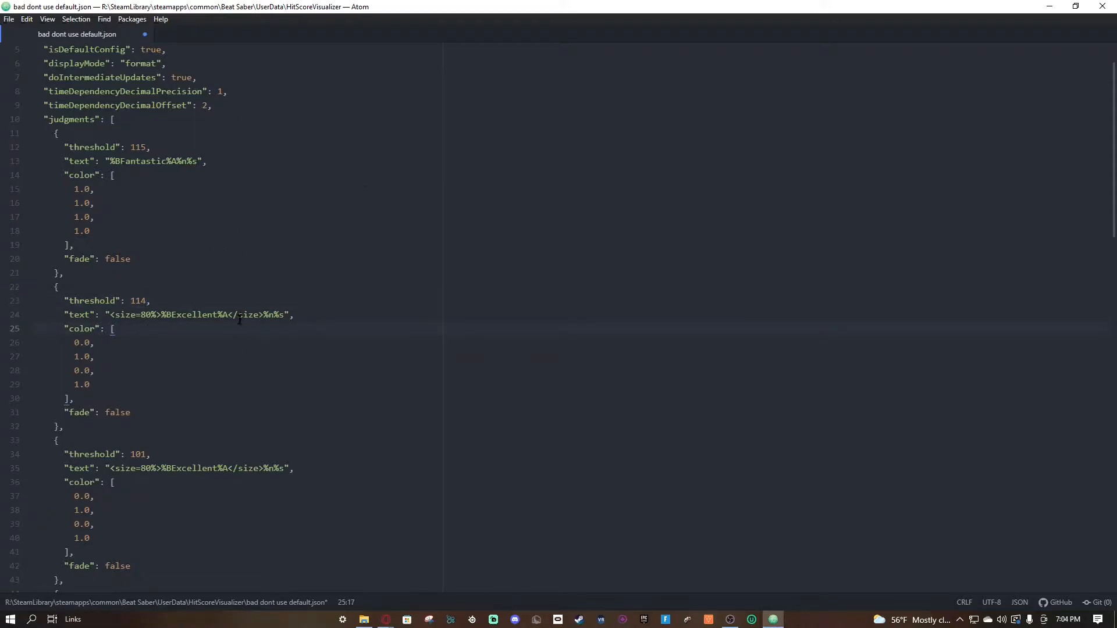
left_click(58, 286)
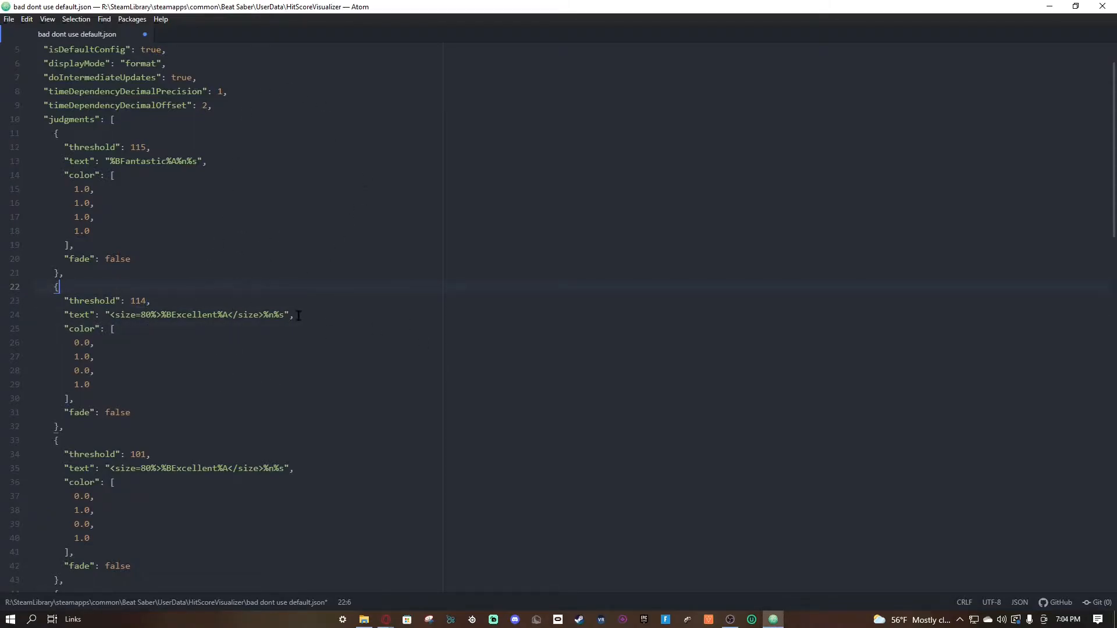
- Rewrite its display text to '<size=80%>14</size>', removing the score format codes
left_click(295, 315)
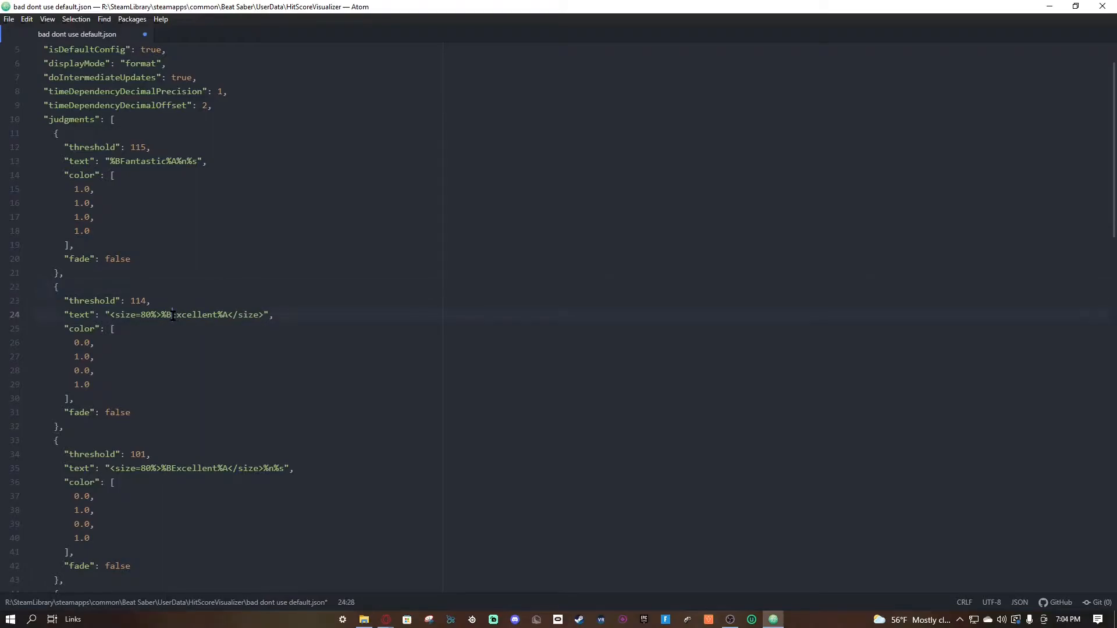
key("Backspace")
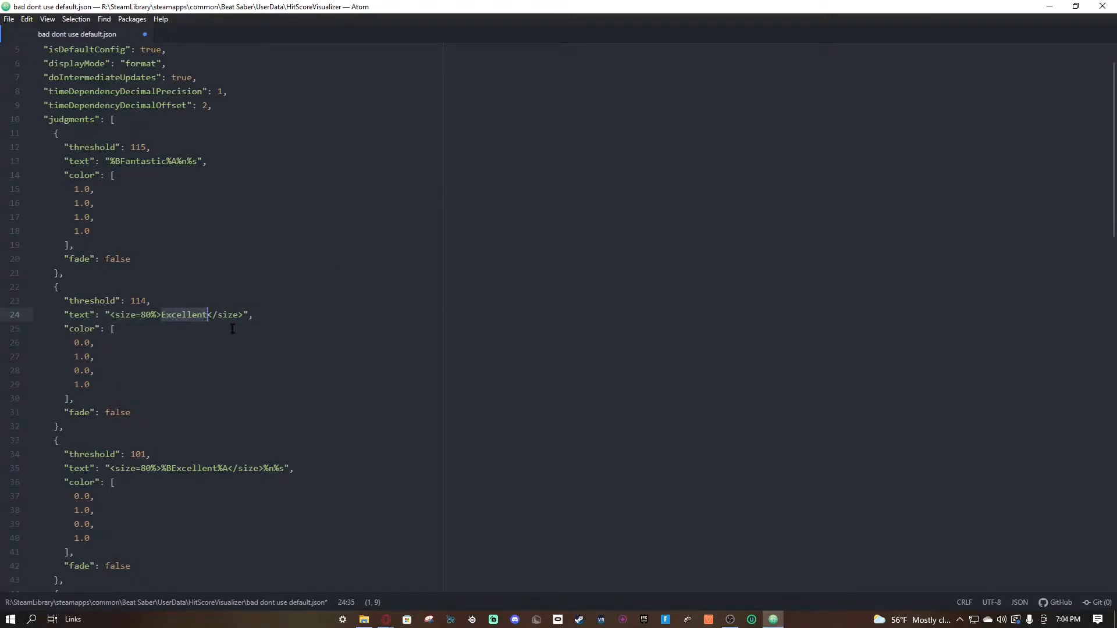
mouse_move(292, 353)
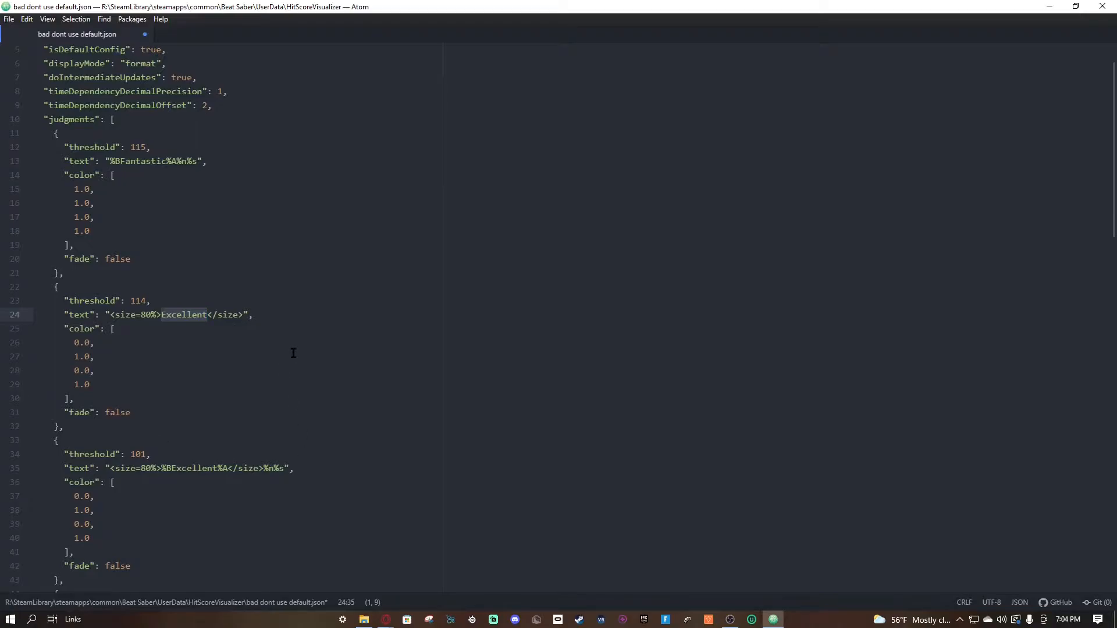
type("11`")
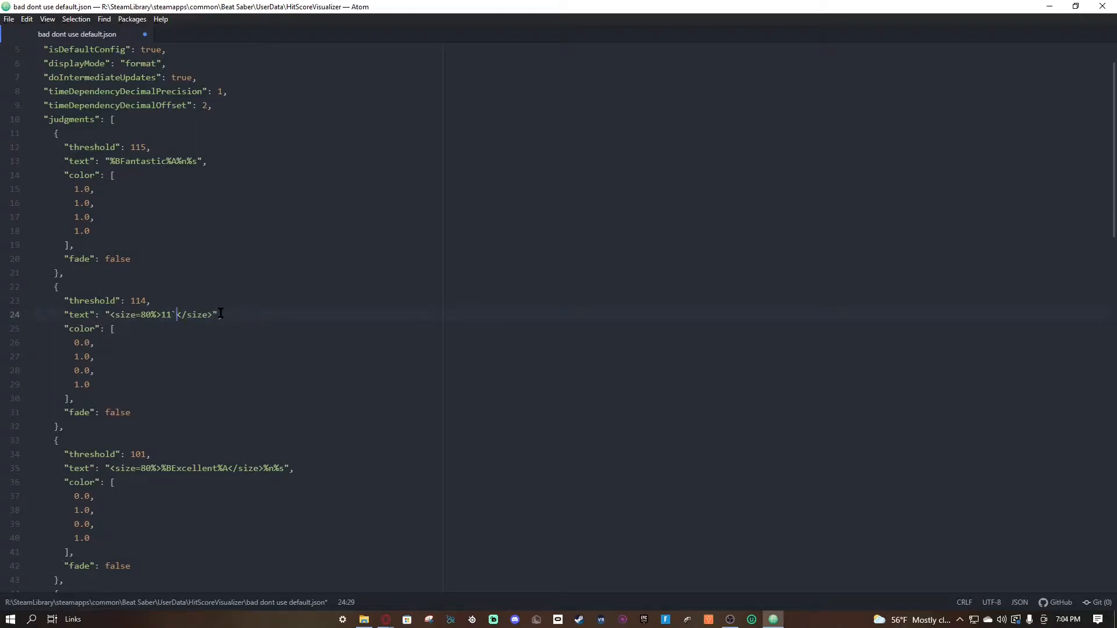
type("4")
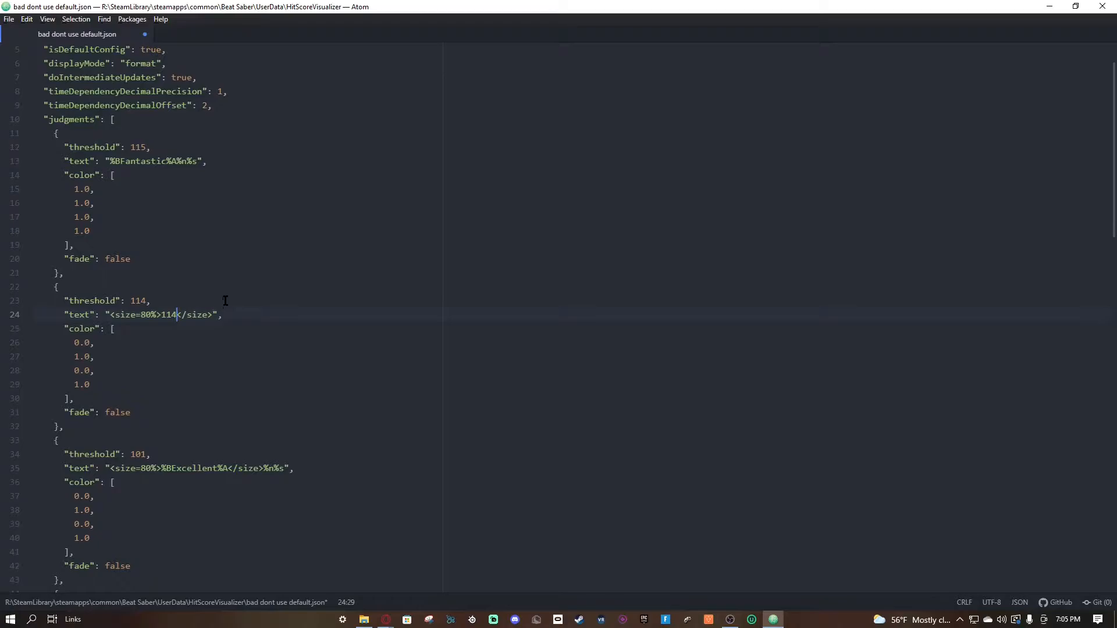
key("BackSpace")
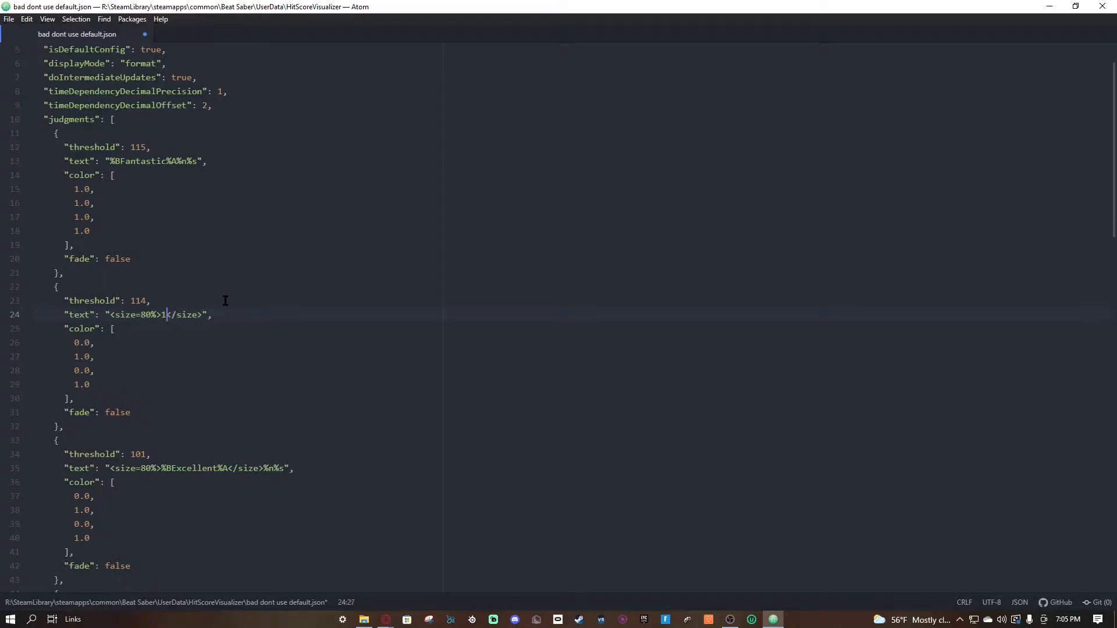
type("4")
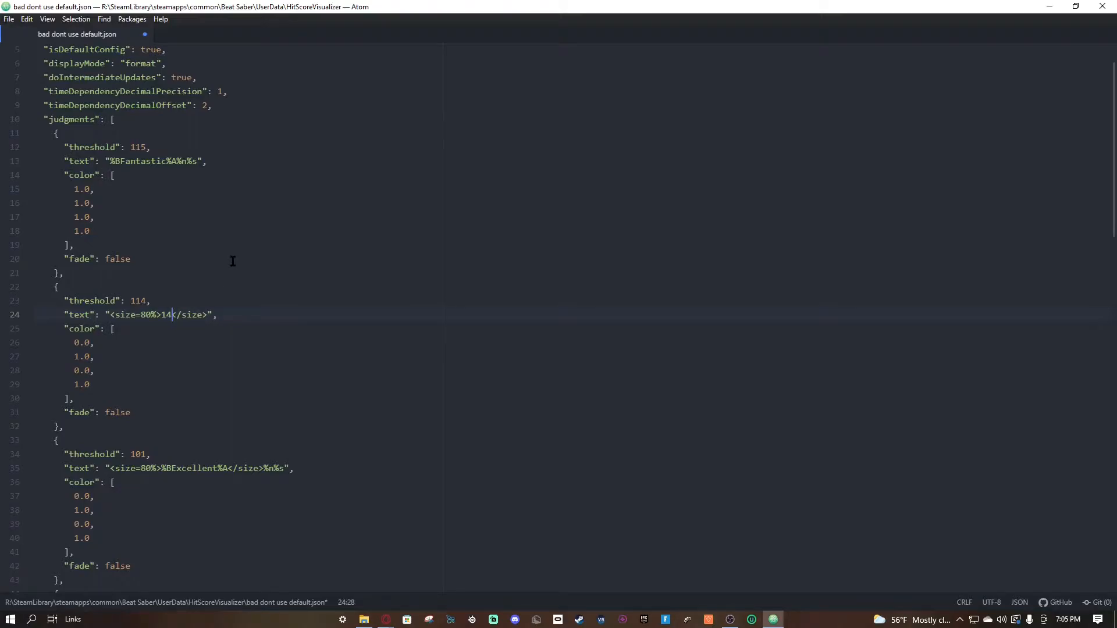
key("Backspace")
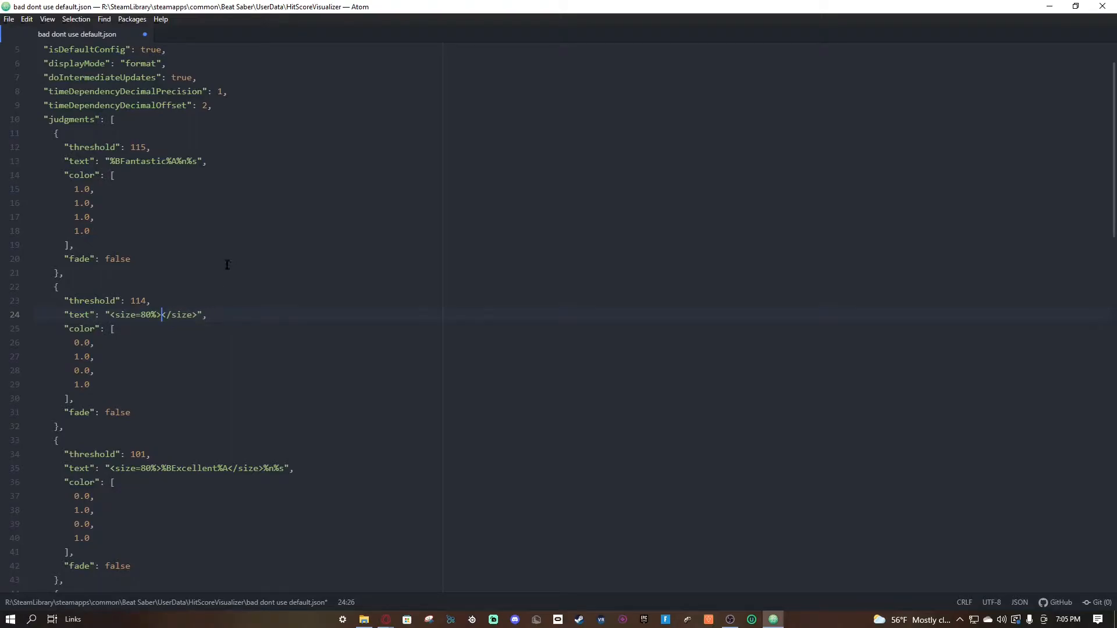
type("not")
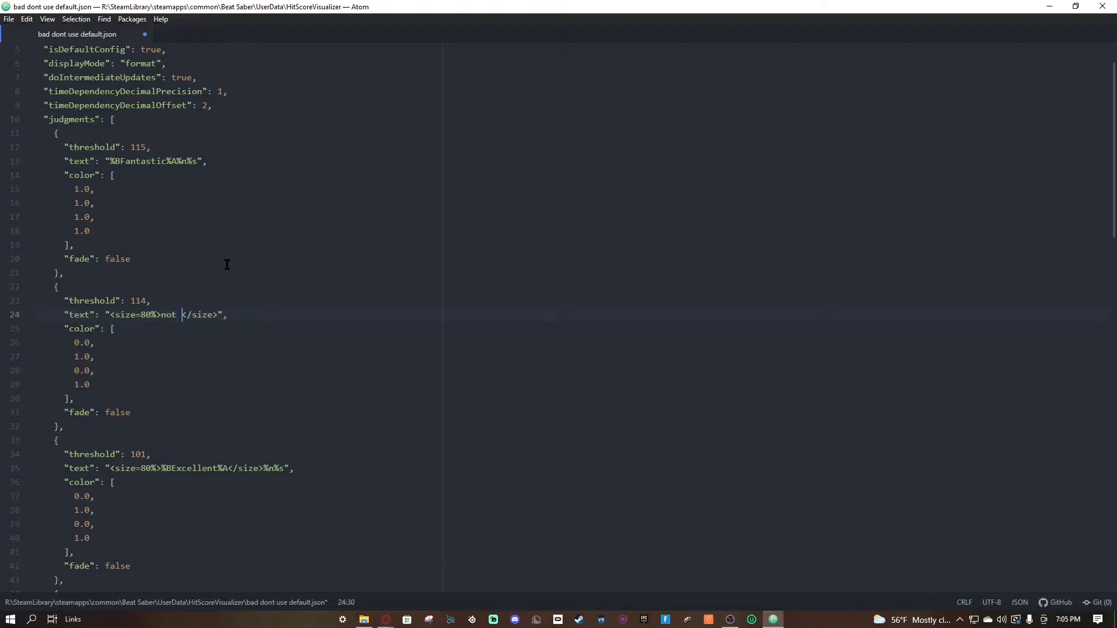
type("good enough")
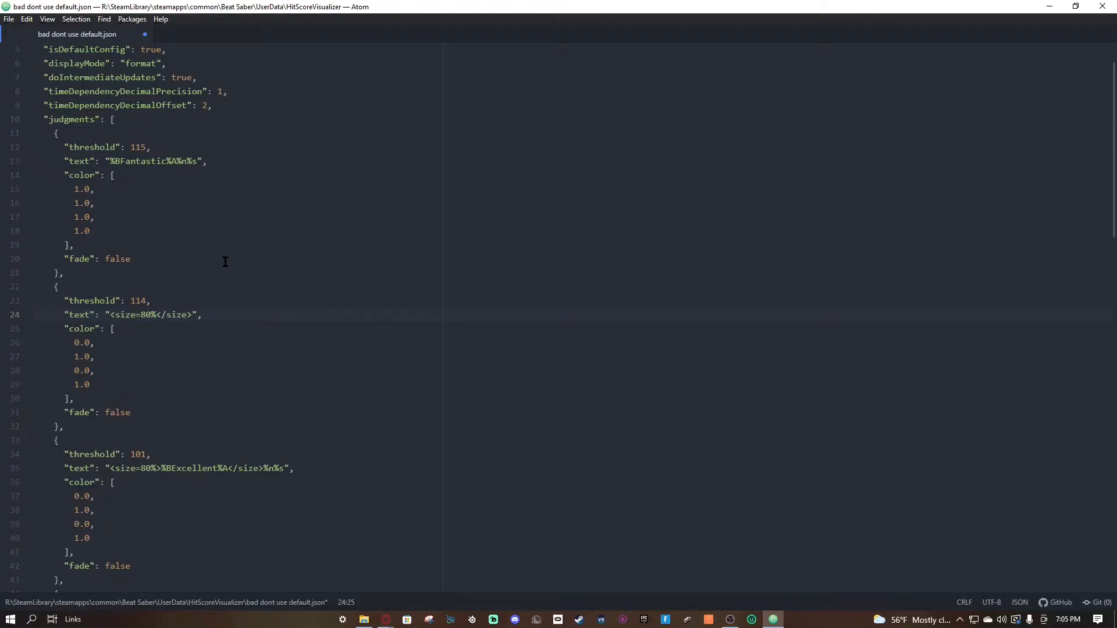
type(">14")
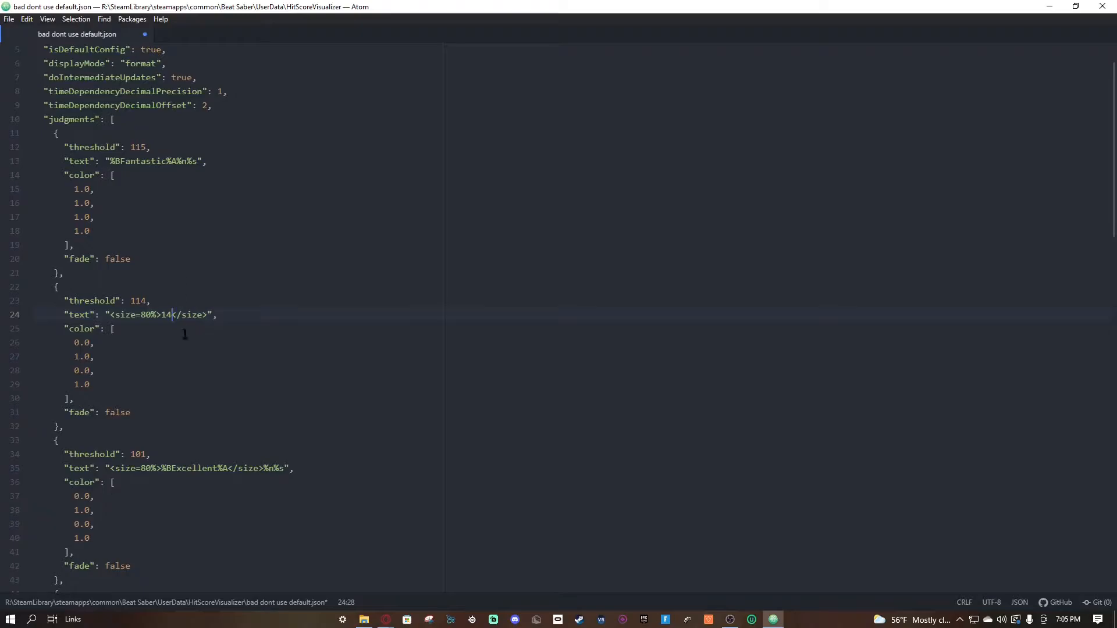
left_click(112, 328)
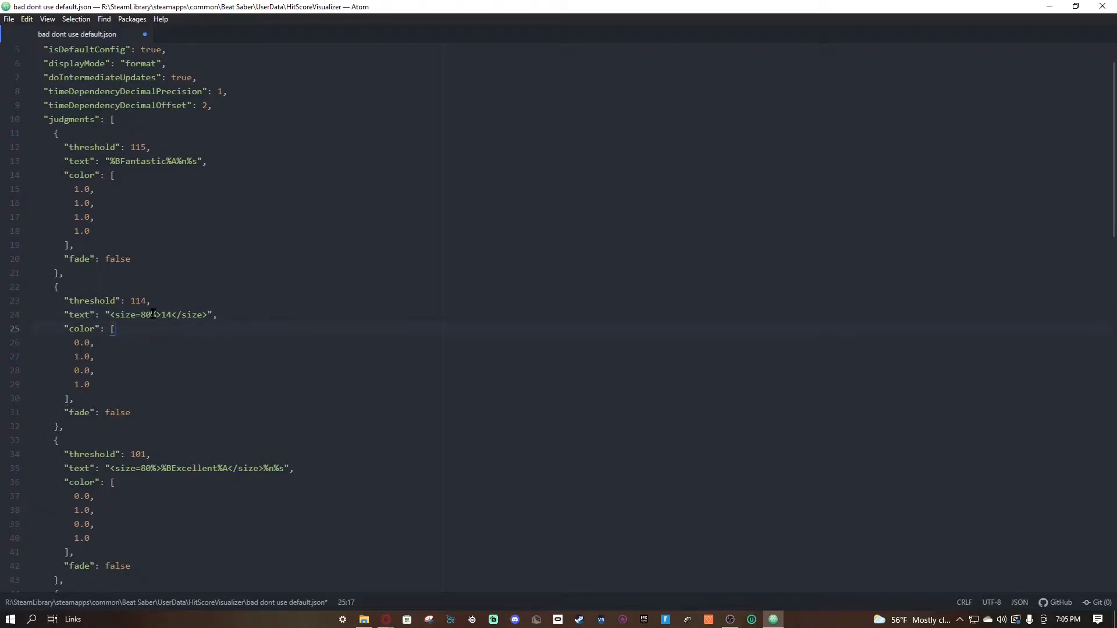
left_click(143, 314)
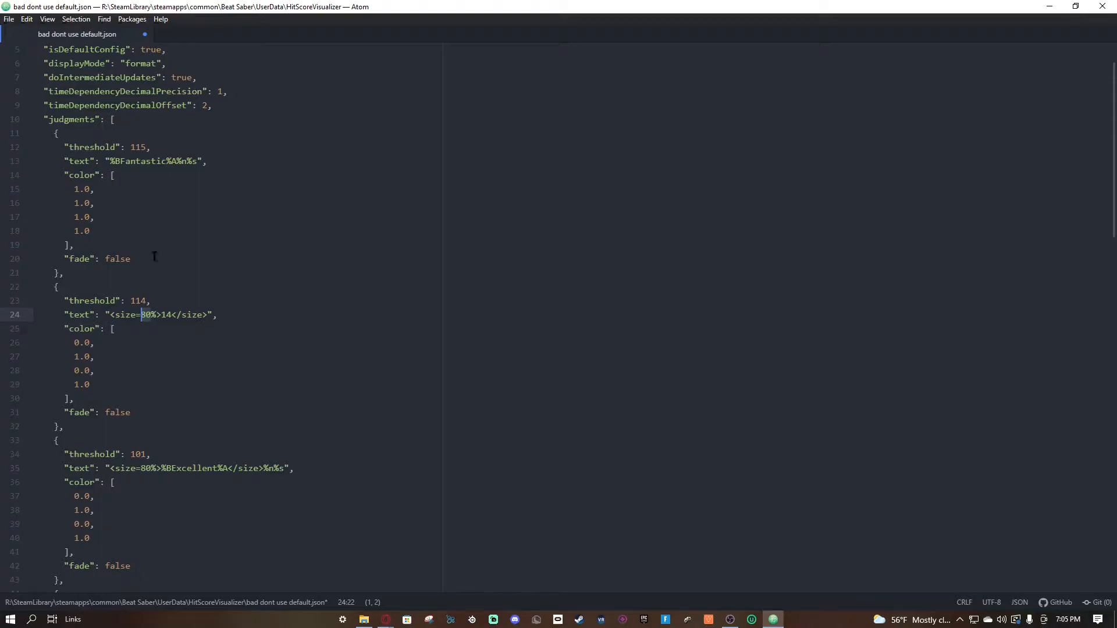
mouse_move(240, 356)
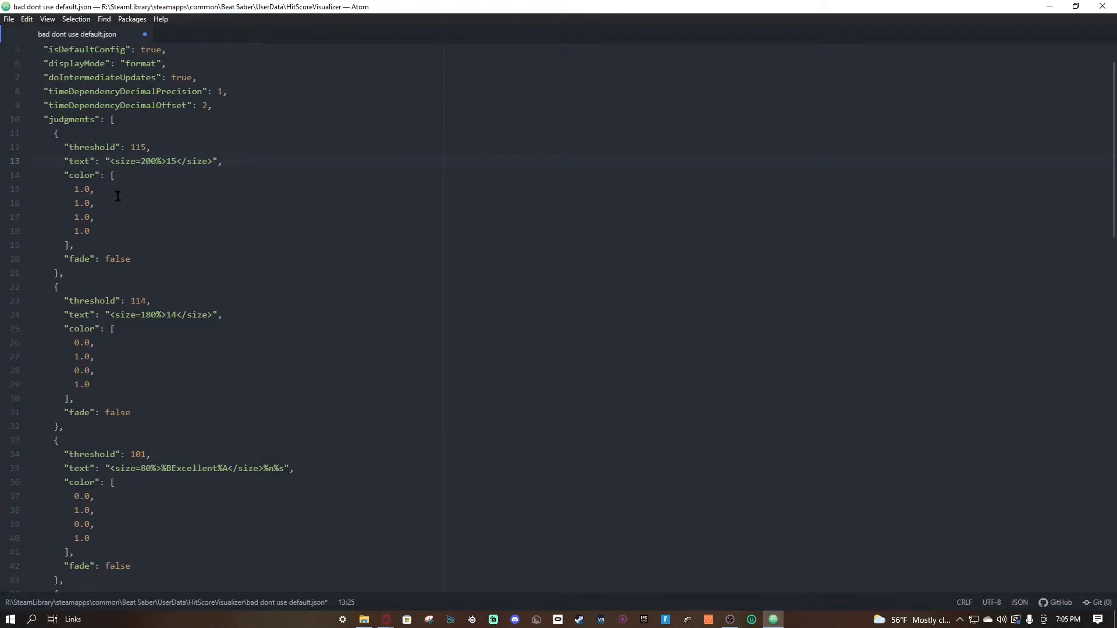
- Move the cursor into the 115 judgment's colour values
left_click(114, 175)
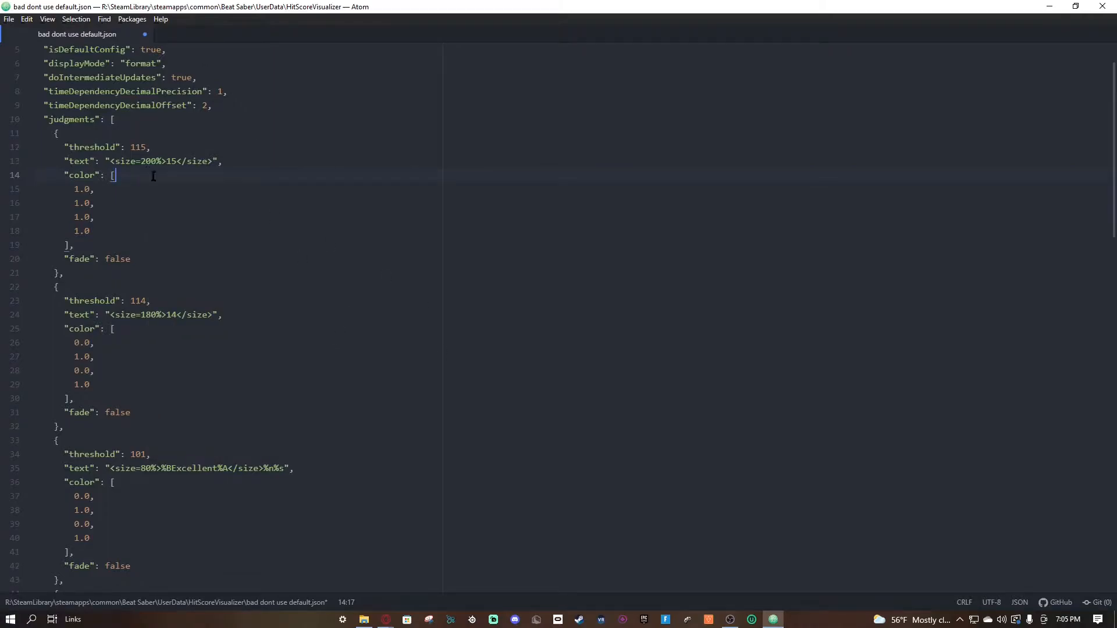
left_click(93, 190)
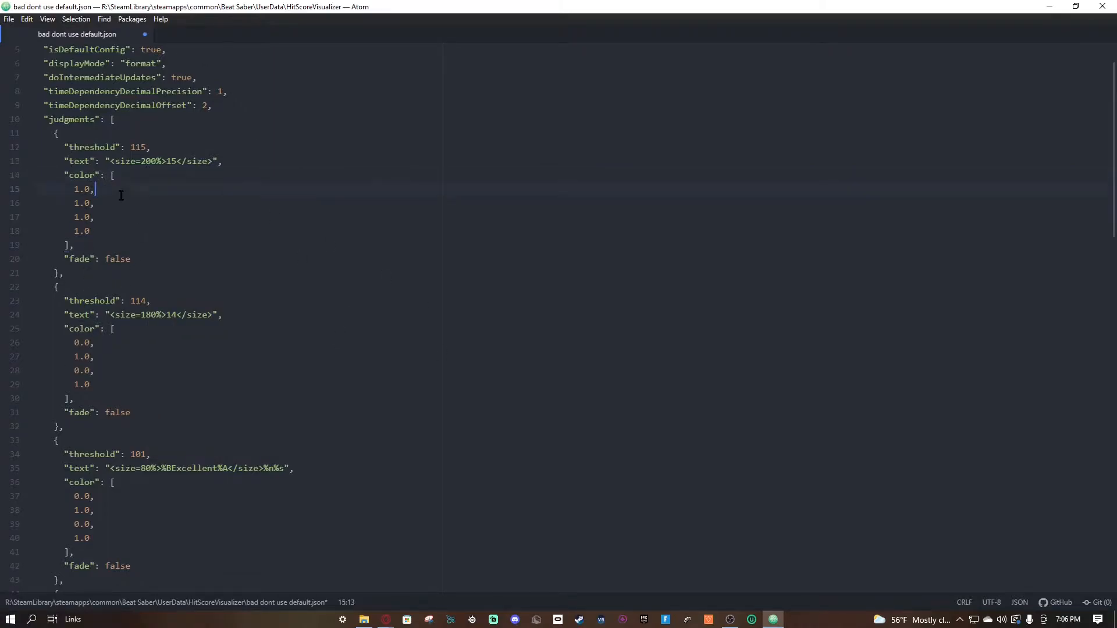
left_click(113, 175)
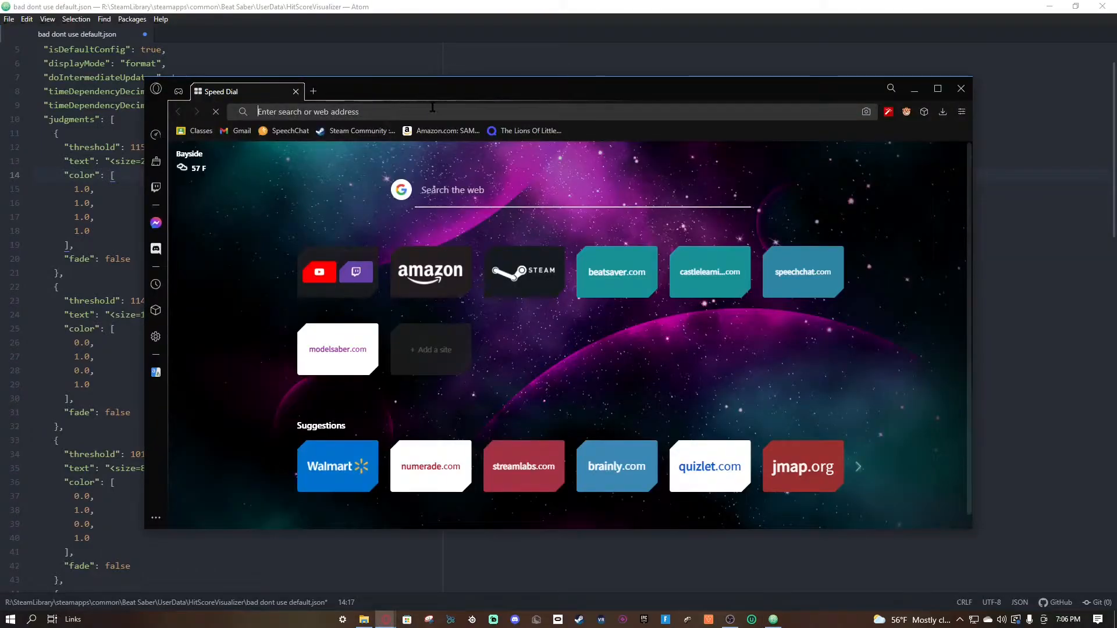
- Type a web search for the thumbs up emoji in Opera
type("thubs up emoji")
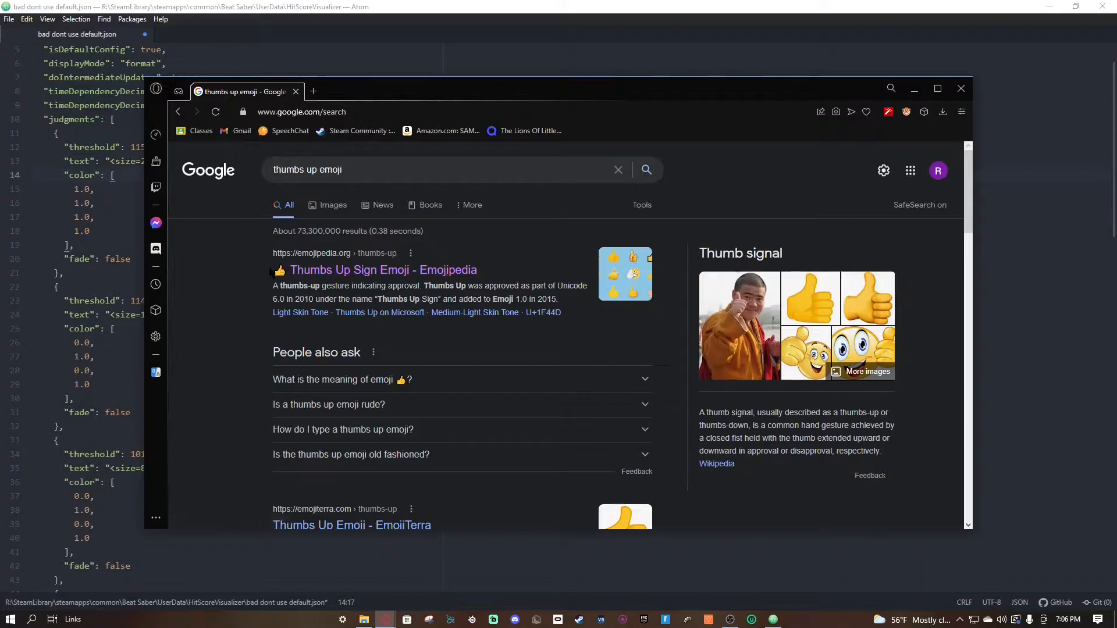
mouse_move(383, 270)
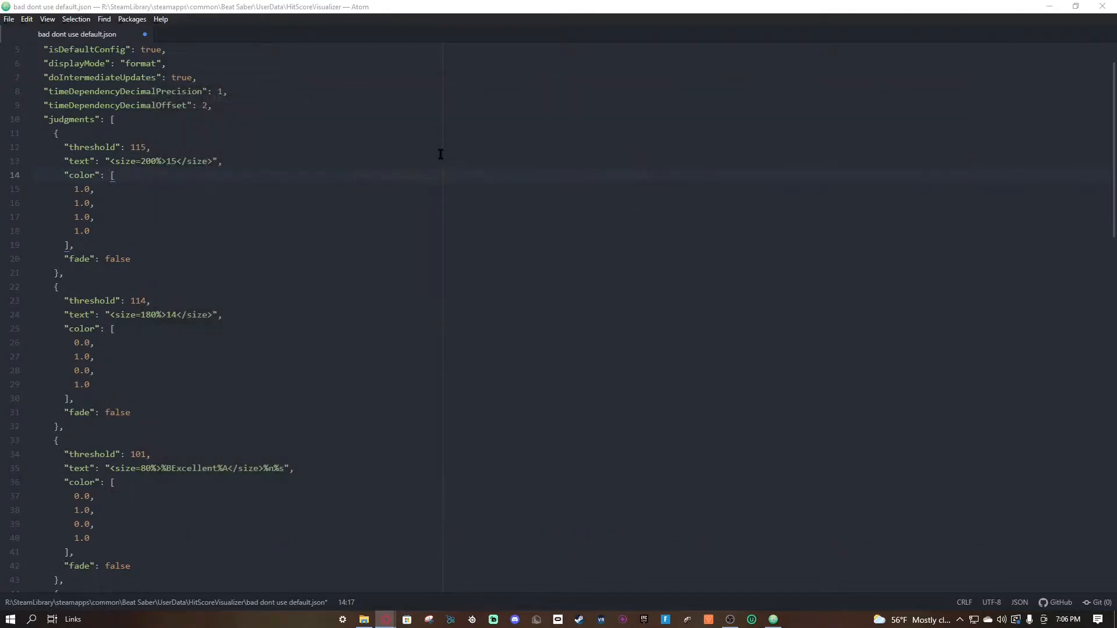
left_click(177, 161)
type("👍")
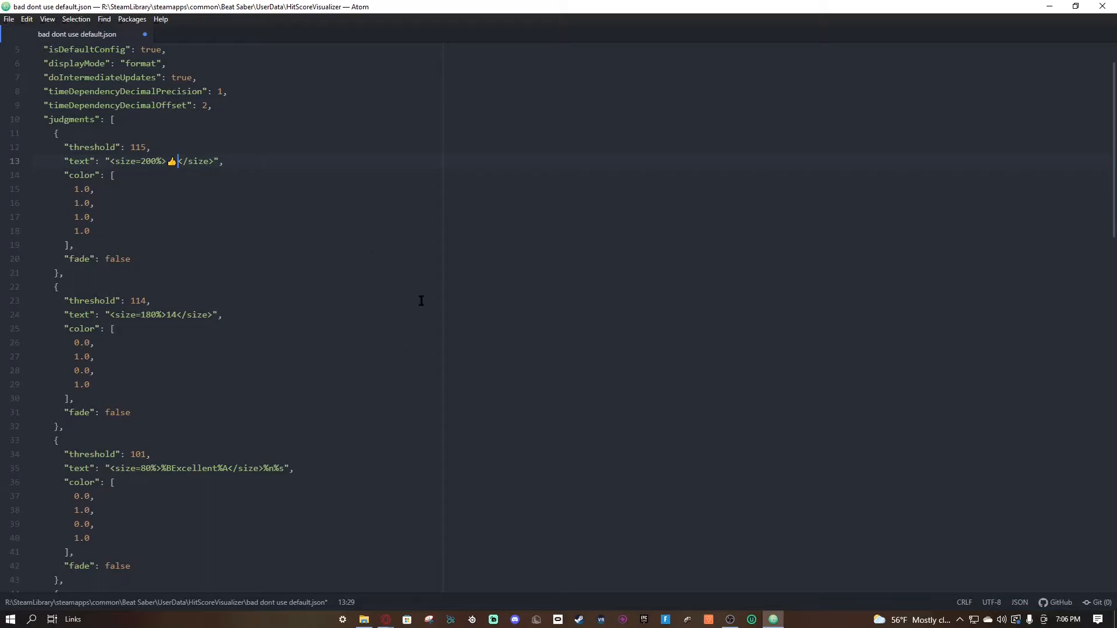
mouse_move(139, 194)
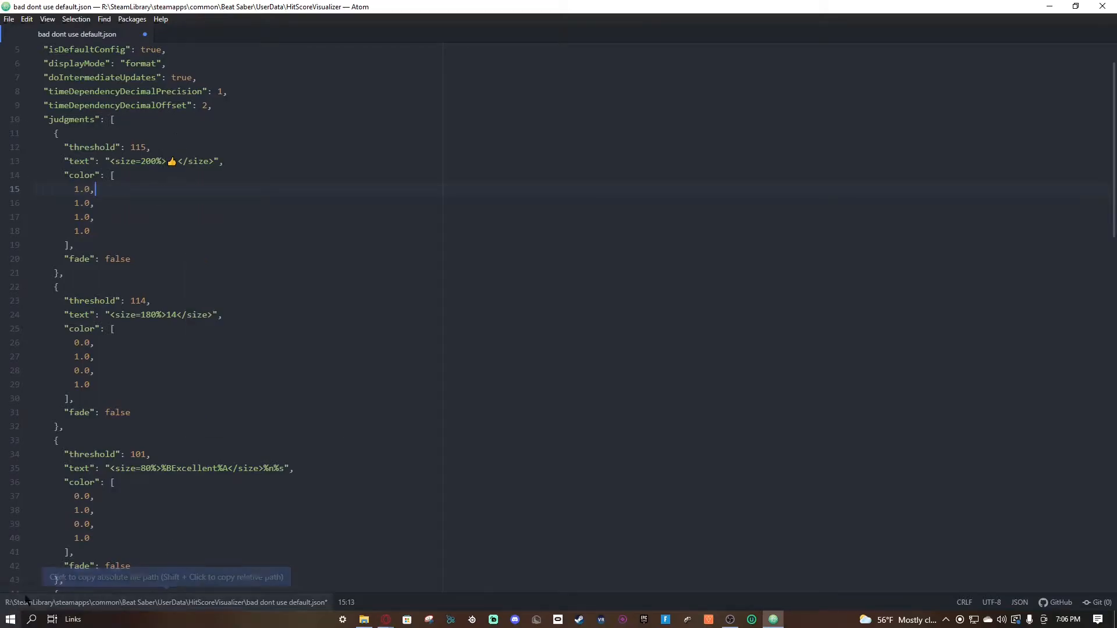
left_click(169, 161)
type("15")
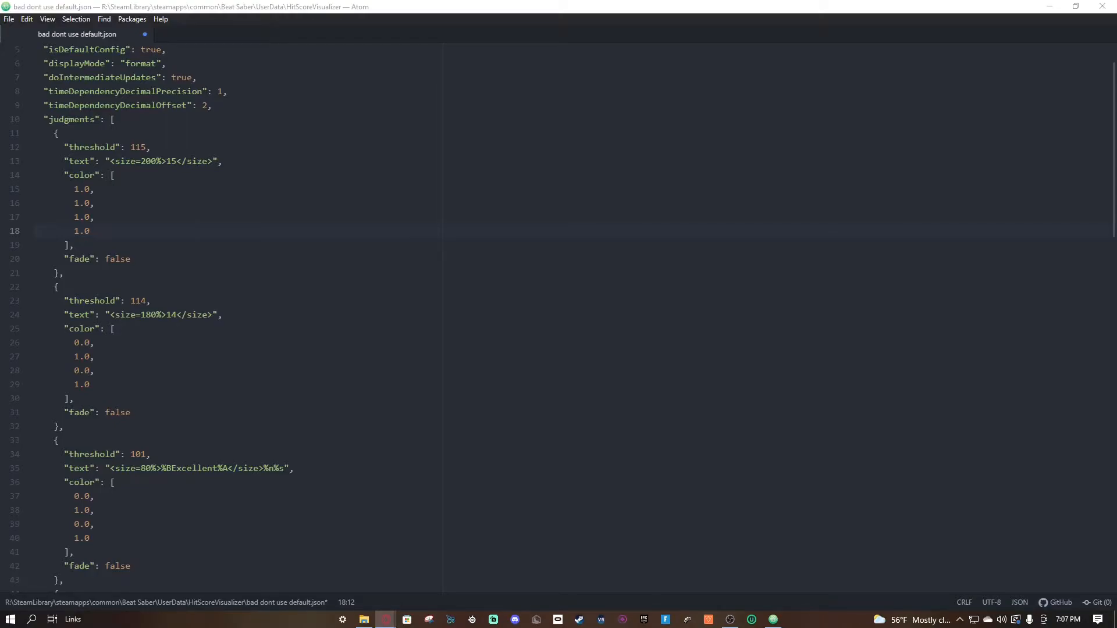
- Change the threshold 0 judgment's fade from true to false
scroll("down", 3)
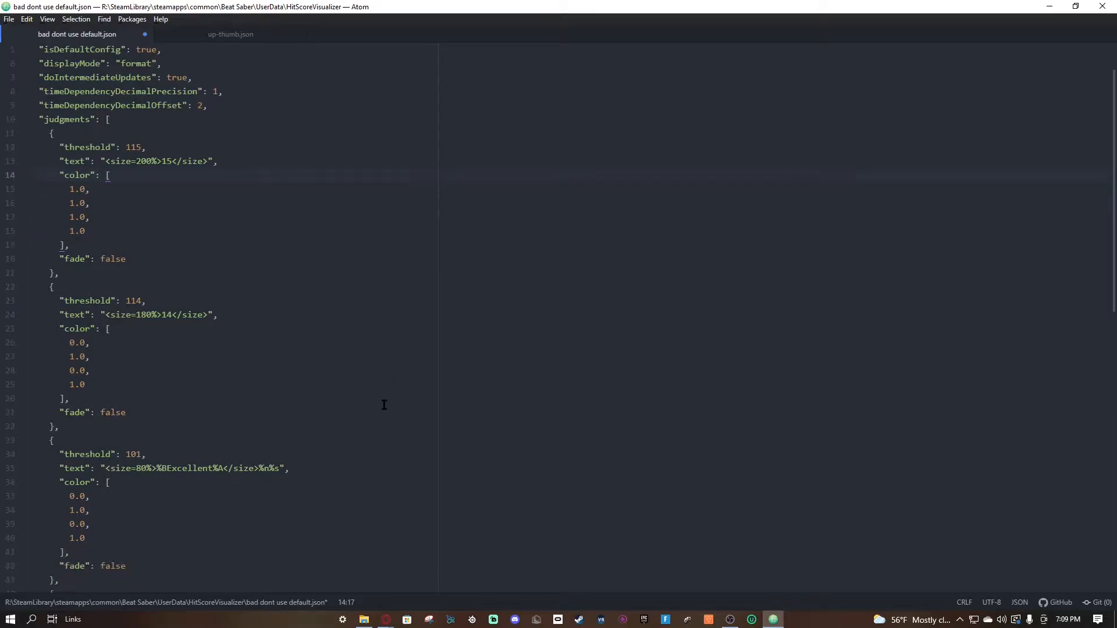
scroll("down", 3)
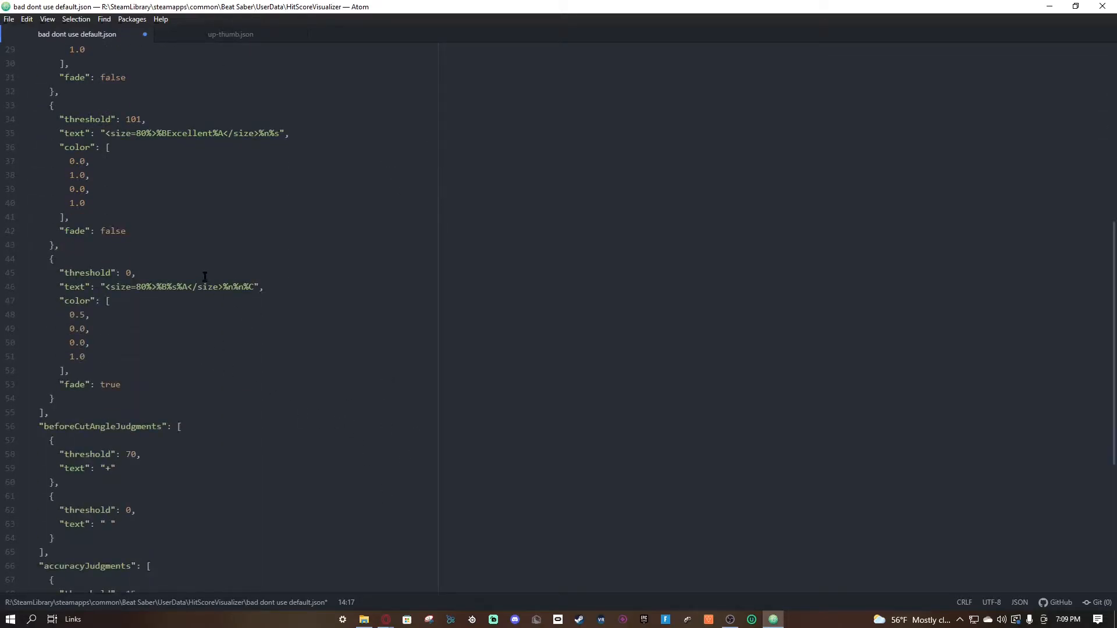
mouse_move(142, 244)
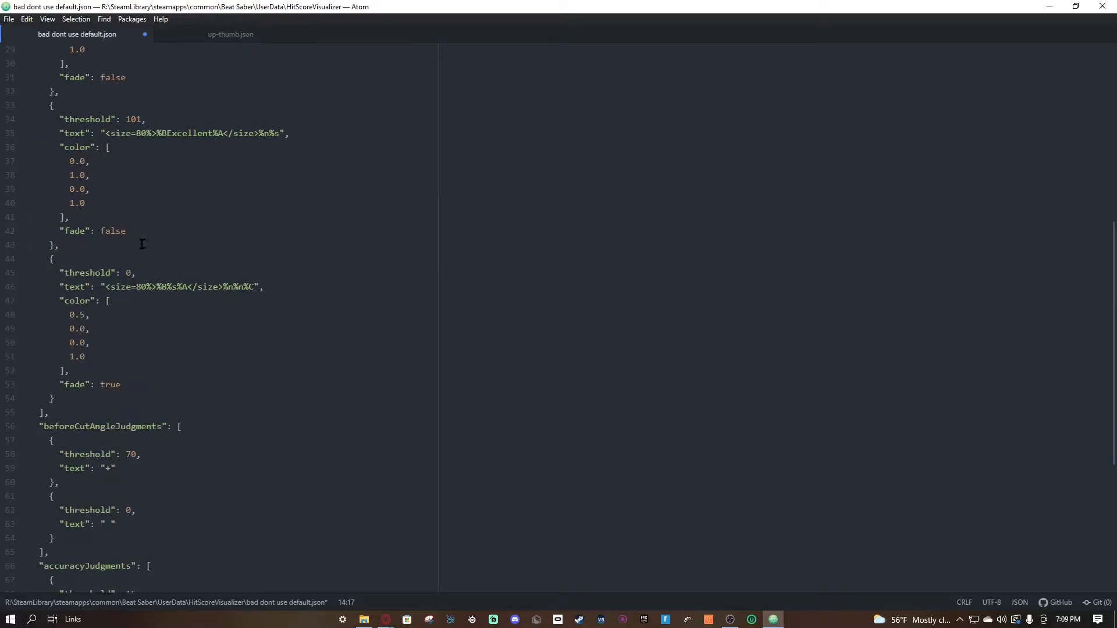
double_click(111, 384)
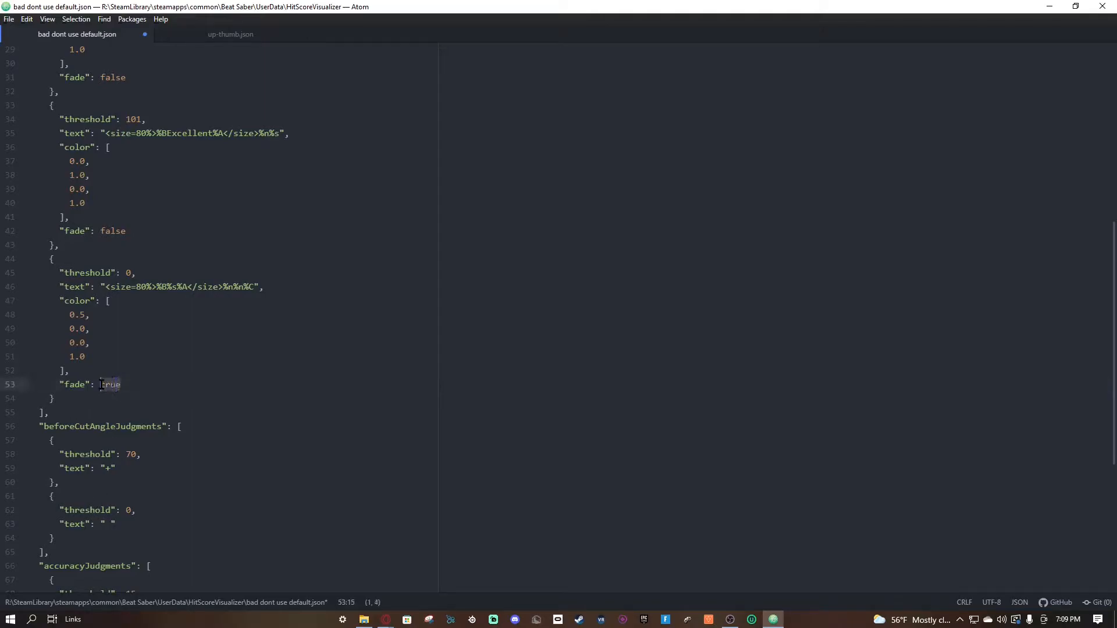
type("false")
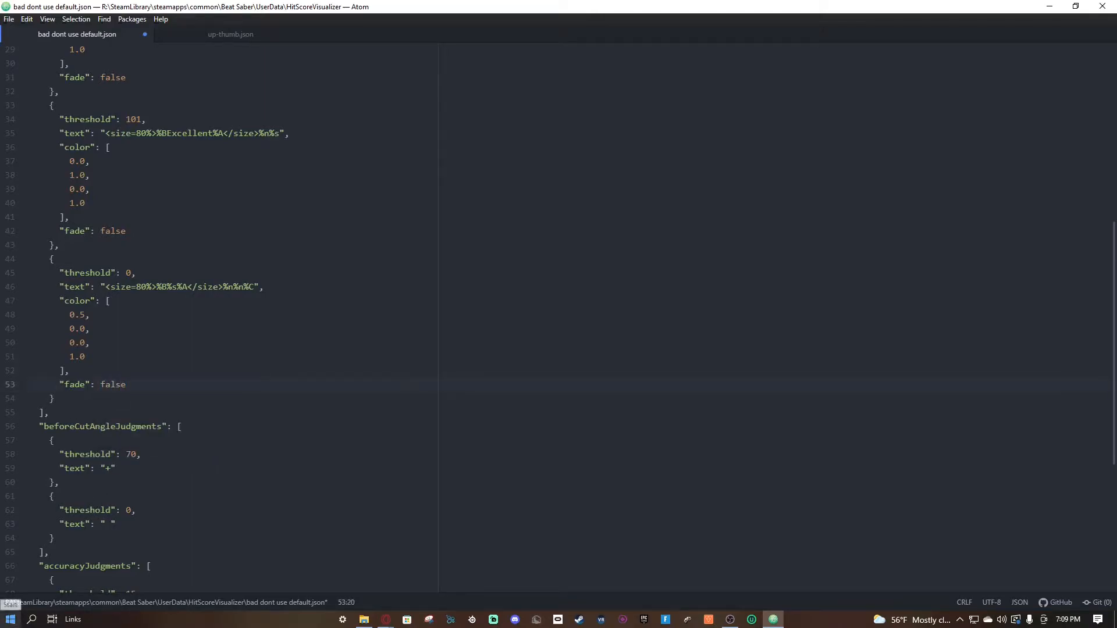
key("enter")
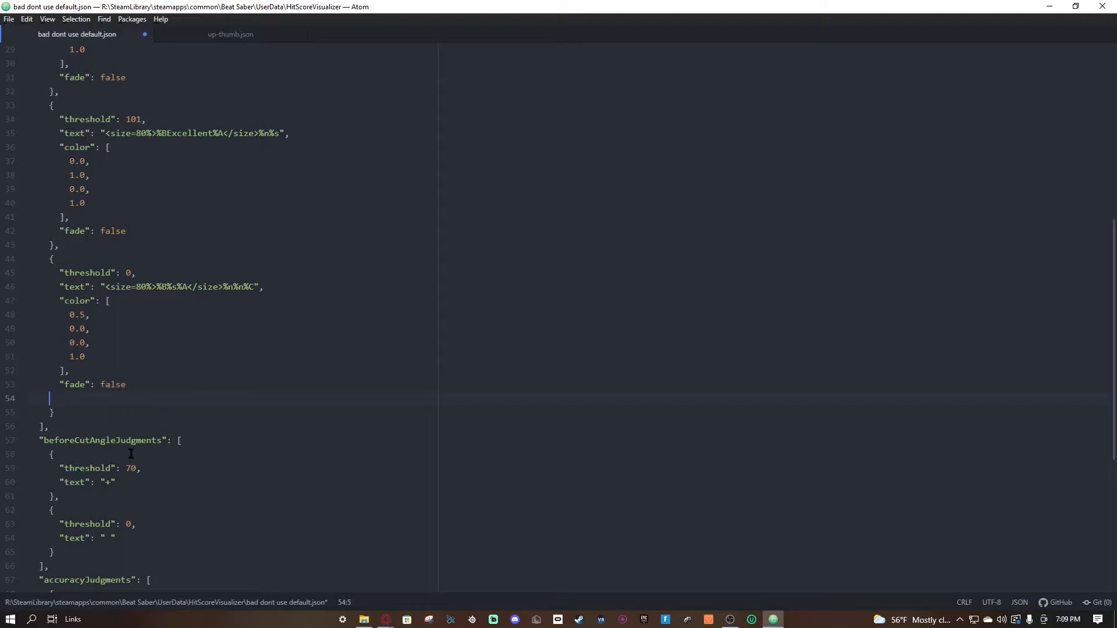
left_click(108, 300)
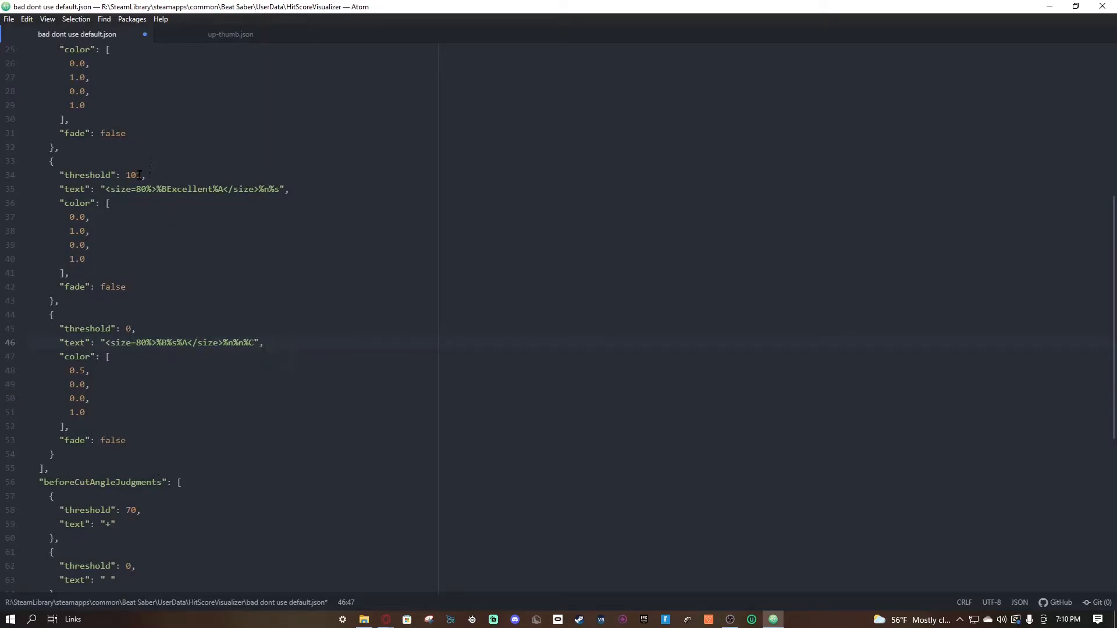
type("1")
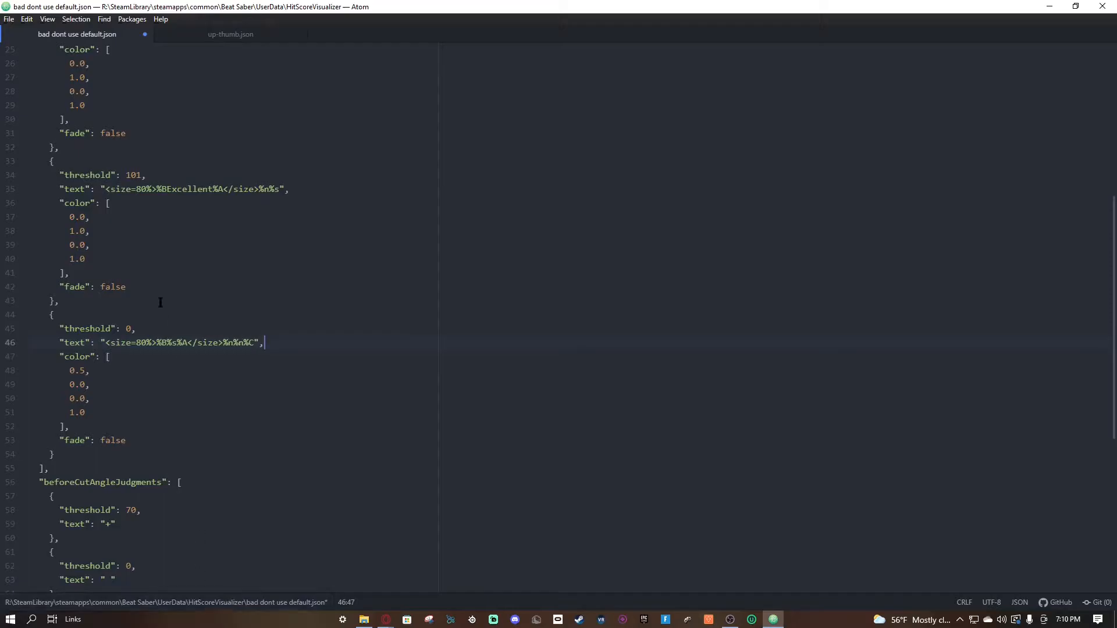
mouse_move(151, 232)
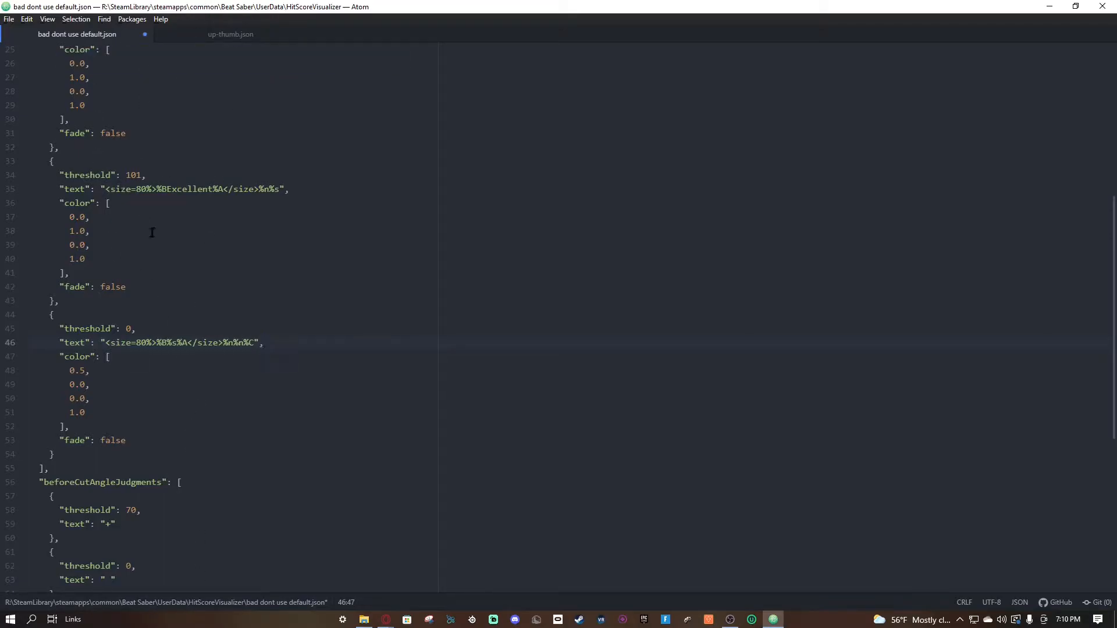
left_click(156, 342)
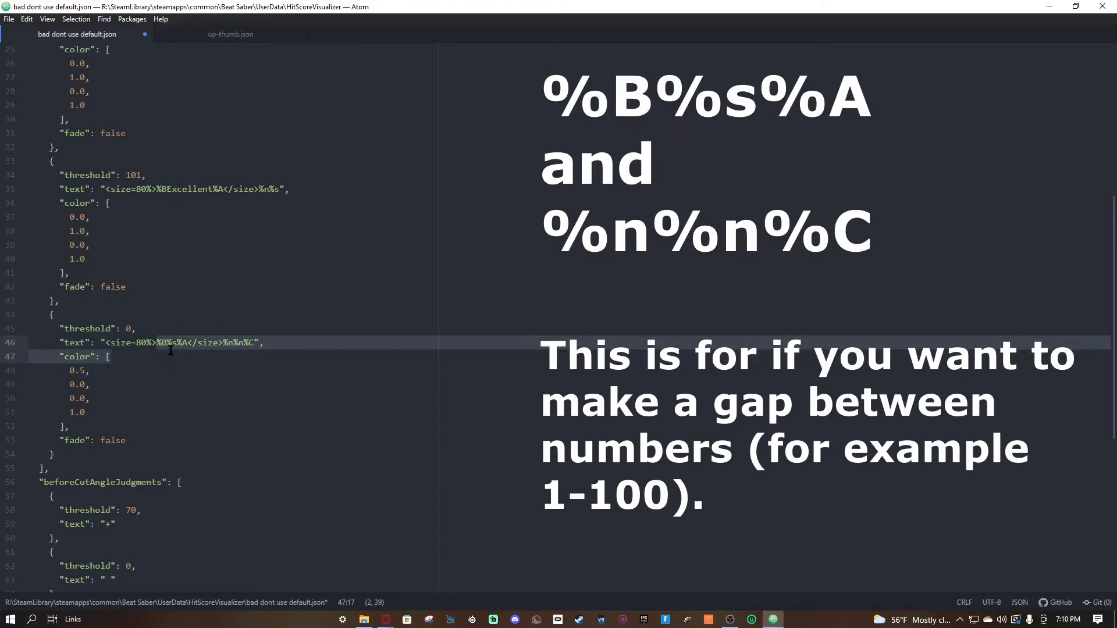
left_click(182, 342)
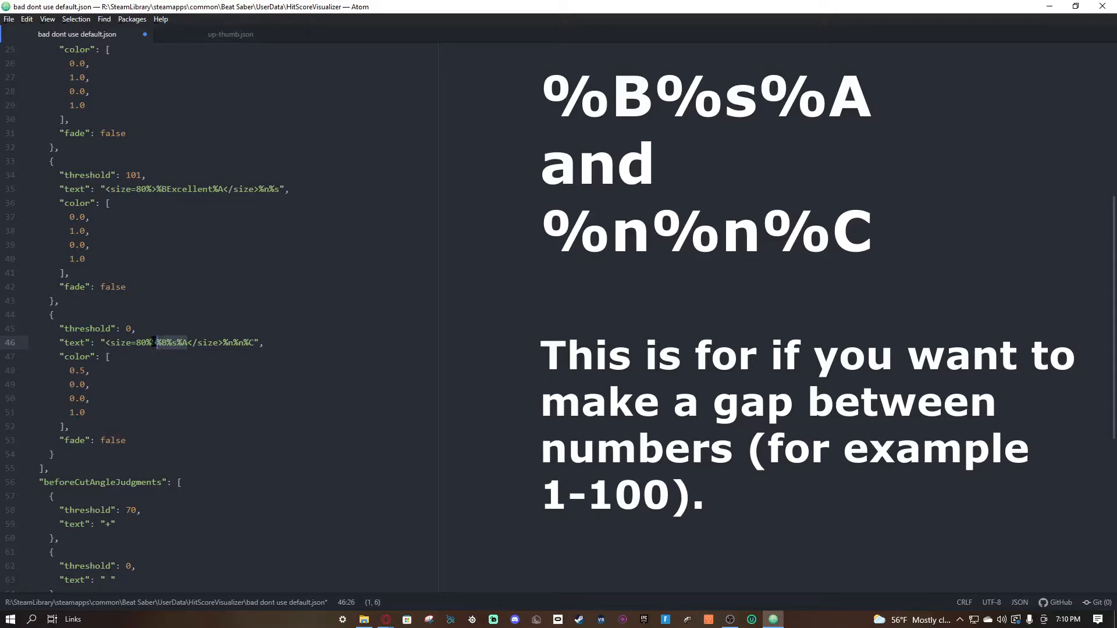
right_click(189, 349)
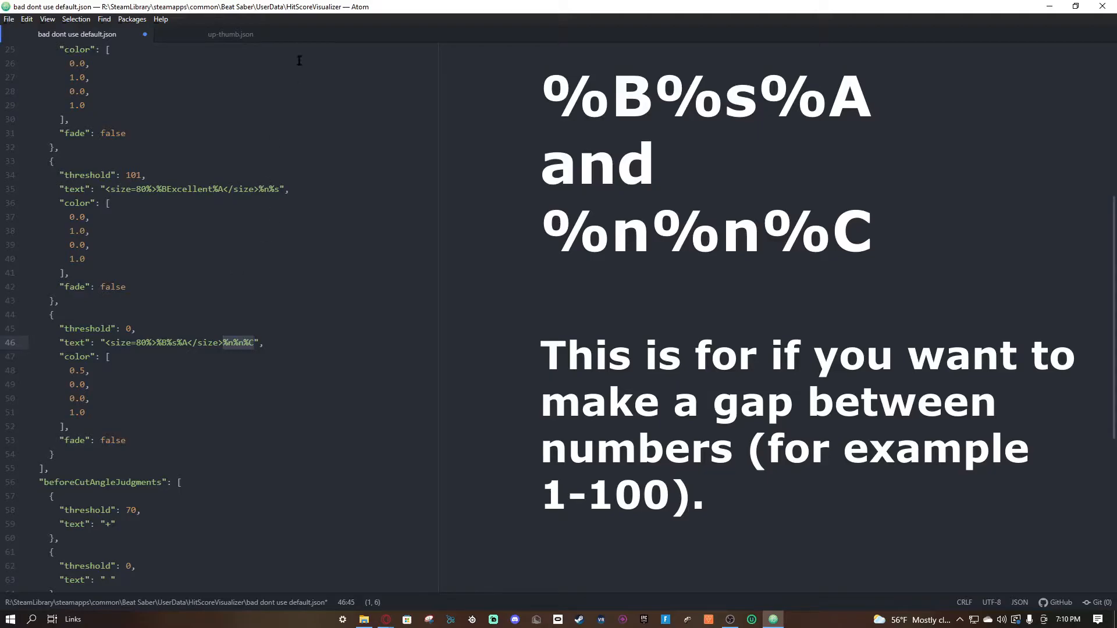
left_click(253, 342)
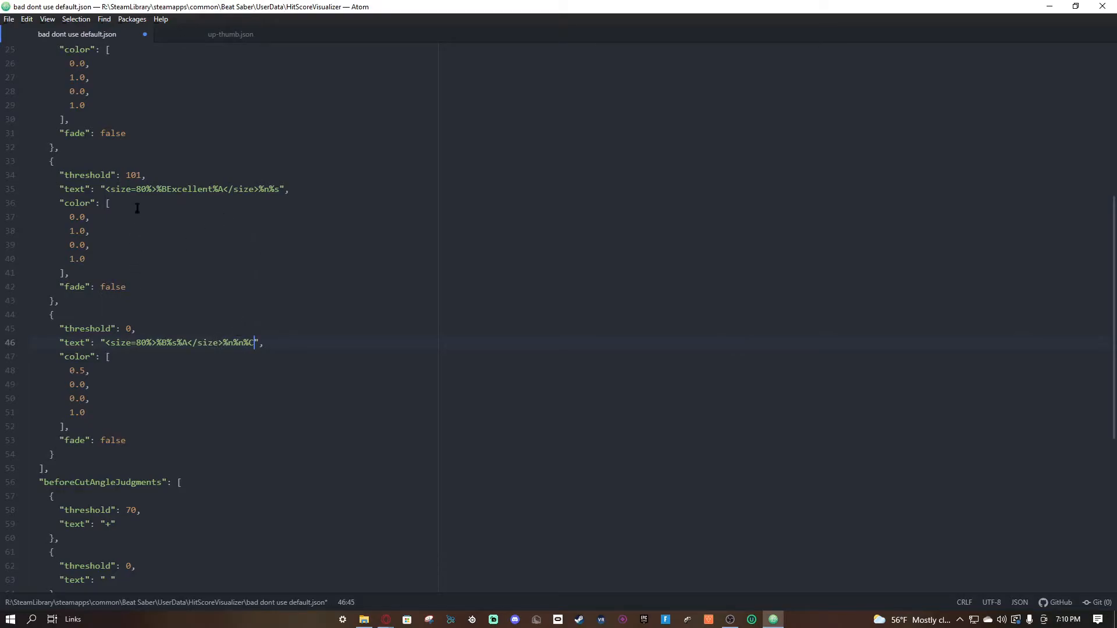
- Change the threshold 0 text size from 80% to 75%
scroll("up", 3)
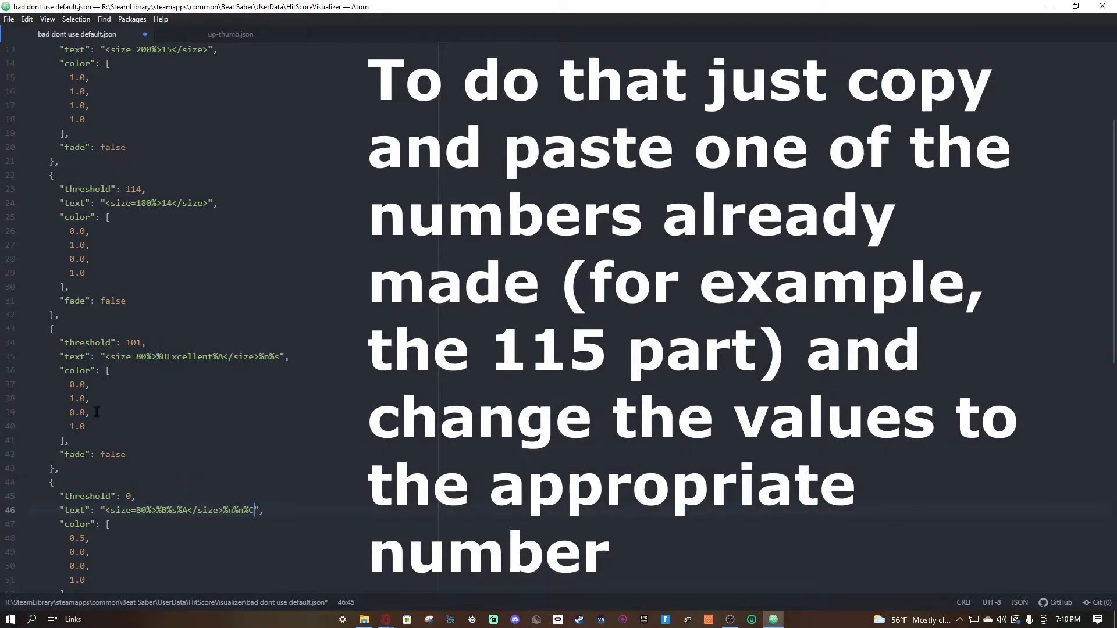
scroll("up", 3)
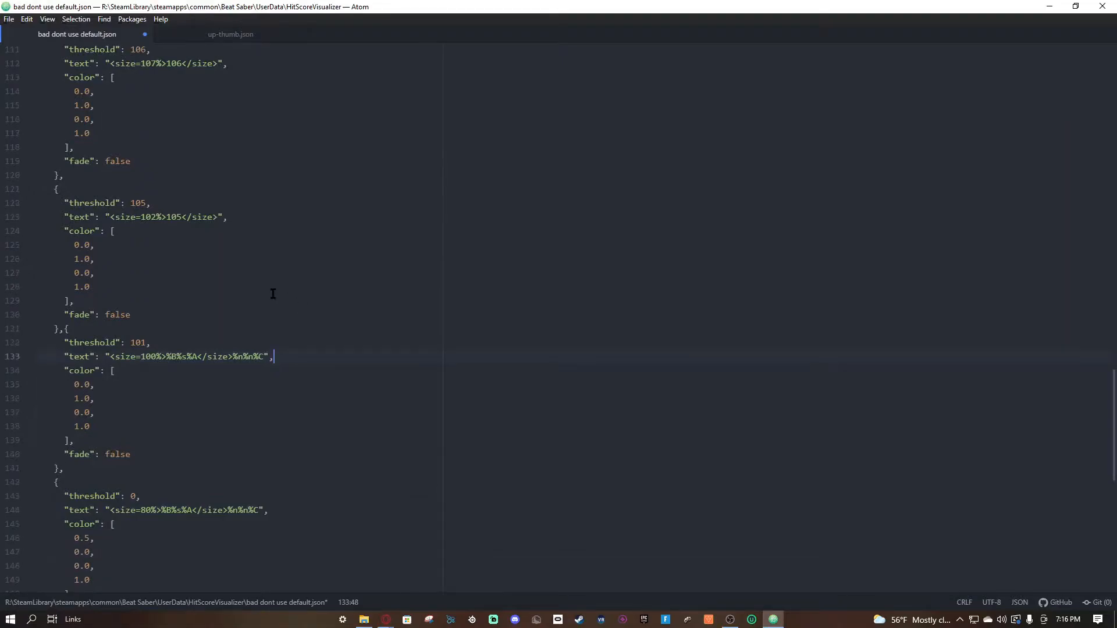
scroll("down", 3)
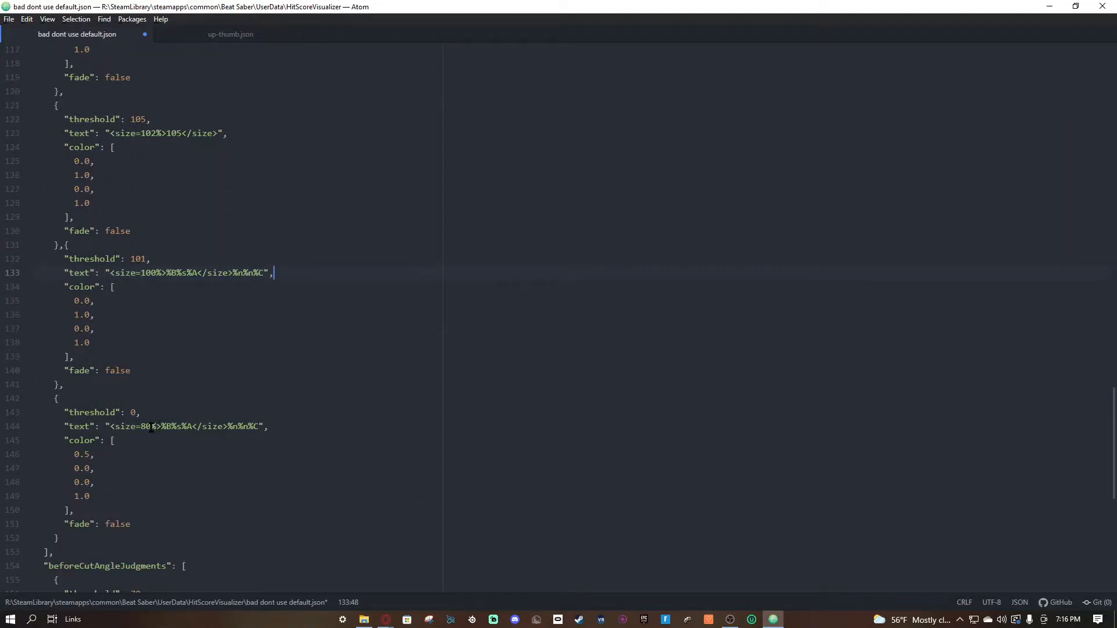
left_click(151, 426)
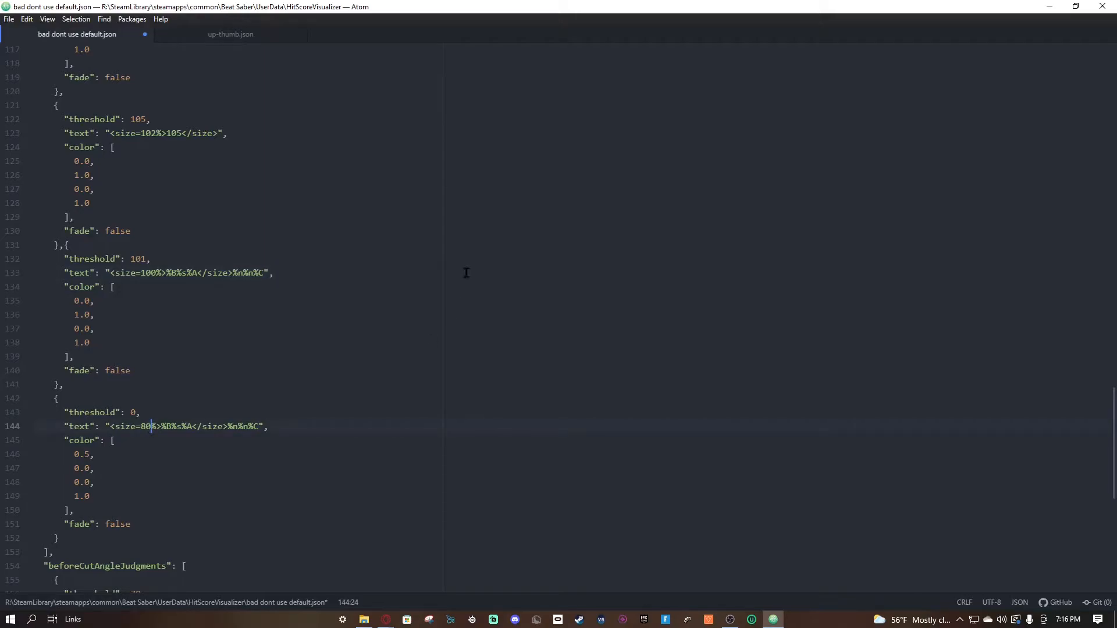
type("75")
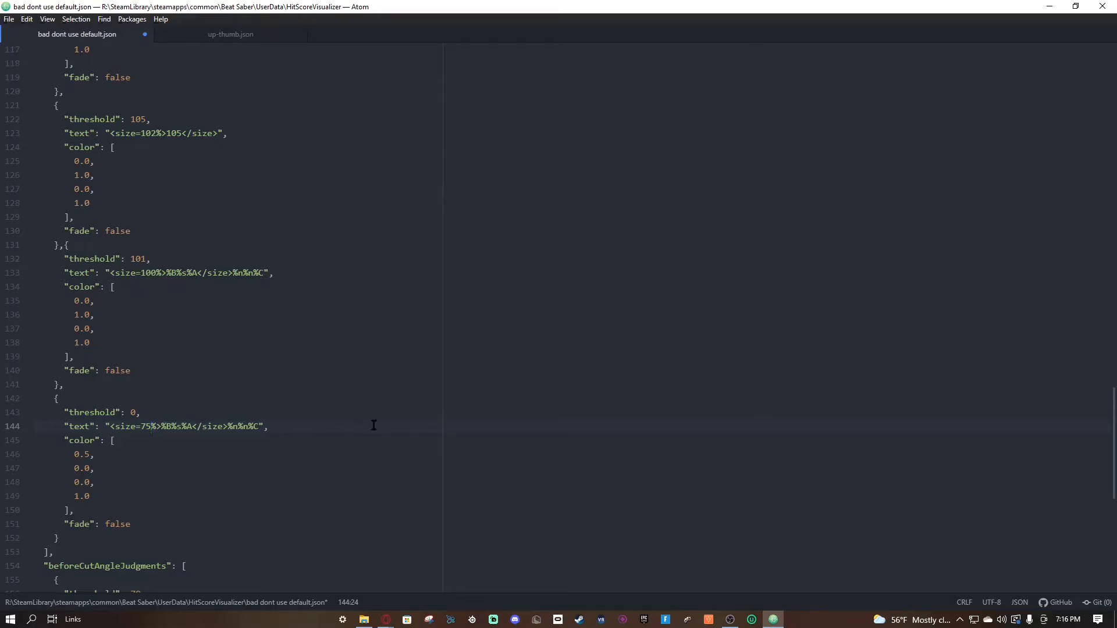
scroll("down", 3)
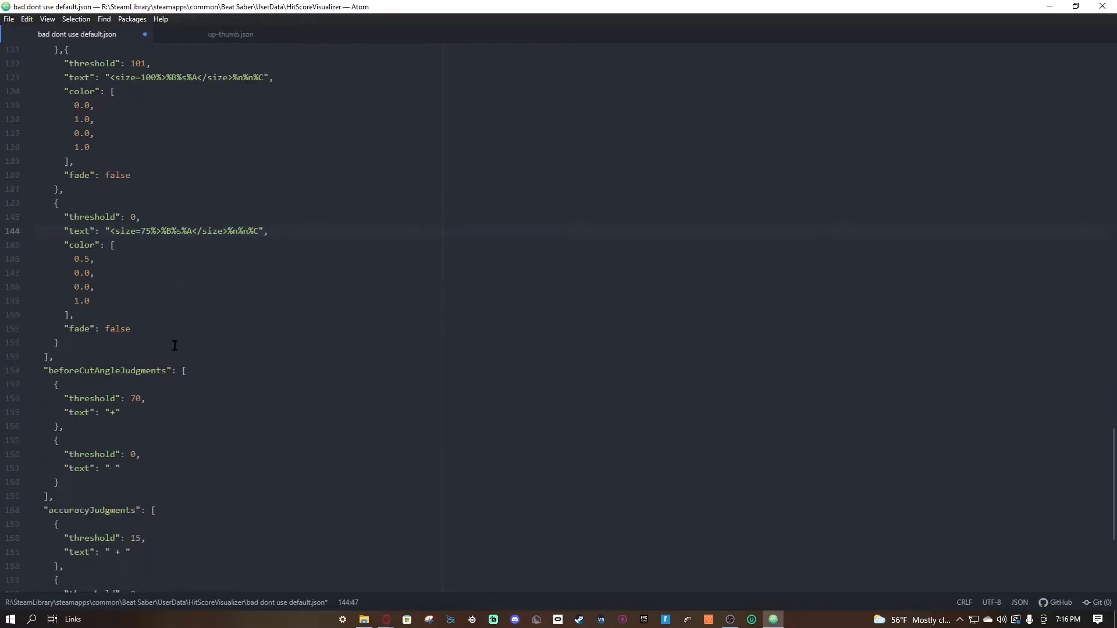
scroll("down", 3)
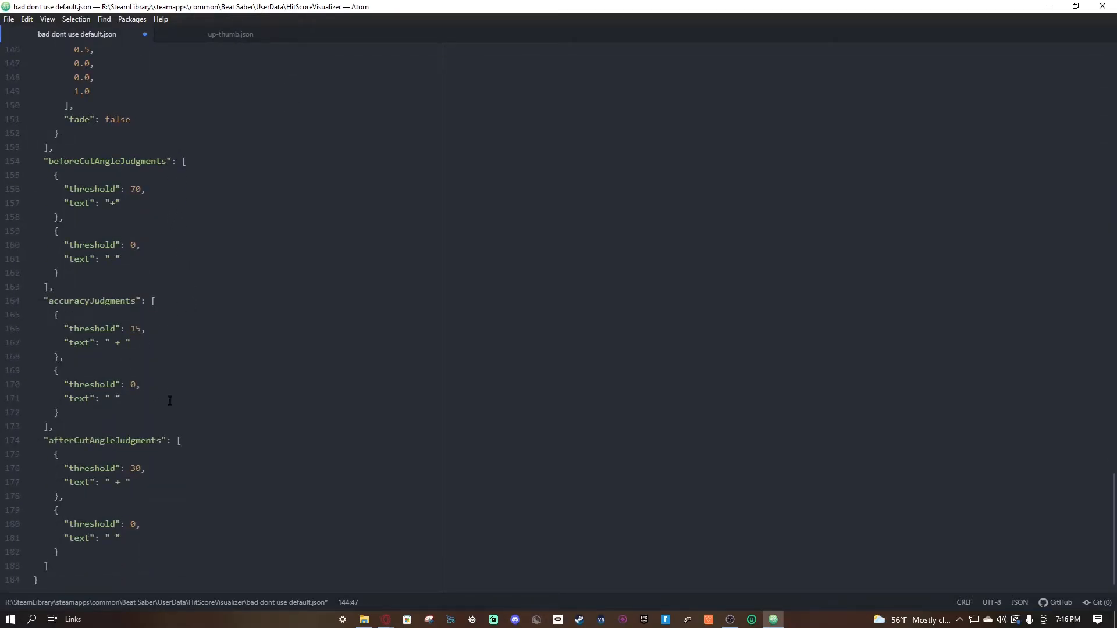
mouse_move(127, 454)
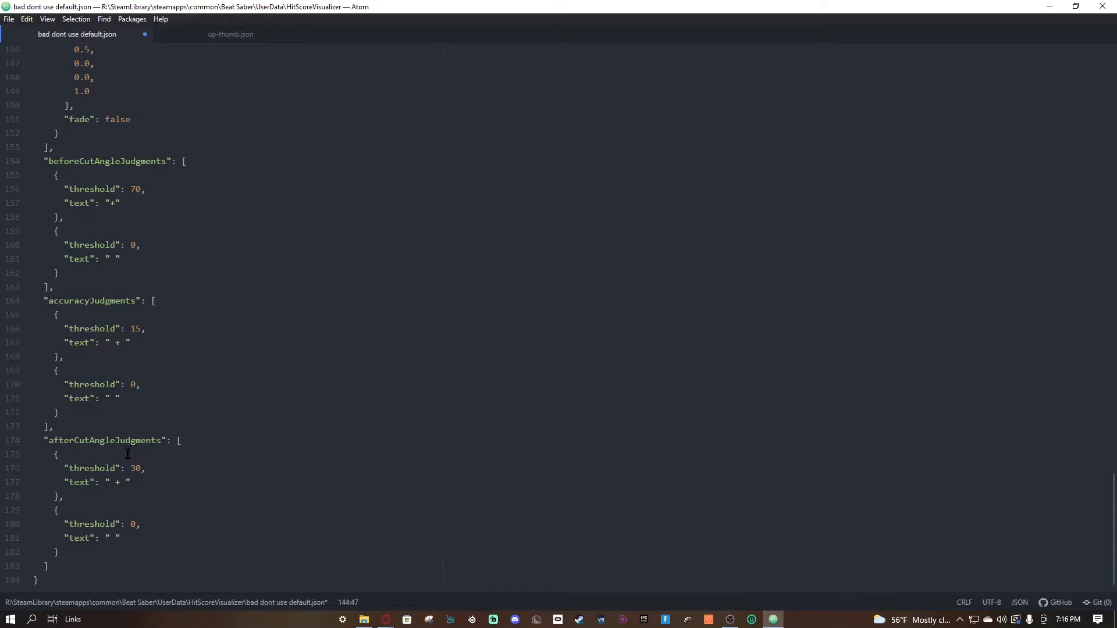
scroll("up", 3)
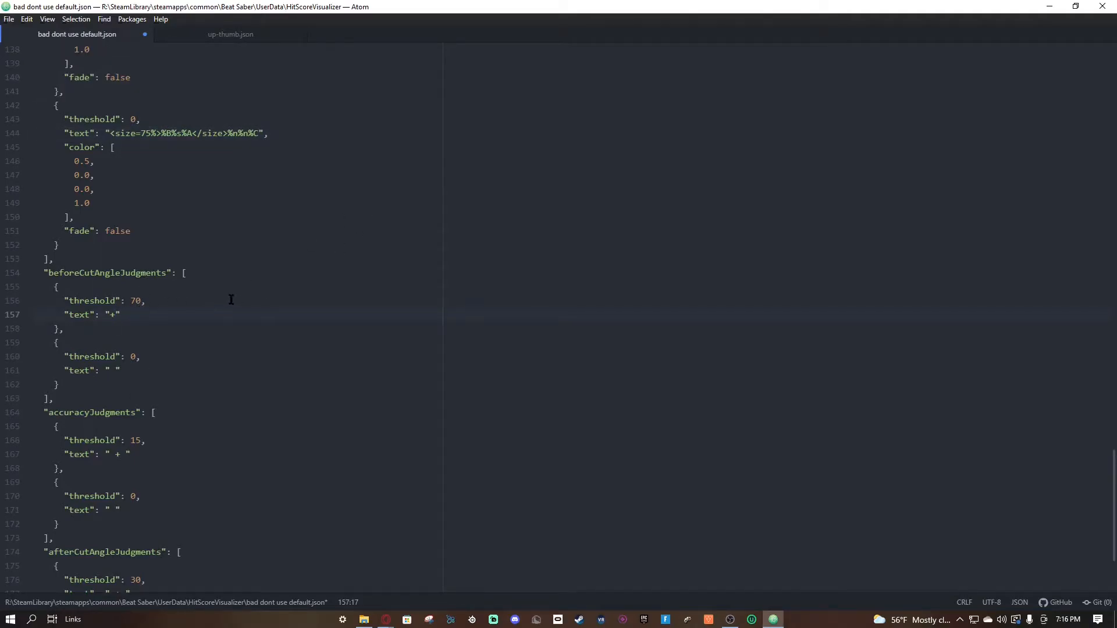
key("Backspace")
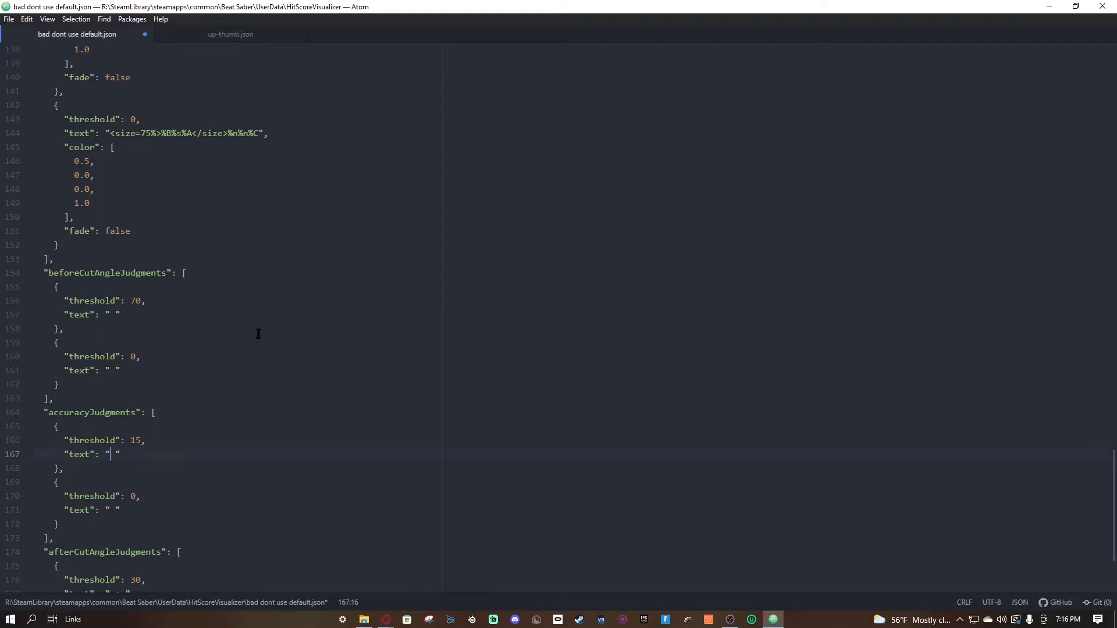
scroll("down", 3)
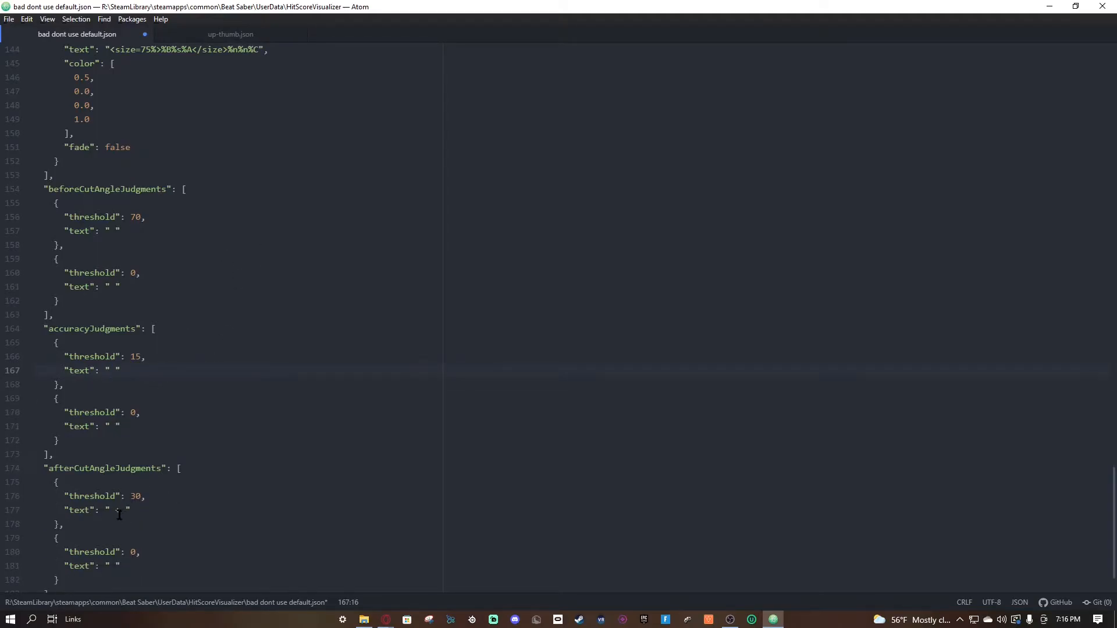
left_click(117, 510)
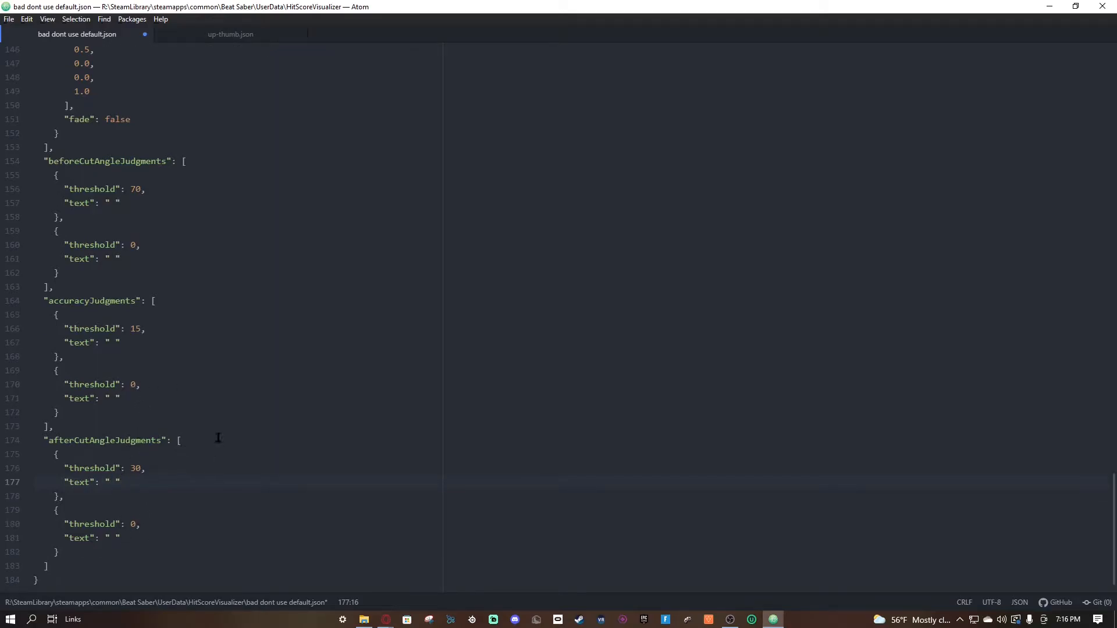
scroll("up", 3)
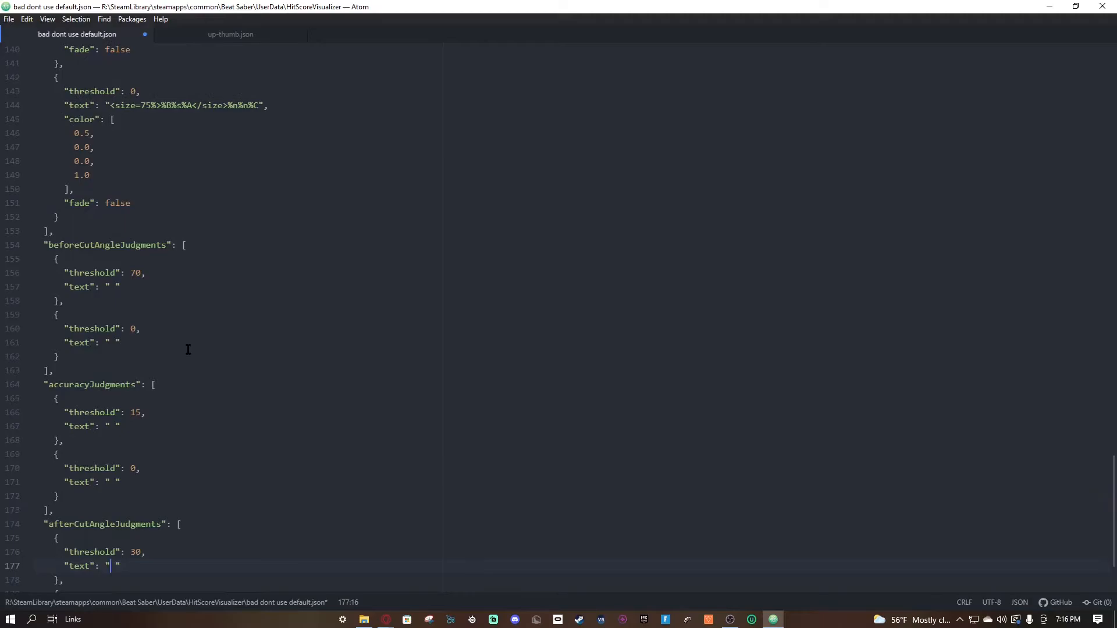
scroll("up", 3)
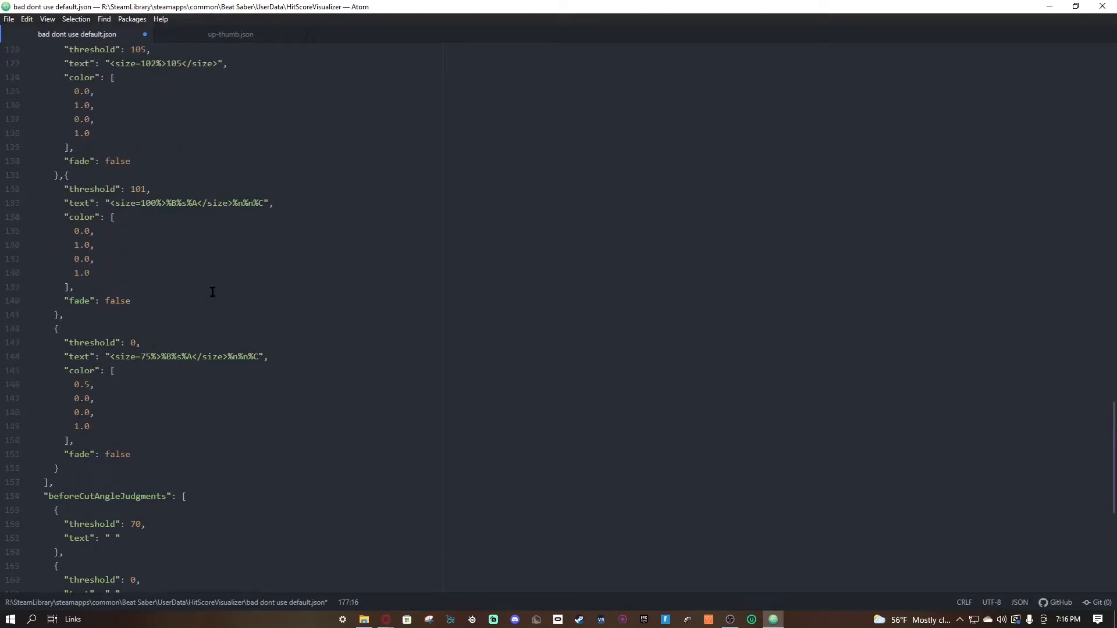
scroll("up", 3)
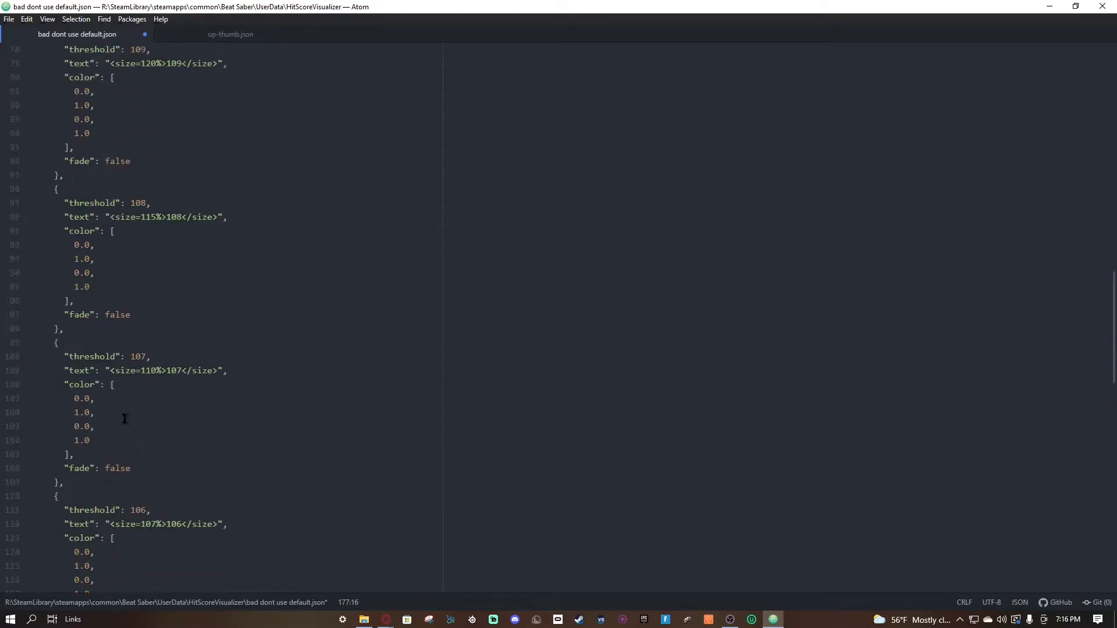
scroll("up", 3)
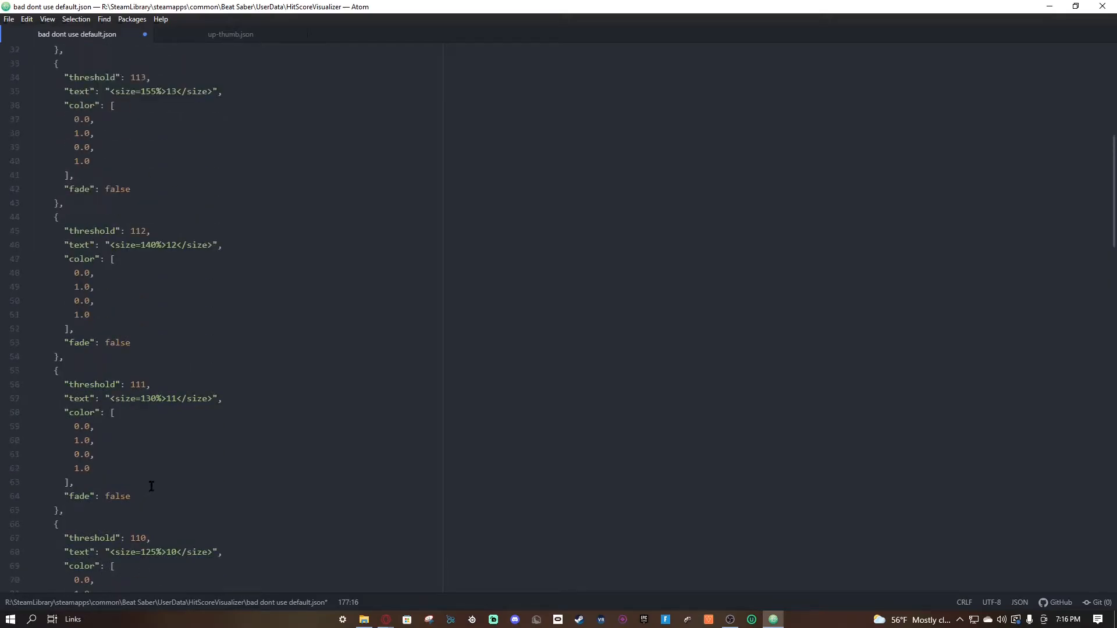
scroll("up", 3)
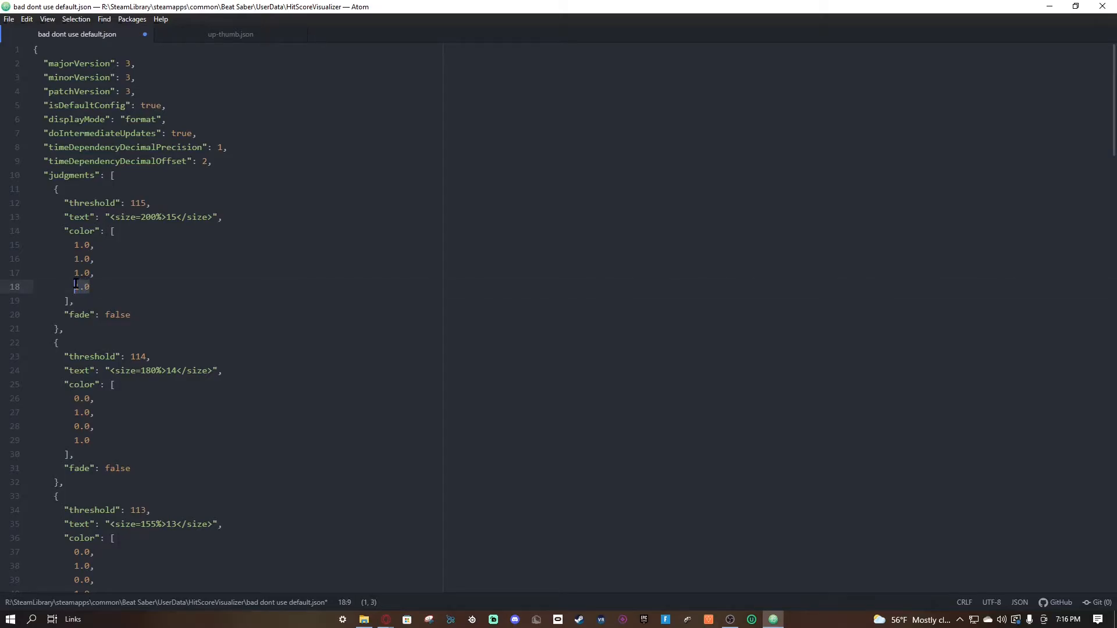
- Edit the threshold 115 colour array so all four values read 1.0
left_click(79, 287)
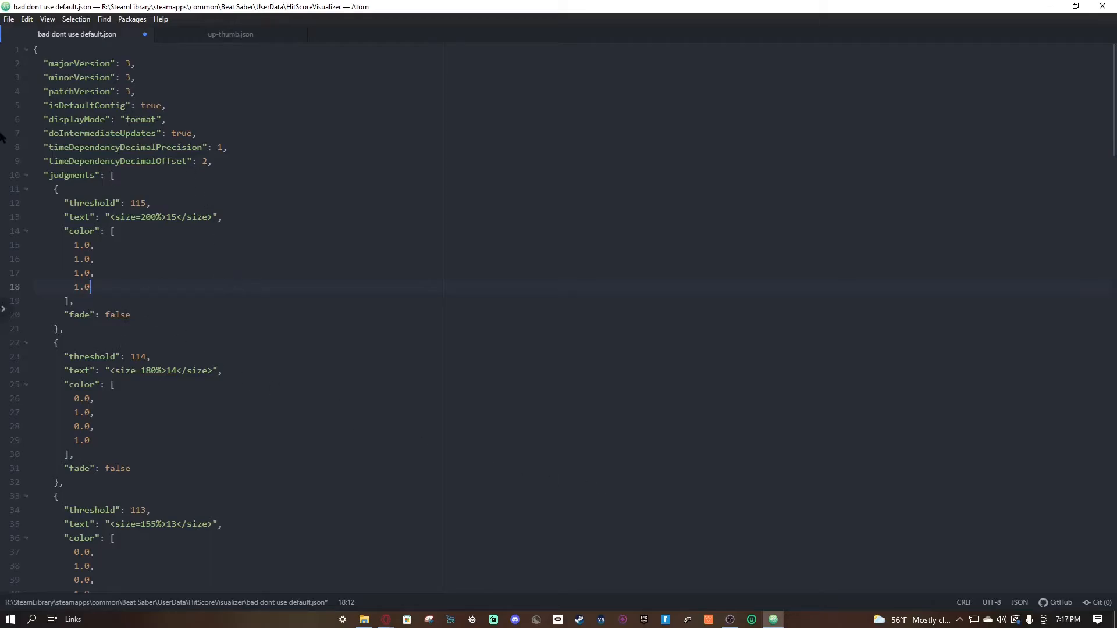
mouse_move(126, 282)
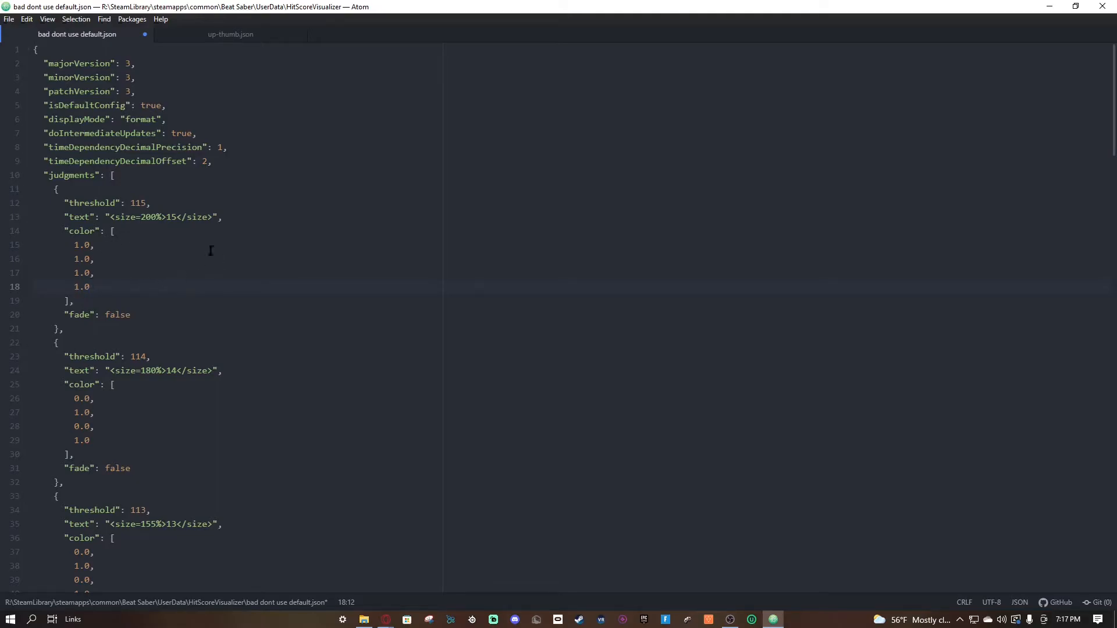
left_click(96, 244)
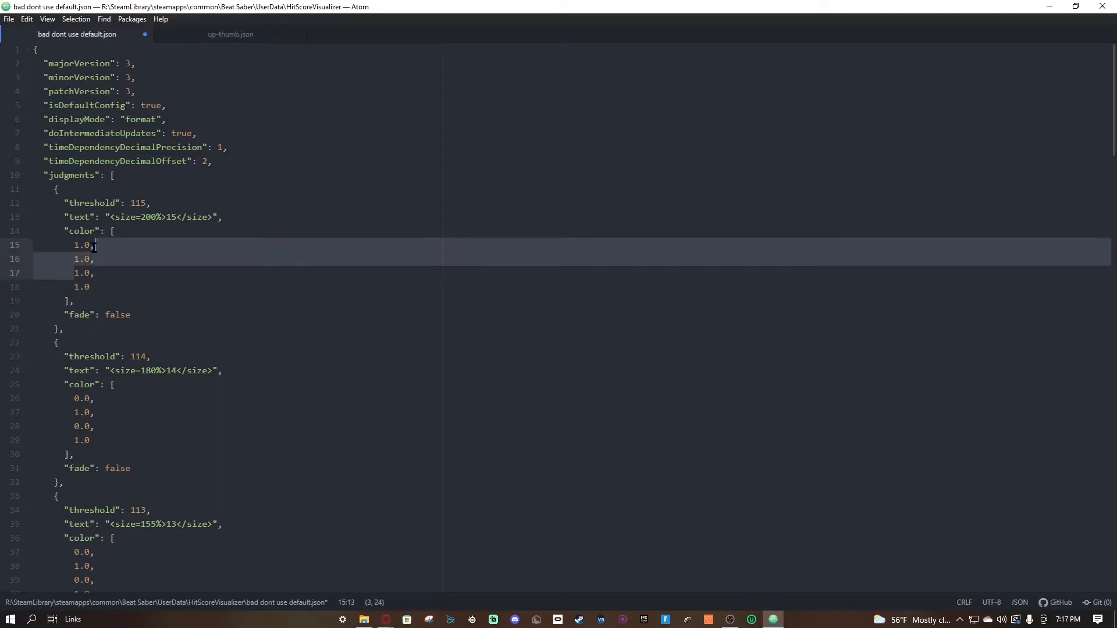
left_click(89, 272)
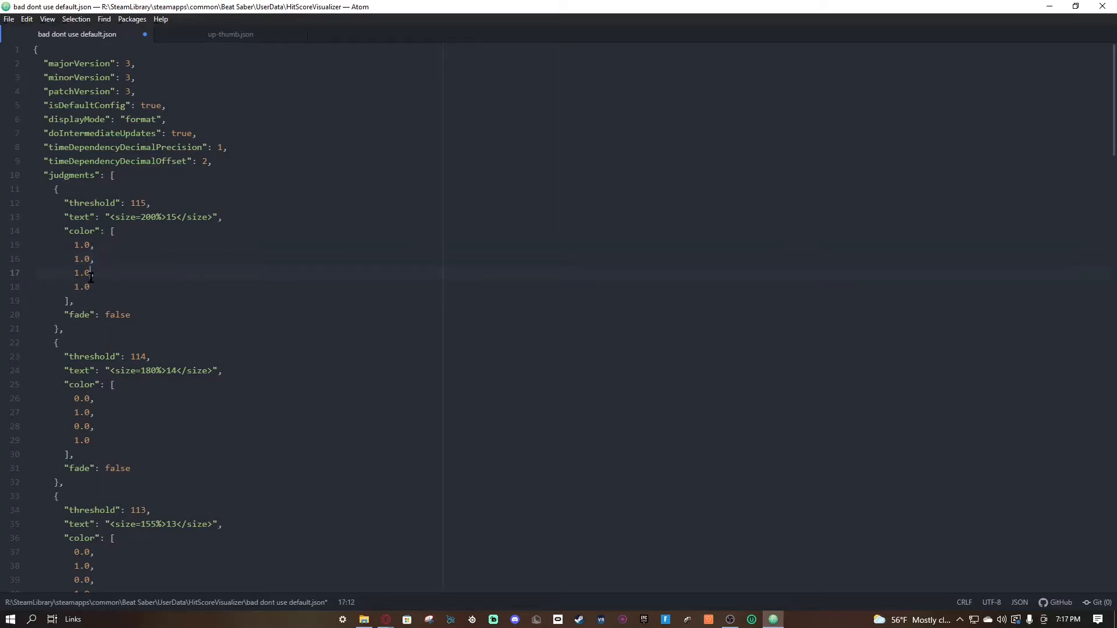
left_click(94, 245)
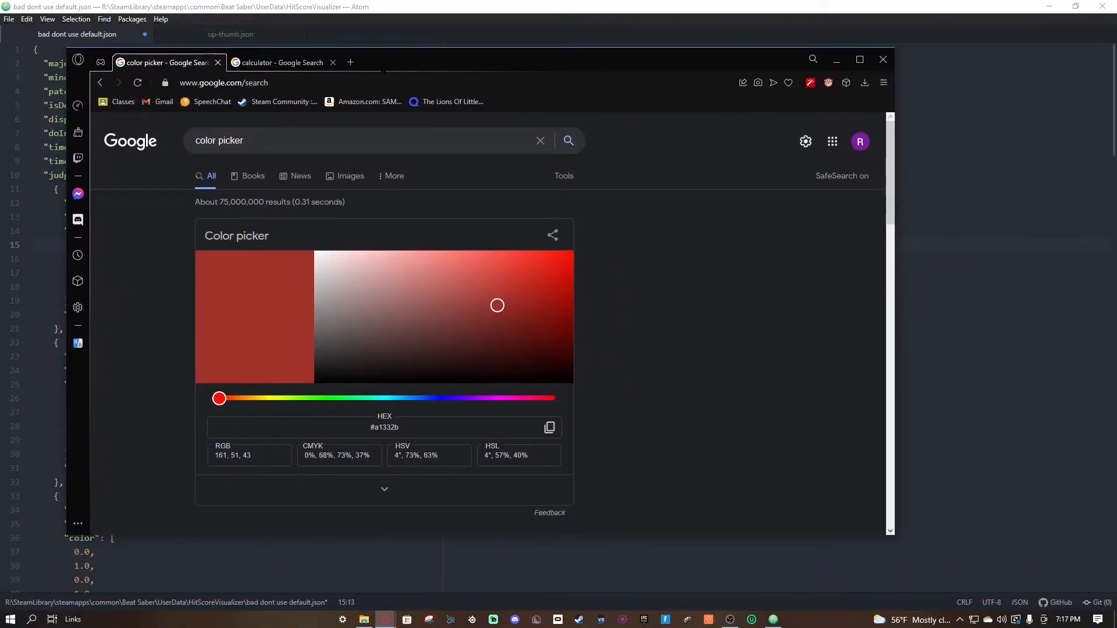
- Pick pure white in the colour picker and select its RGB values 255, 255, 255
left_click(280, 62)
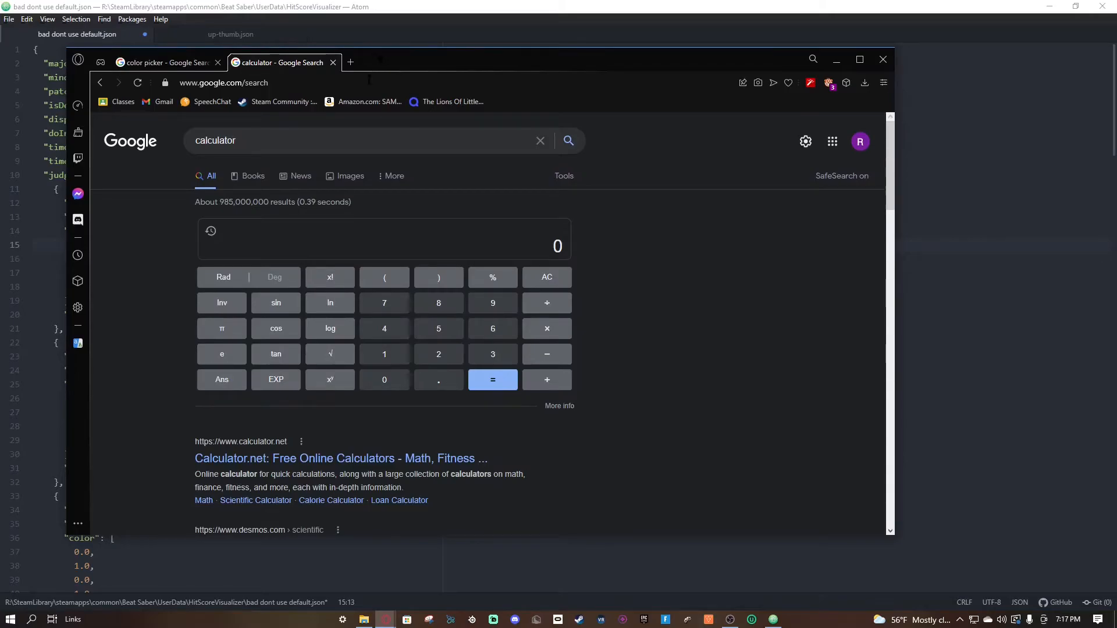
left_click(164, 62)
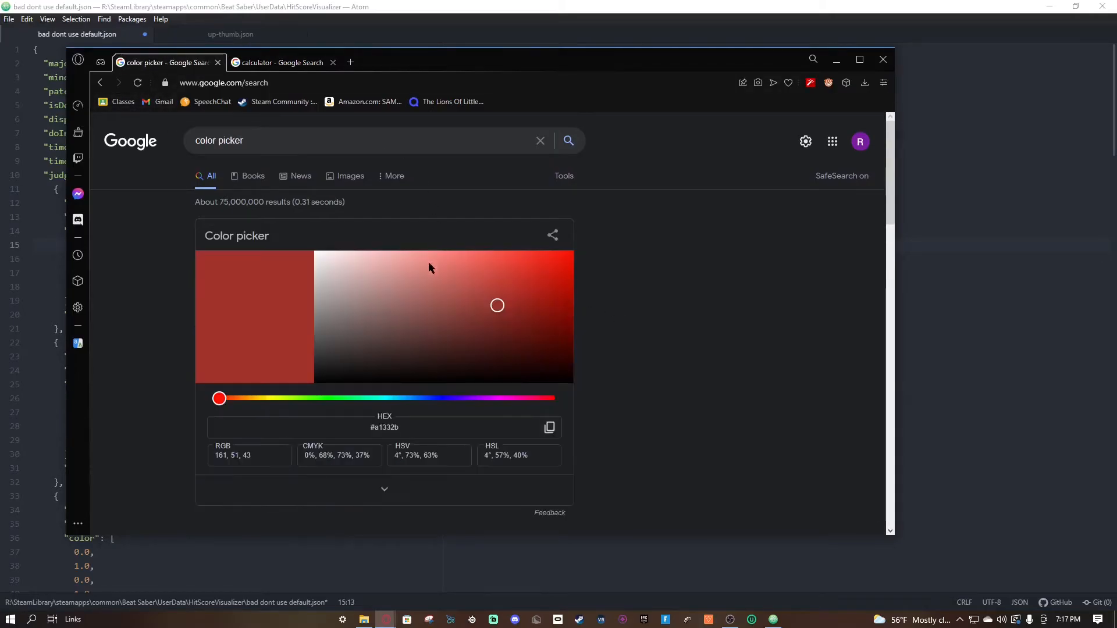
left_click(324, 278)
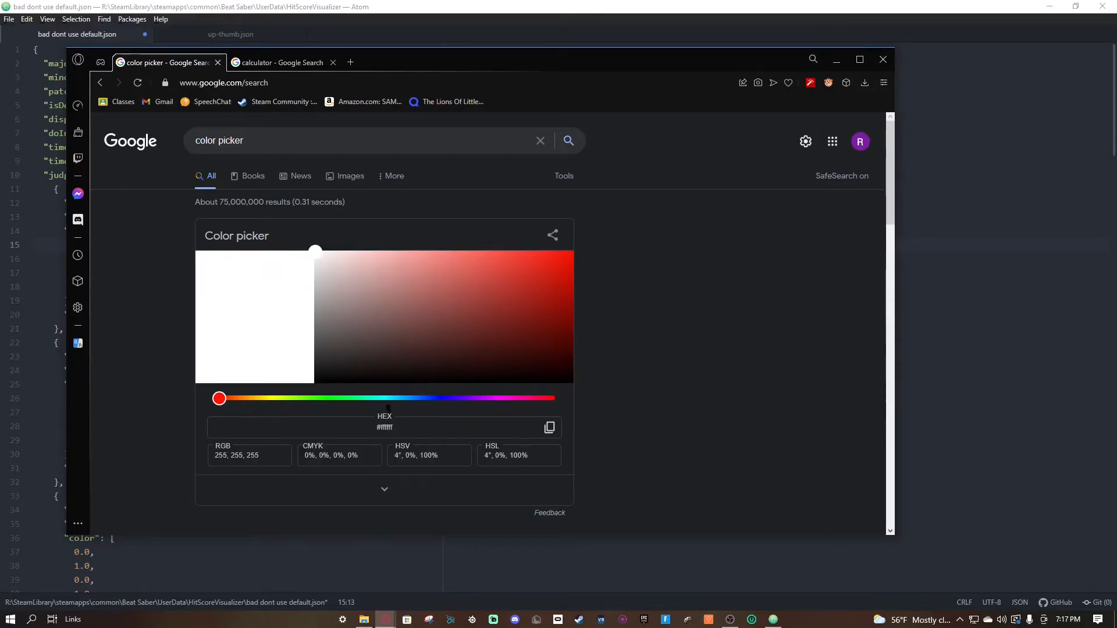
left_click(249, 455)
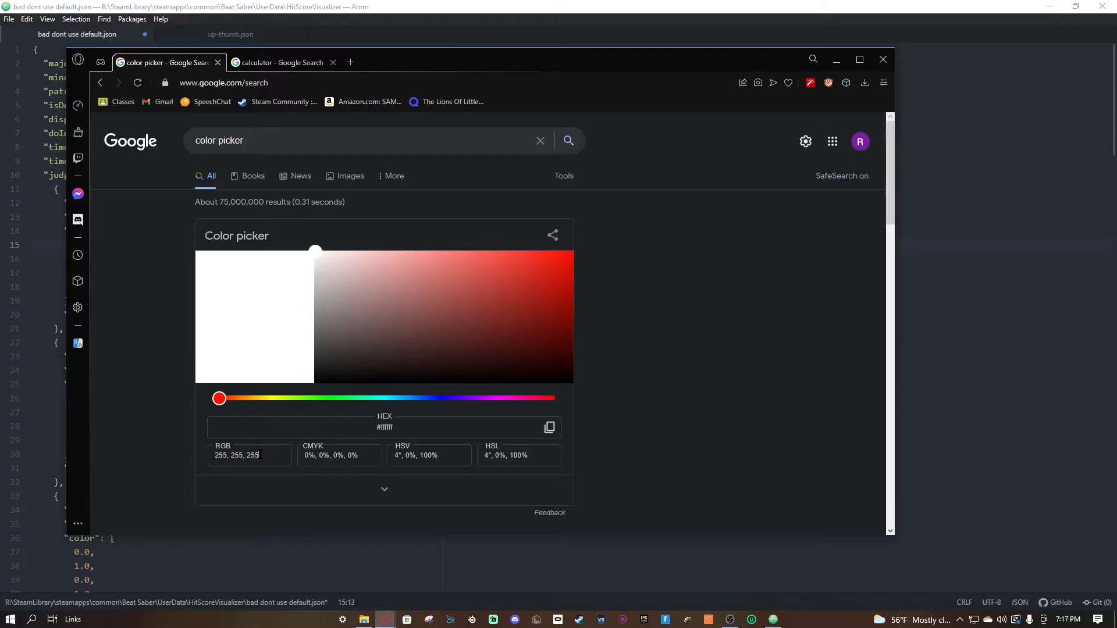
triple_click(237, 455)
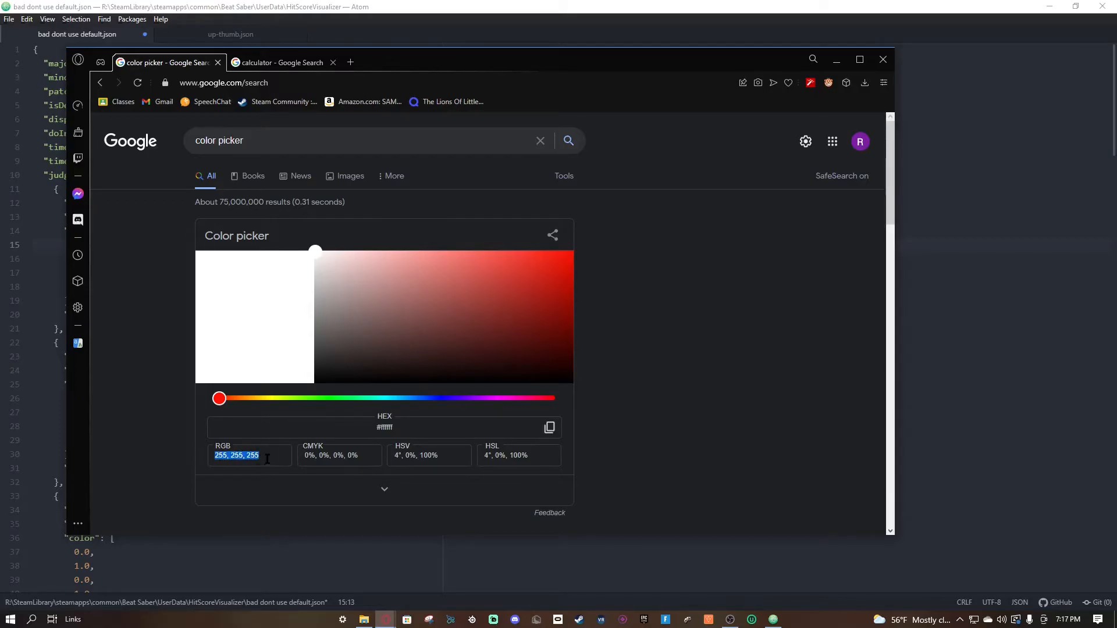
- Work out 255 ÷ 255 = 1 in Google's calculator
left_click(282, 63)
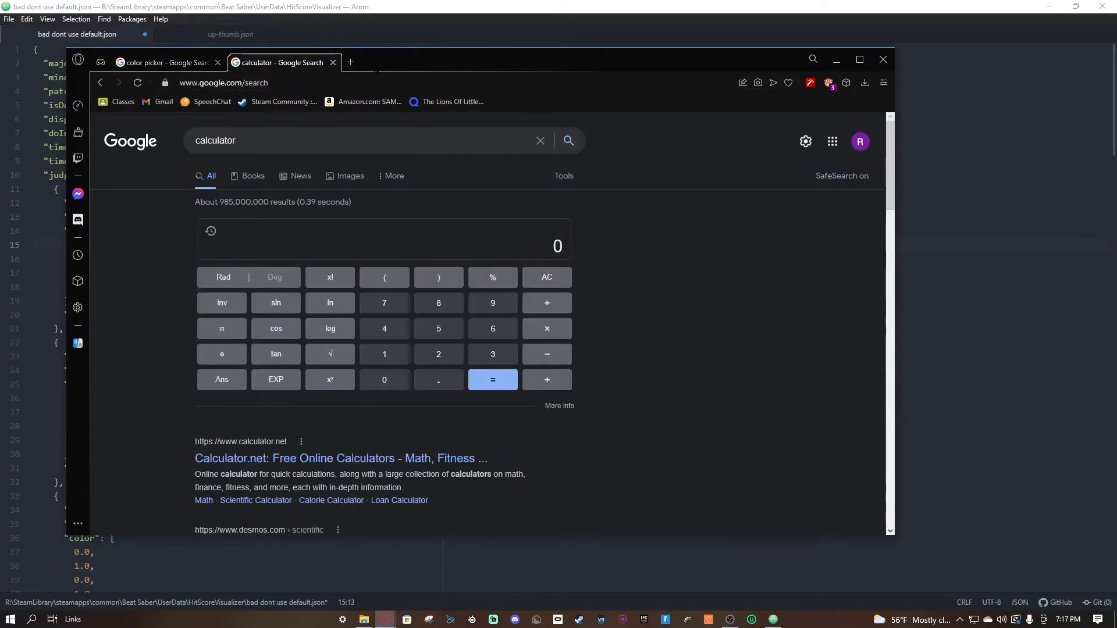
left_click(438, 354)
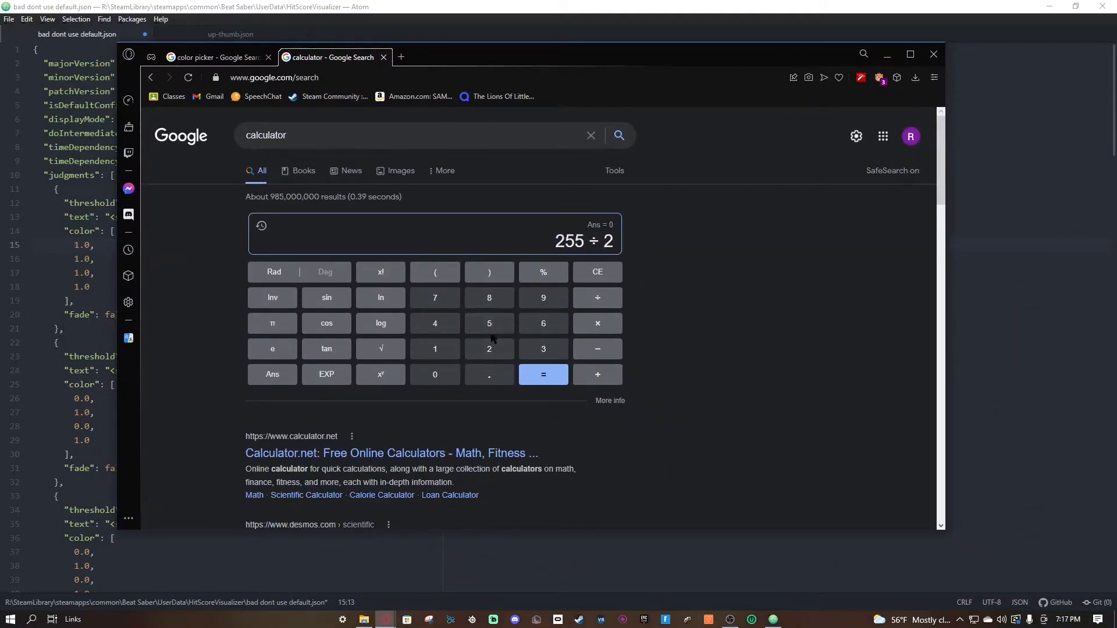
left_click(543, 374)
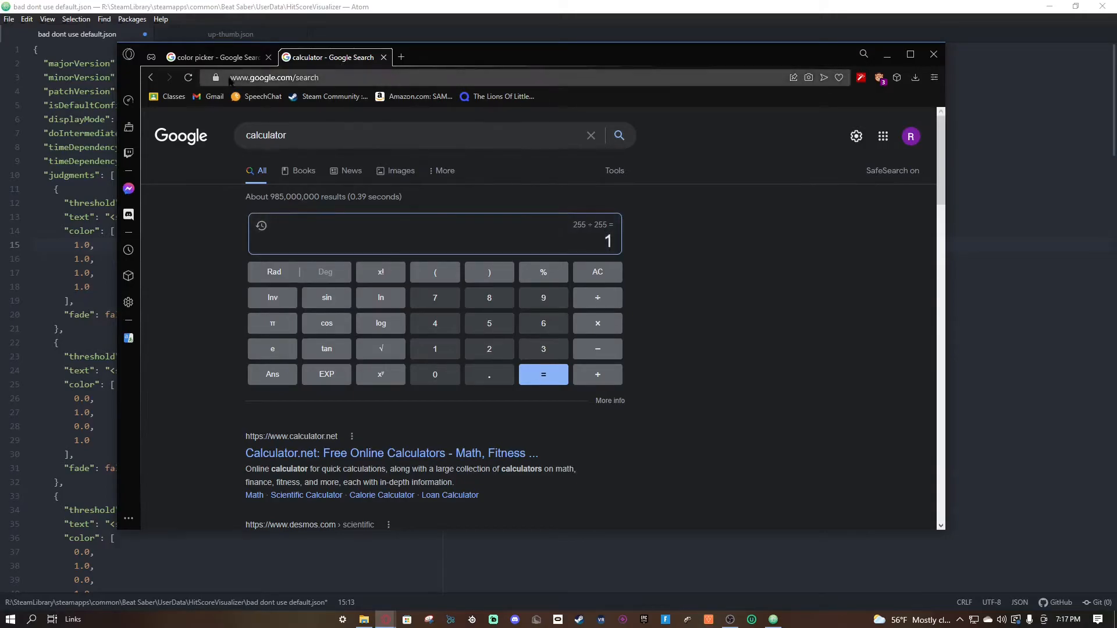
left_click(213, 57)
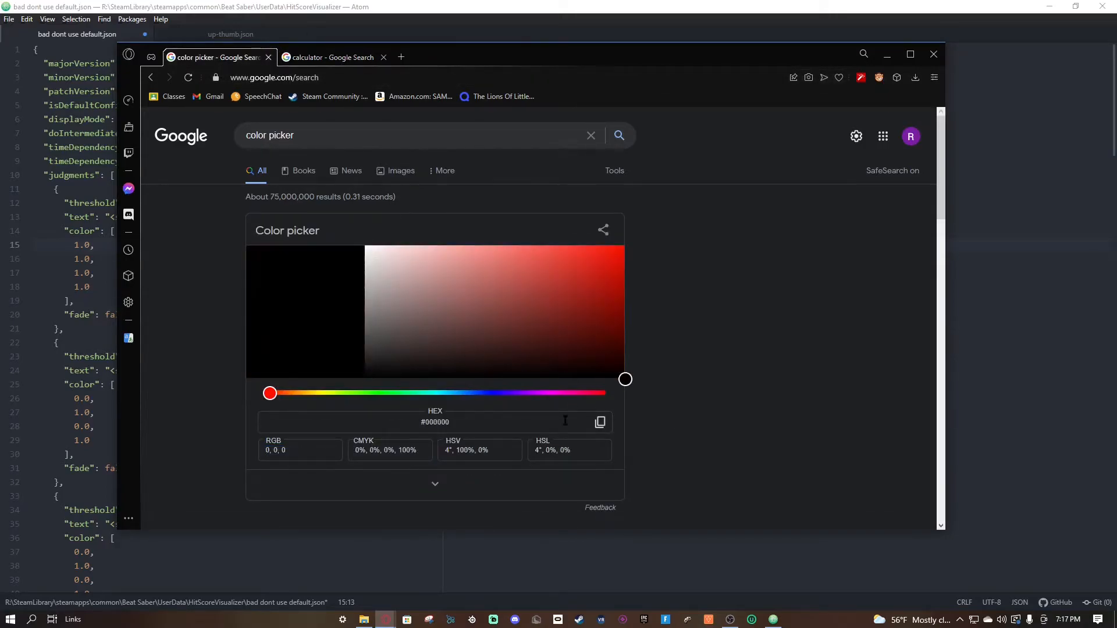
left_click(331, 57)
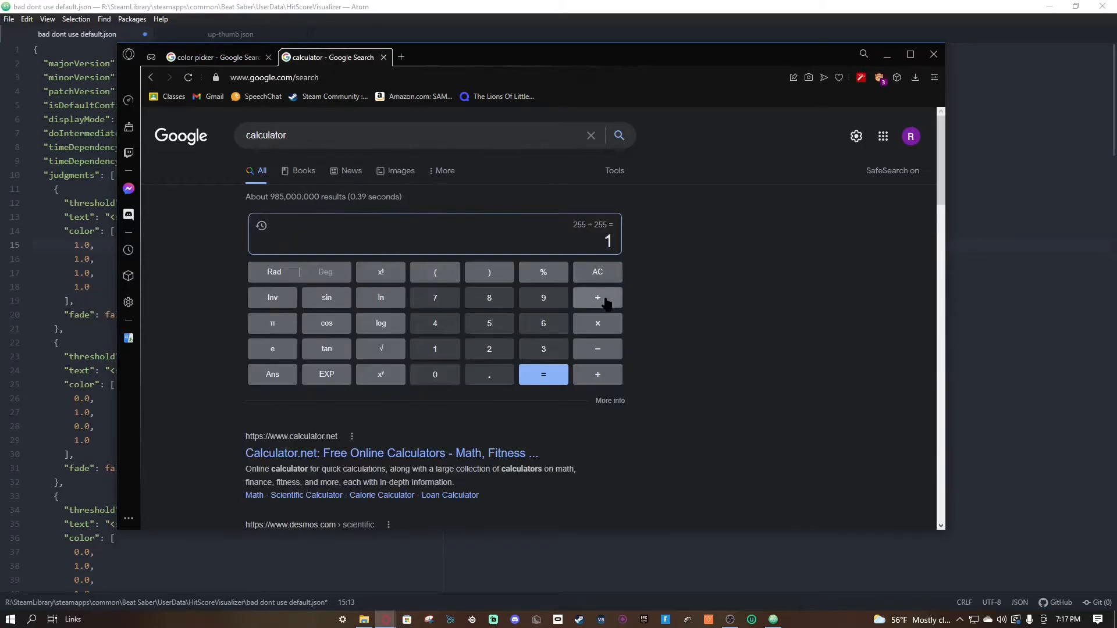
left_click(597, 297)
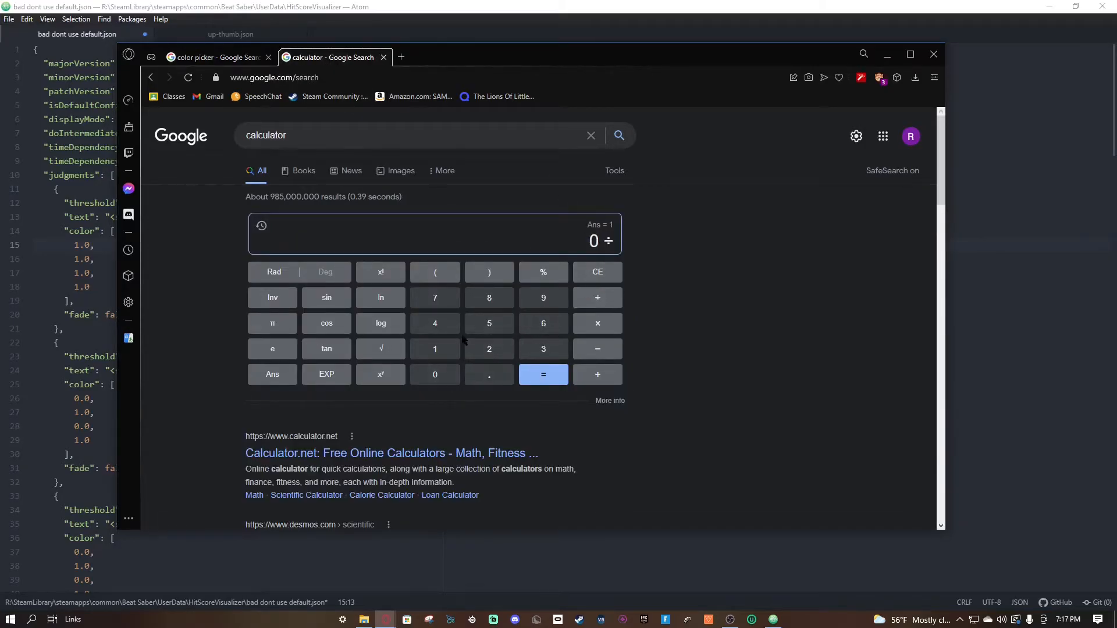
left_click(543, 374)
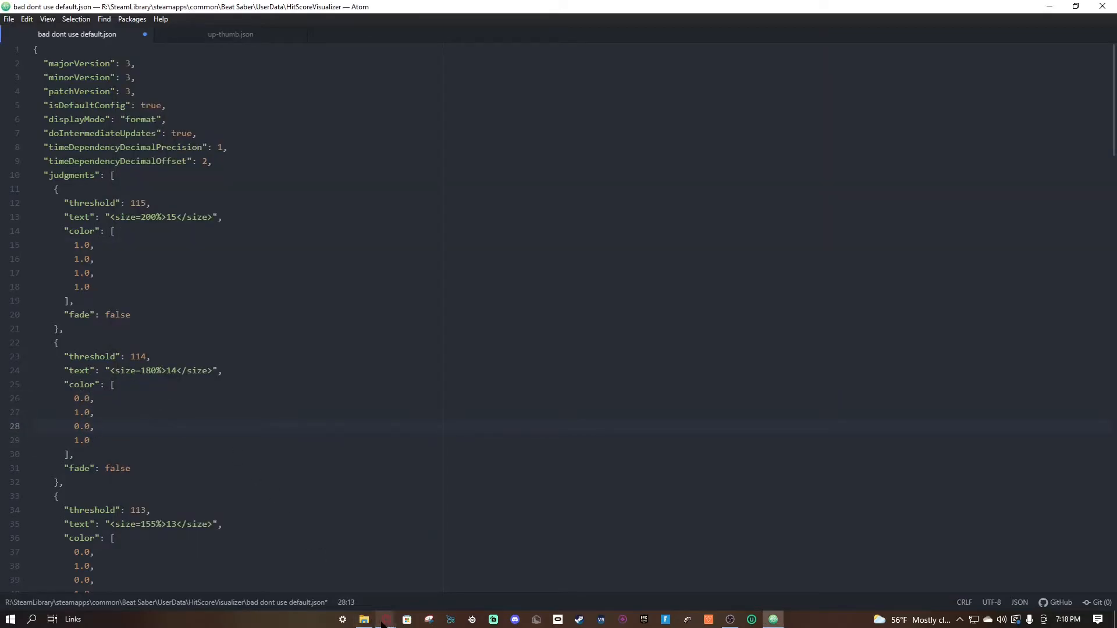
mouse_move(384, 619)
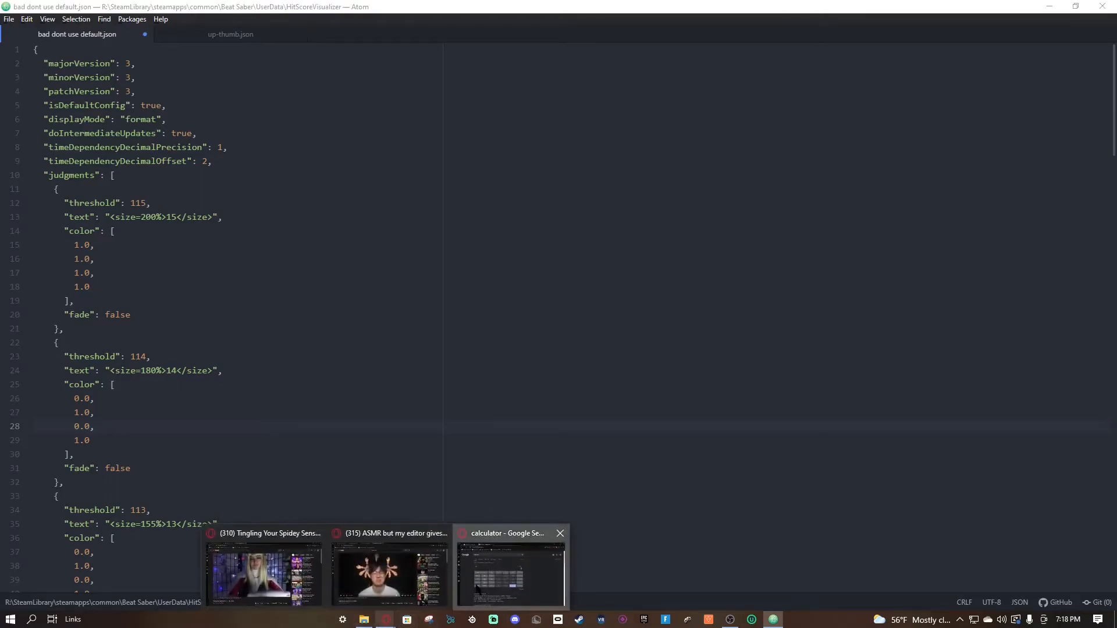
- Bring the browser calculator window back up from the taskbar
left_click(511, 574)
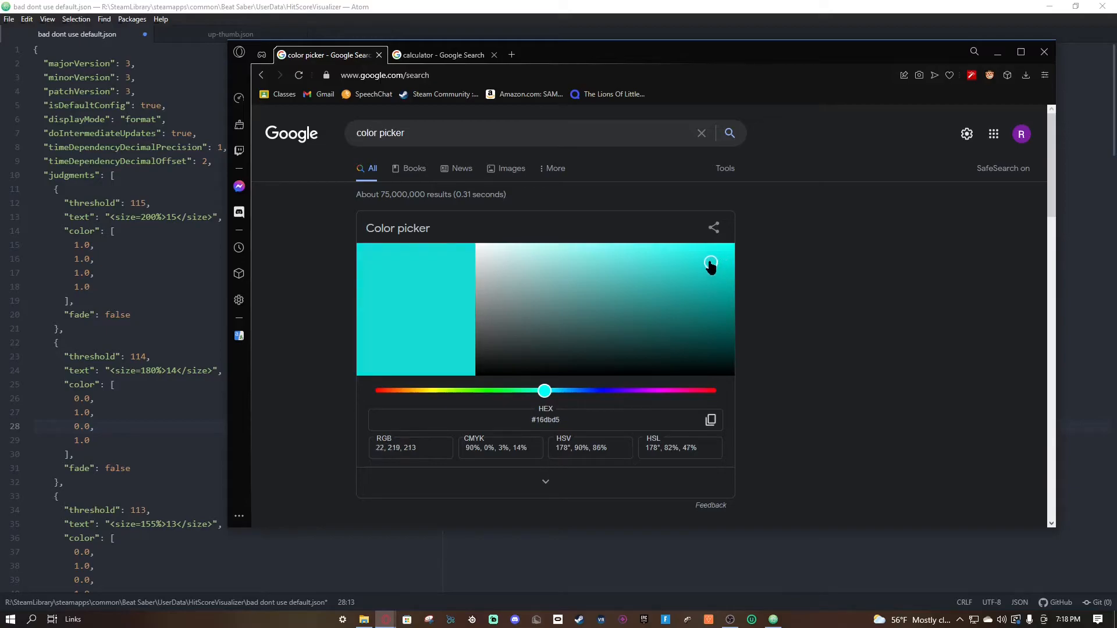
- Pick light blue RGB 22, 219, 213 and calculate 22 ÷ 255 and 219 ÷ 255
double_click(395, 448)
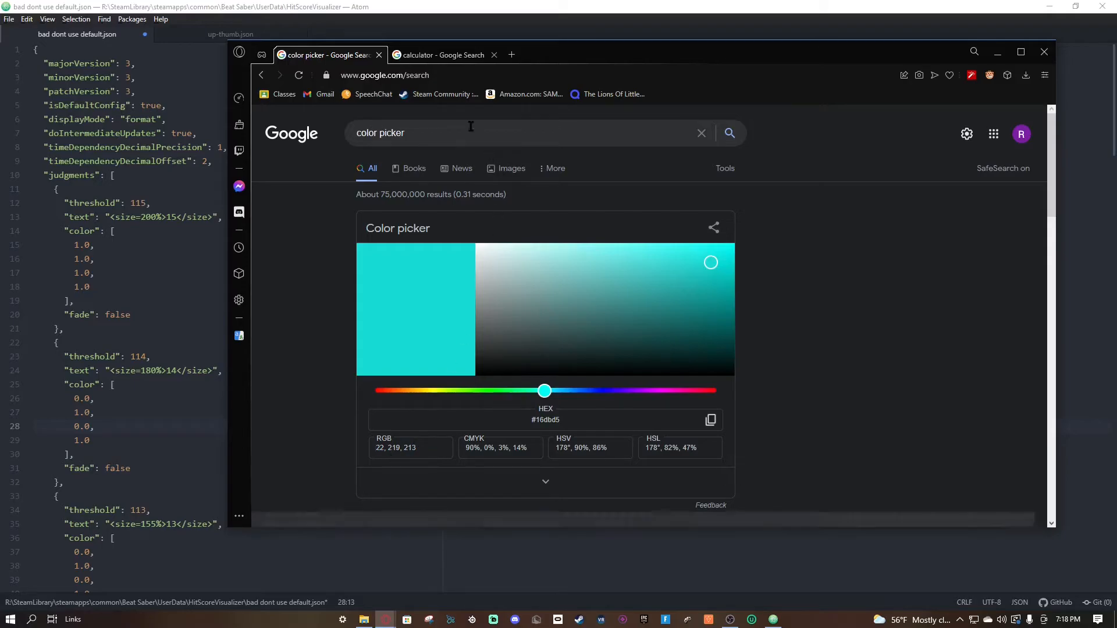
left_click(442, 55)
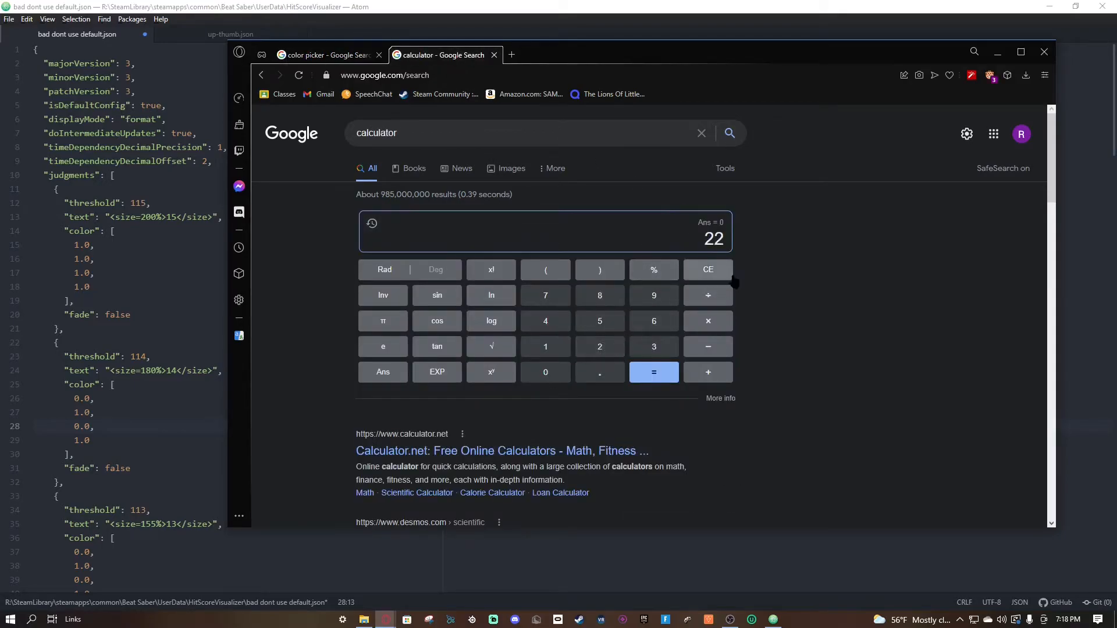
left_click(651, 371)
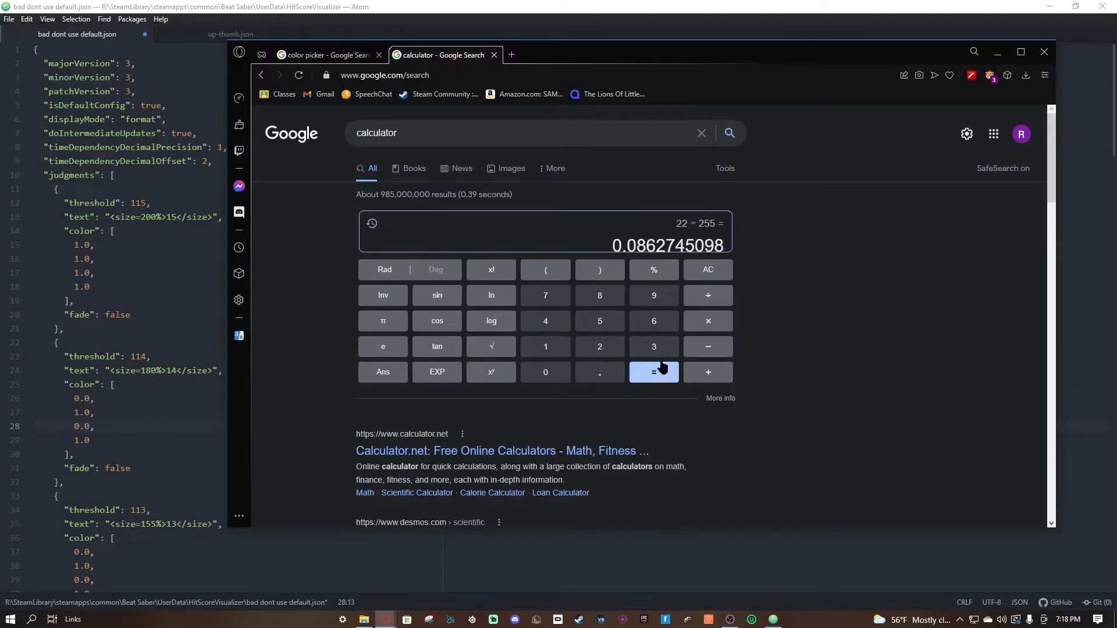
double_click(668, 238)
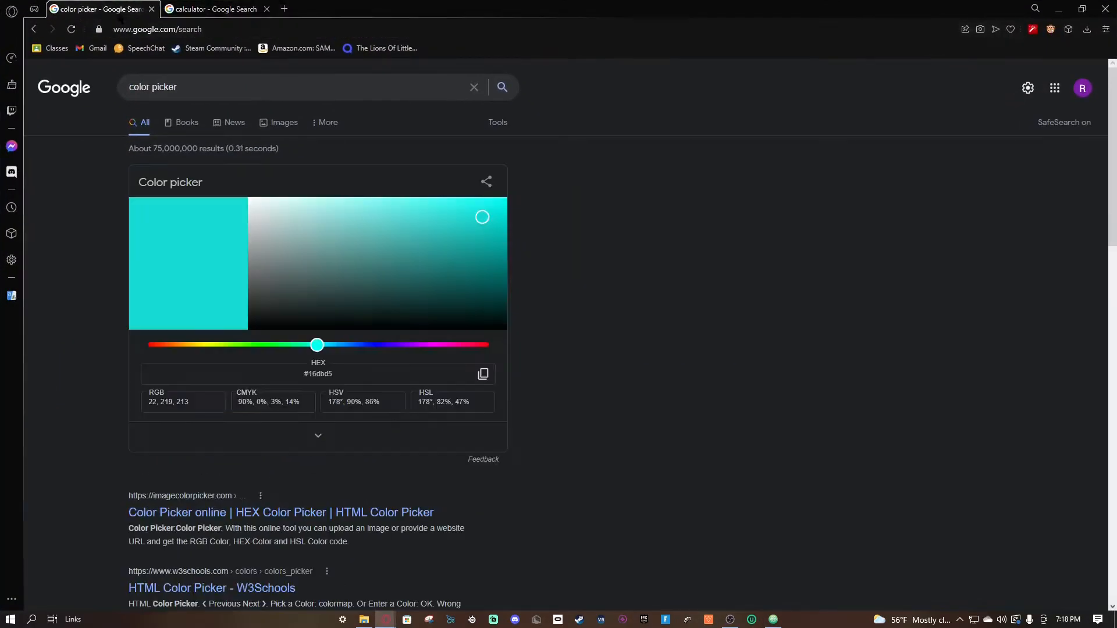
left_click(214, 9)
type("219 ÷ 255")
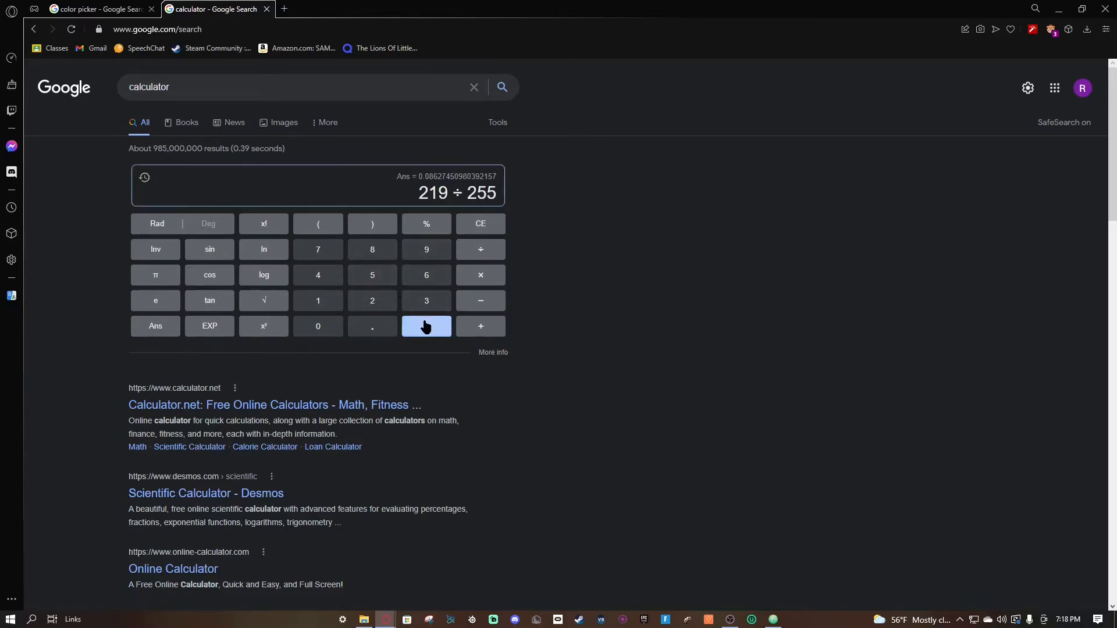
left_click(426, 326)
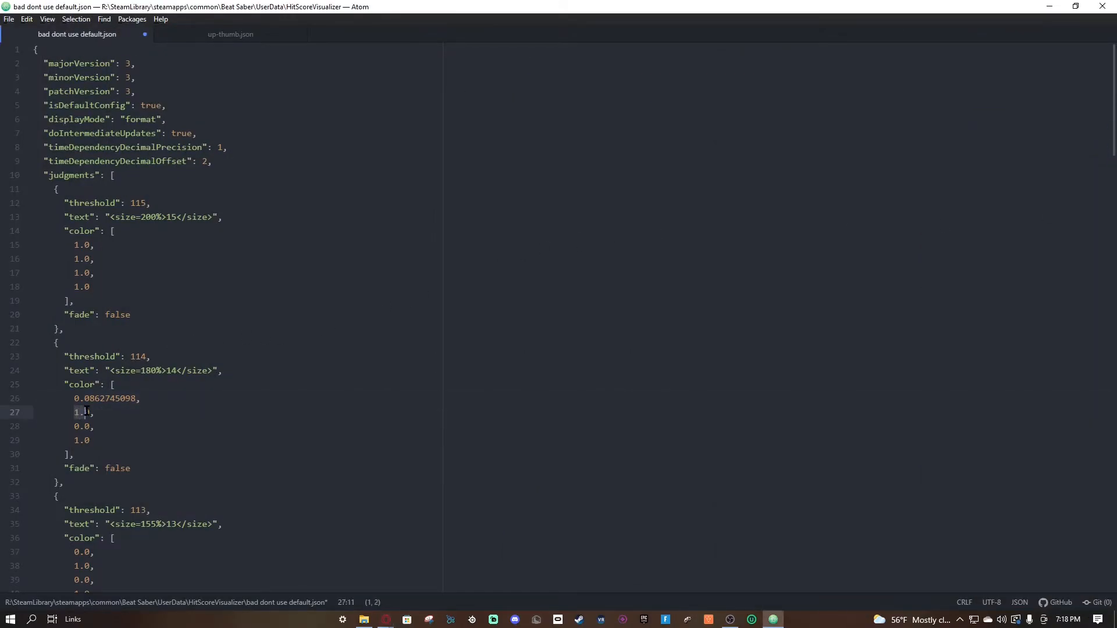
- Enter green 0.85882352941, then compute and copy blue 213 ÷ 255 = 0.83529411764
type("0.85882352941")
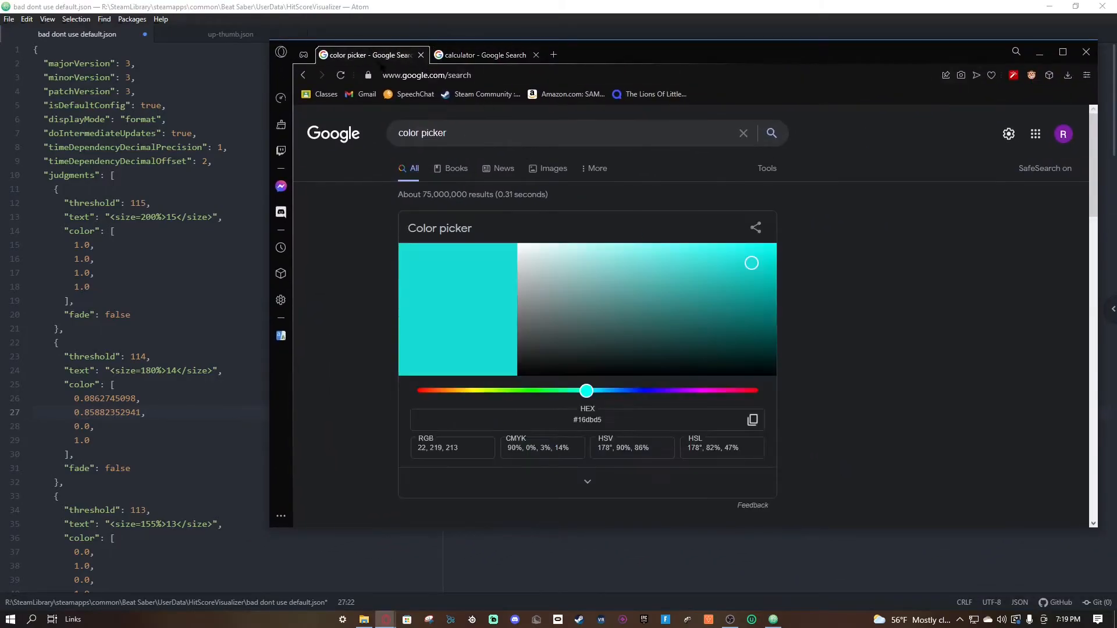
left_click(486, 55)
type("213")
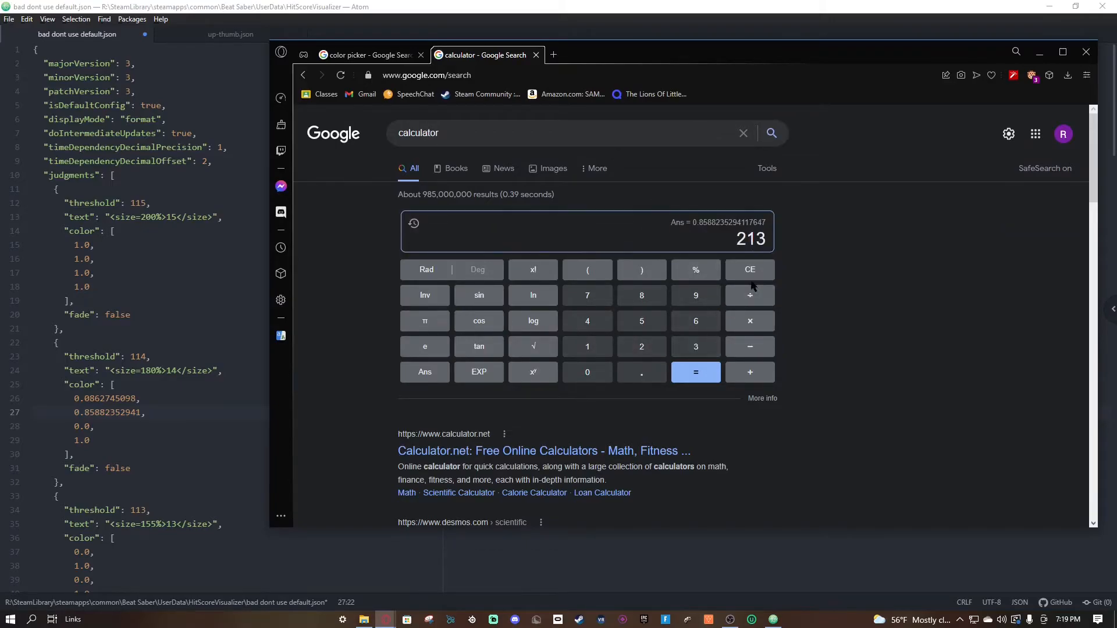
left_click(750, 295)
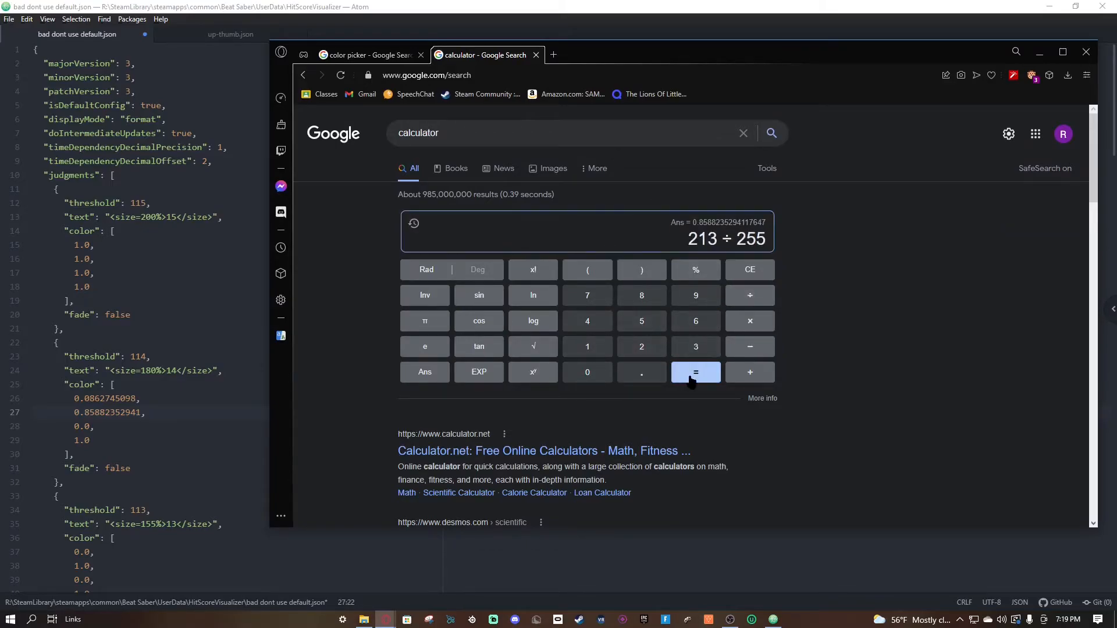
left_click(695, 372)
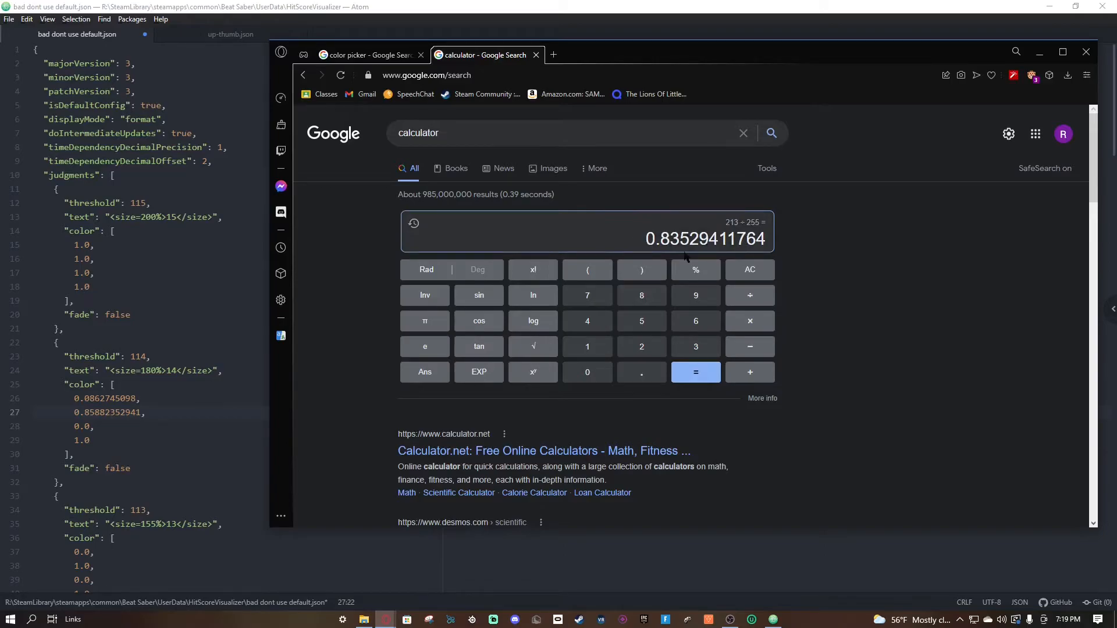
double_click(704, 239)
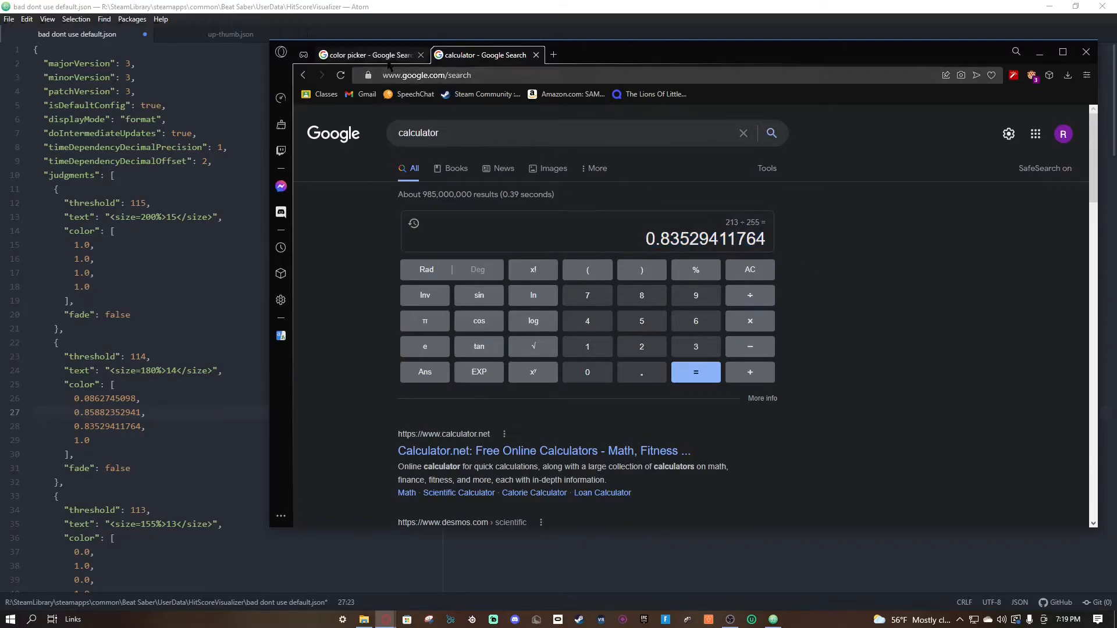
left_click(367, 54)
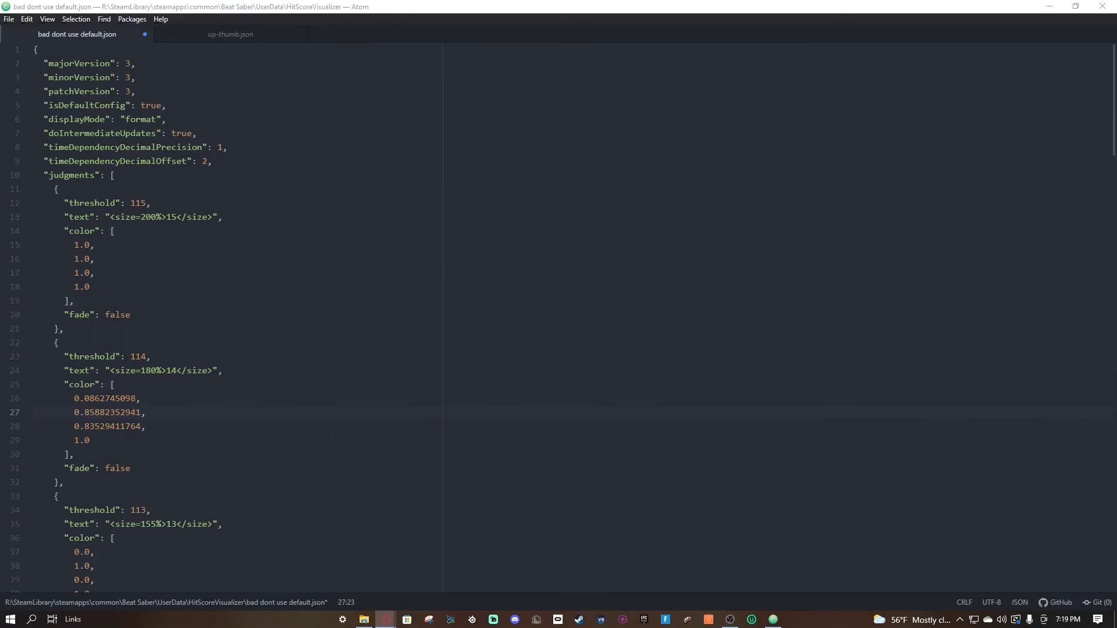
- Replace colour arrays for thresholds 112 to 105, ending with 105 as 1.0, 0.0, 0.45098039215
scroll("down", 3)
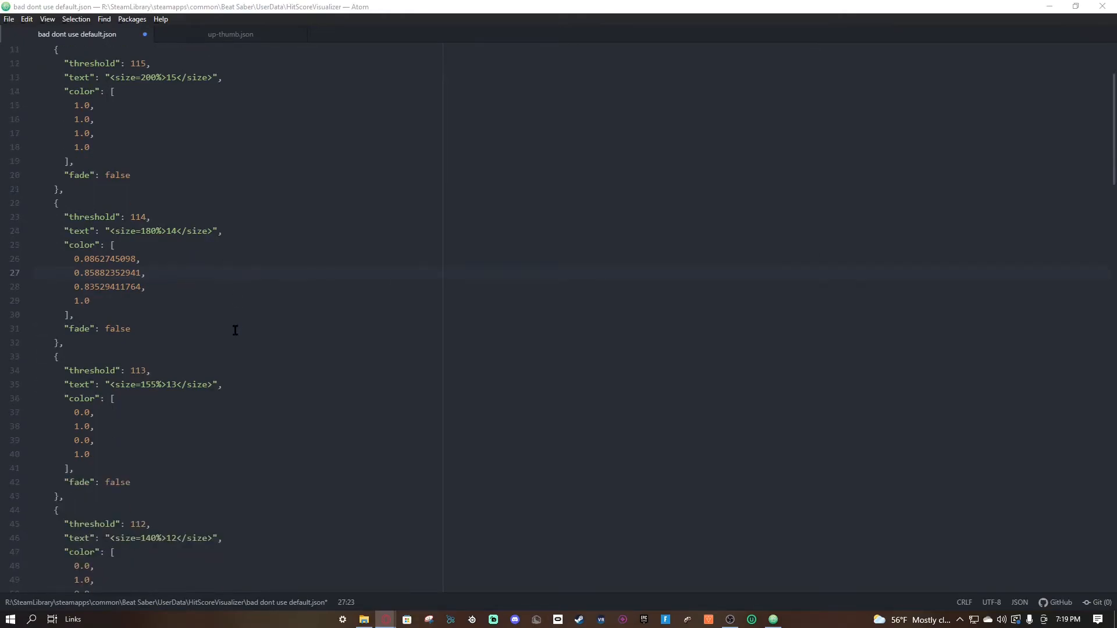
mouse_move(202, 349)
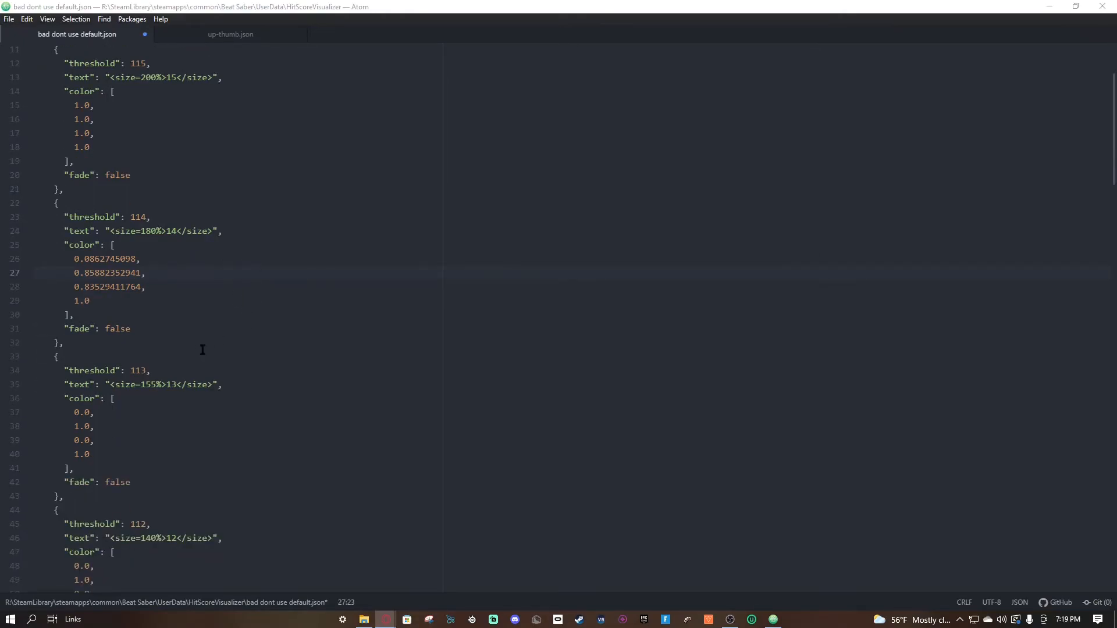
mouse_move(231, 383)
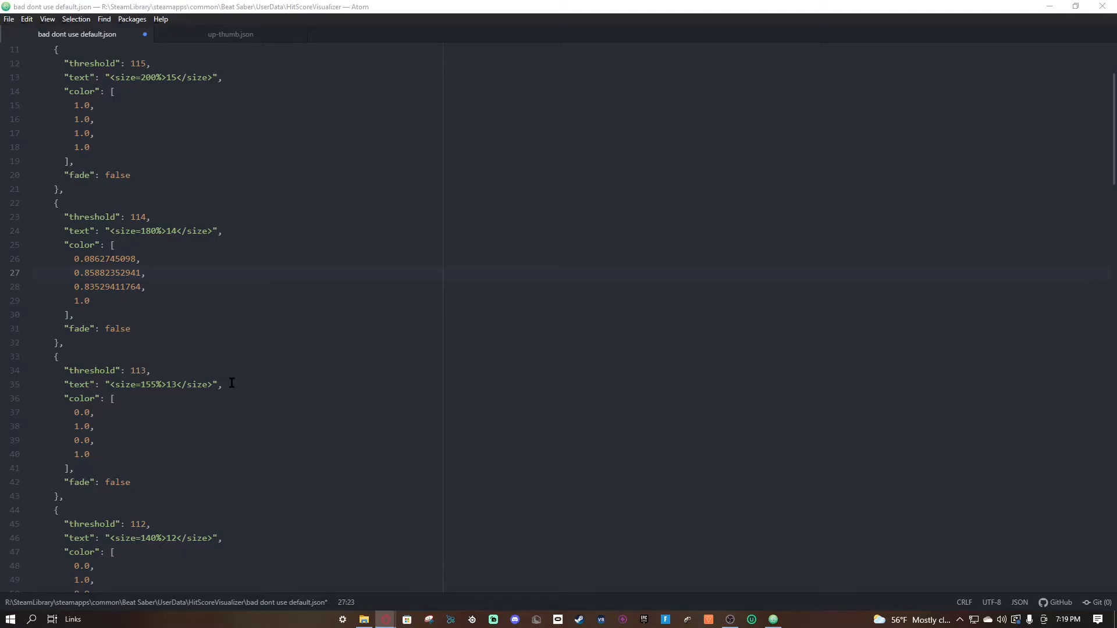
mouse_move(273, 359)
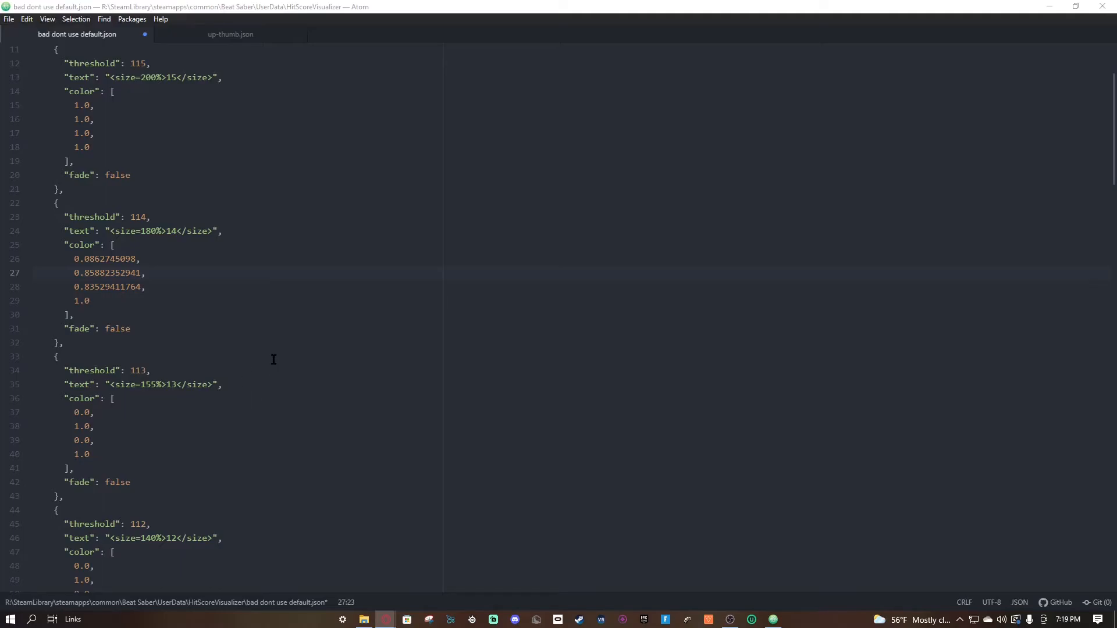
mouse_move(397, 346)
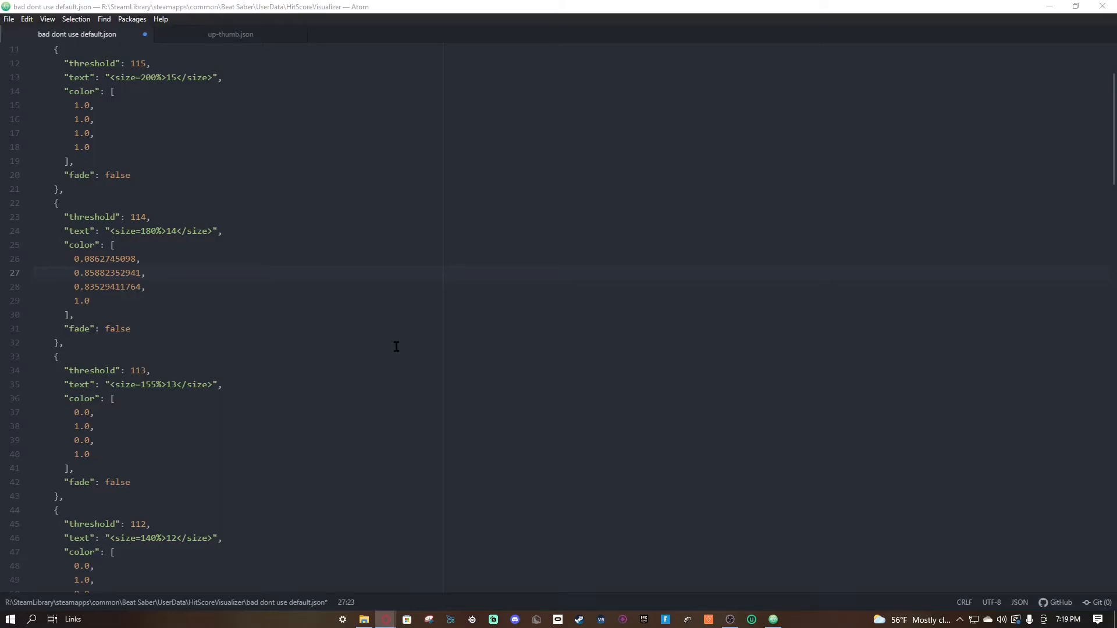
mouse_move(585, 235)
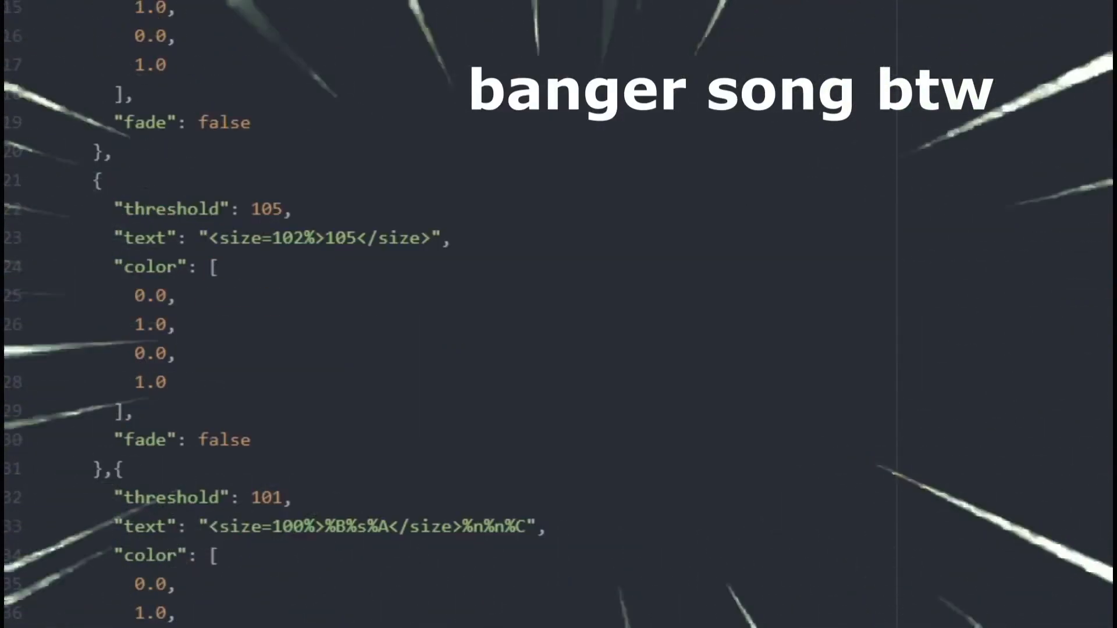
scroll("down", 3)
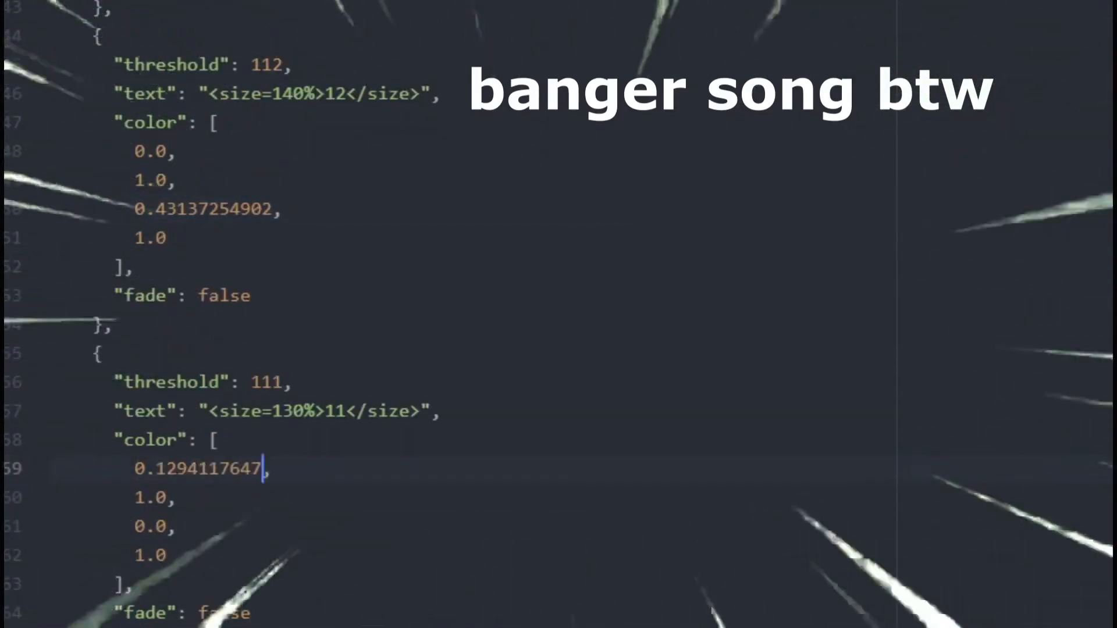
scroll("down", 3)
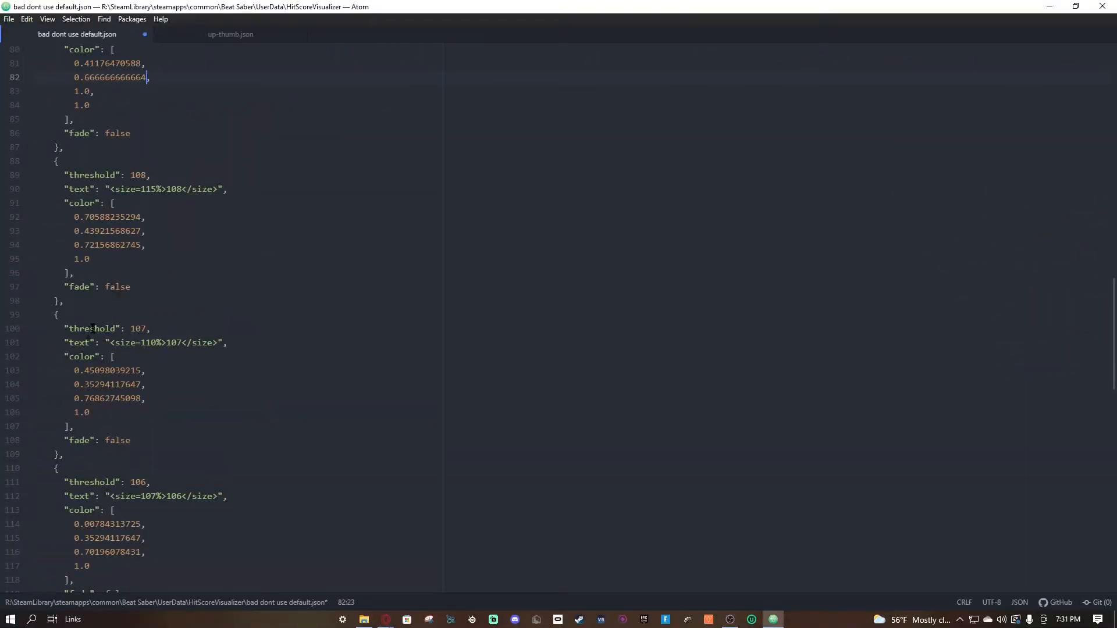
key("backspace")
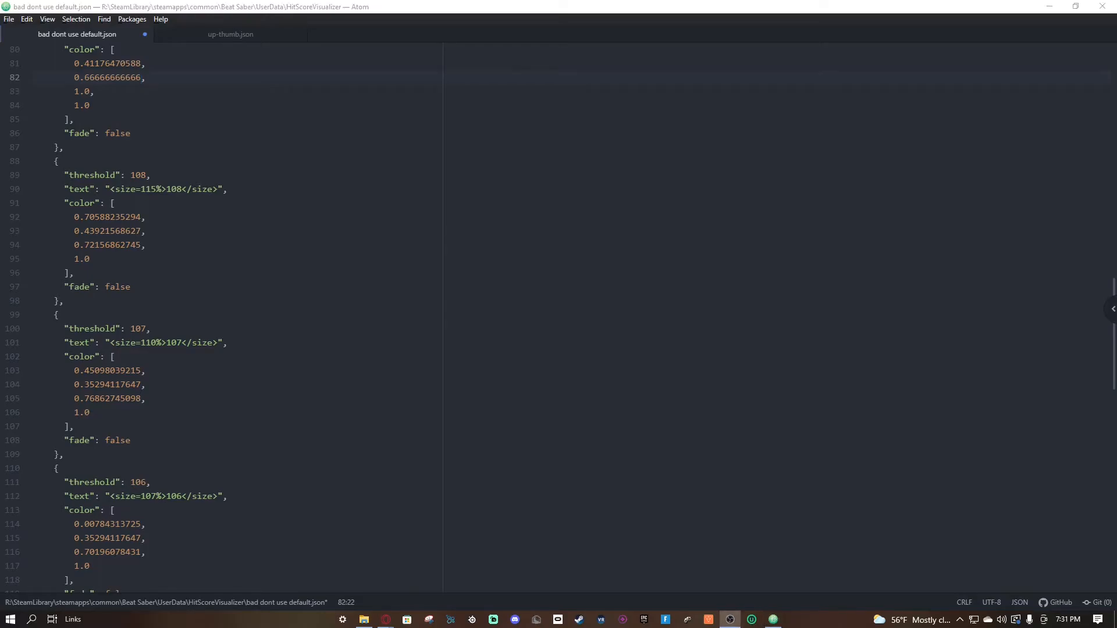
left_click(654, 272)
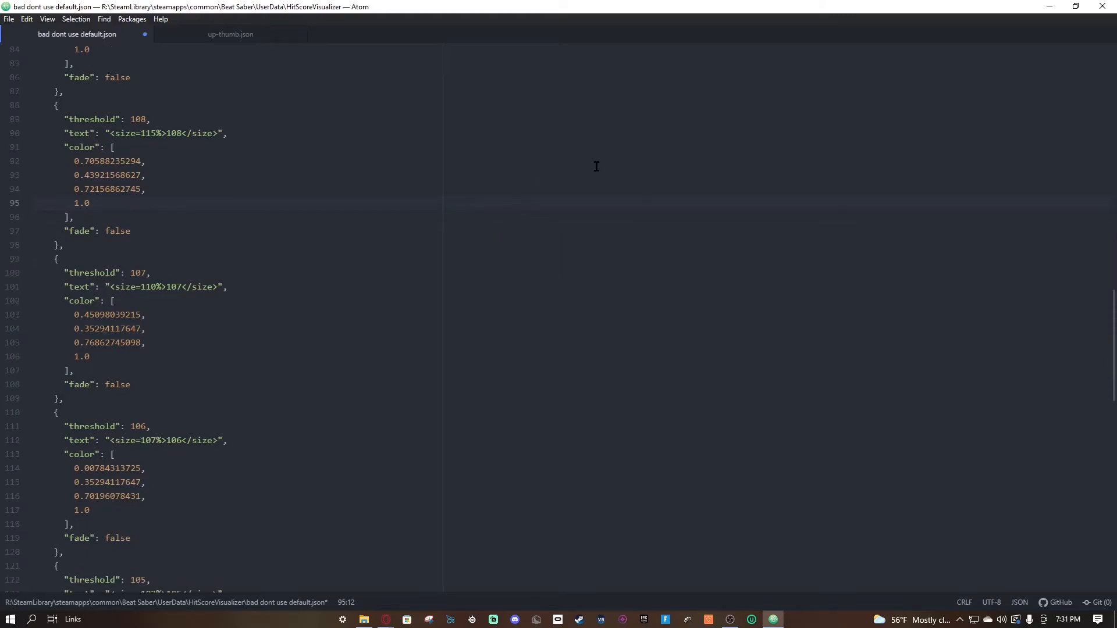
scroll("down", 3)
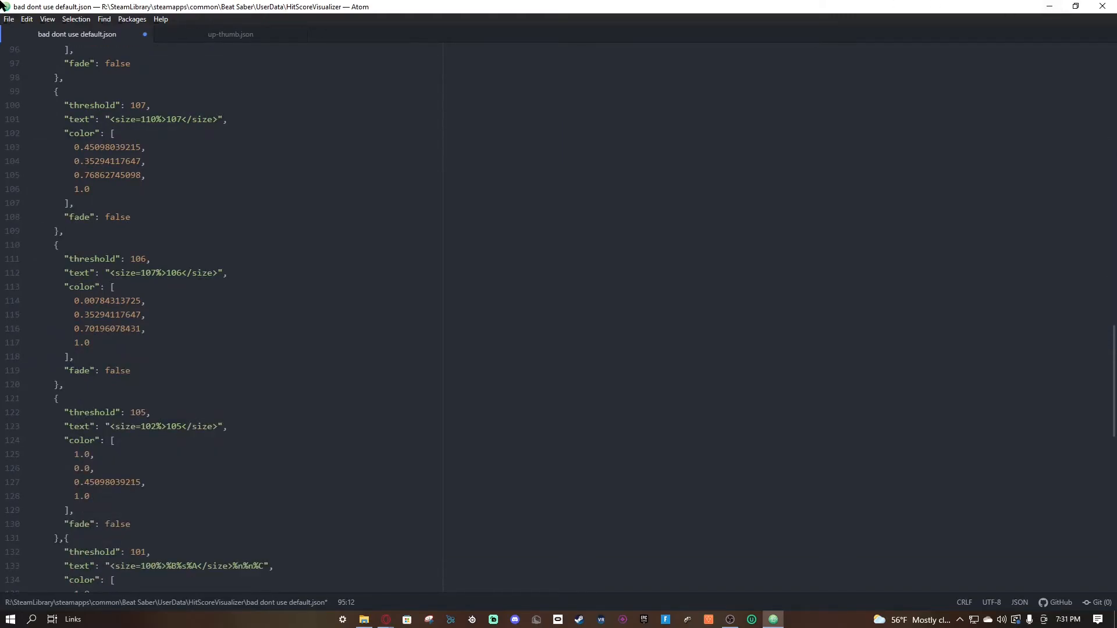
mouse_move(77, 34)
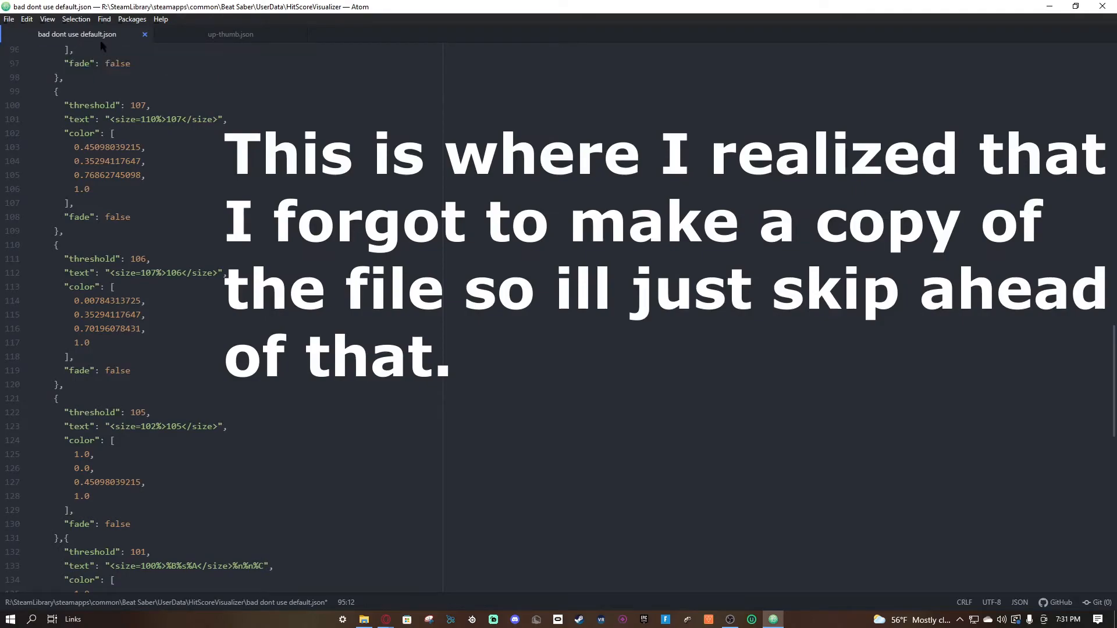
mouse_move(77, 33)
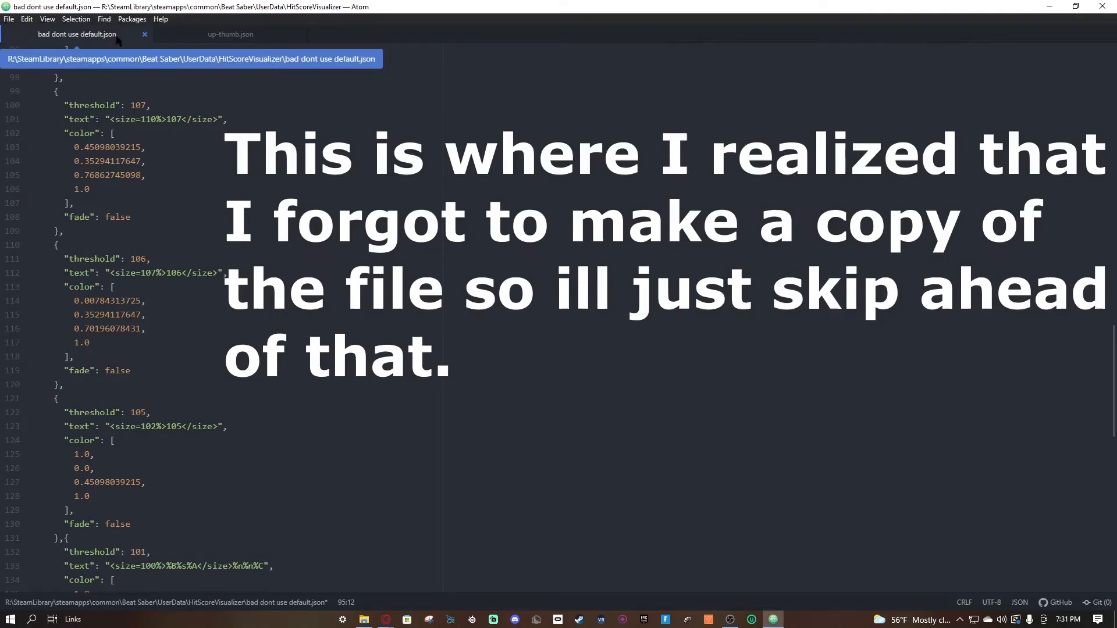
- Save the config as tutorial.json, close up-thumb.json, and minimize Atom
left_click(363, 619)
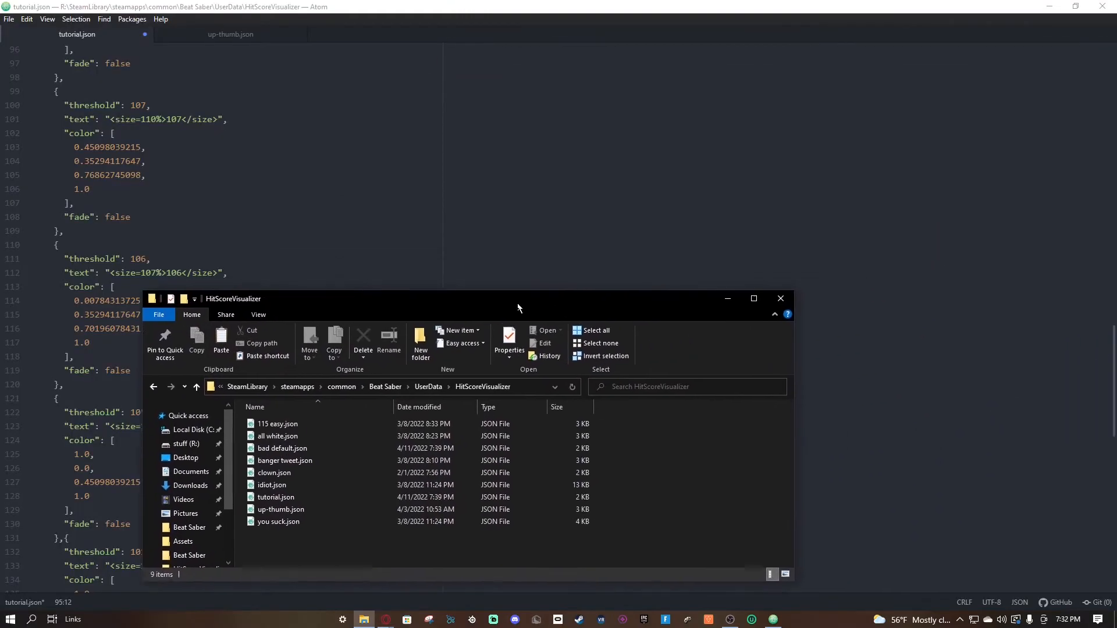
left_click(9, 20)
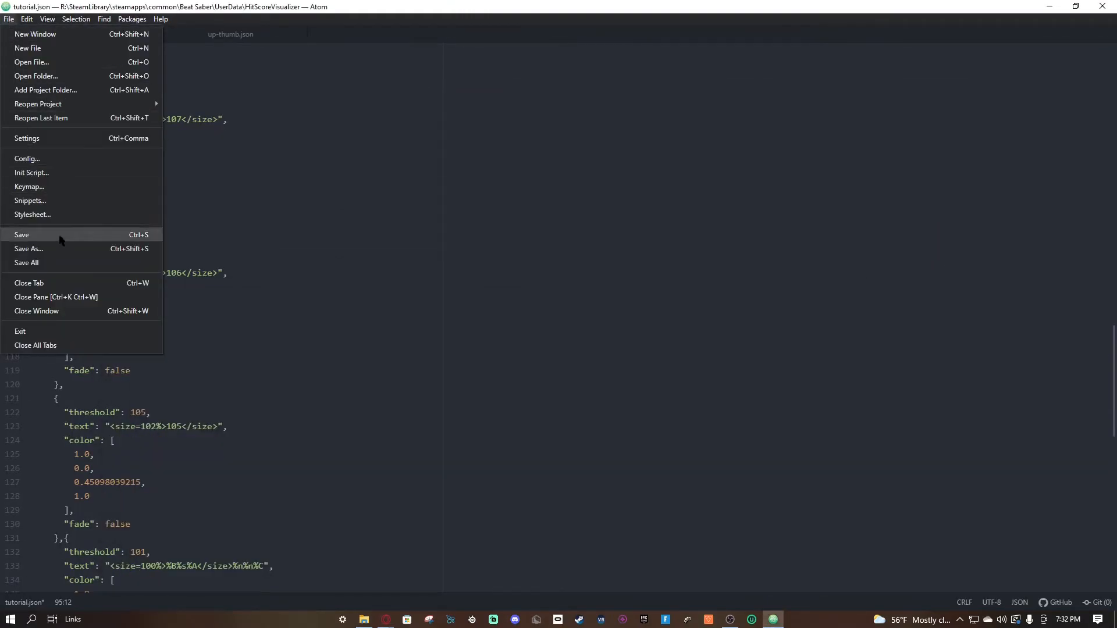
left_click(22, 234)
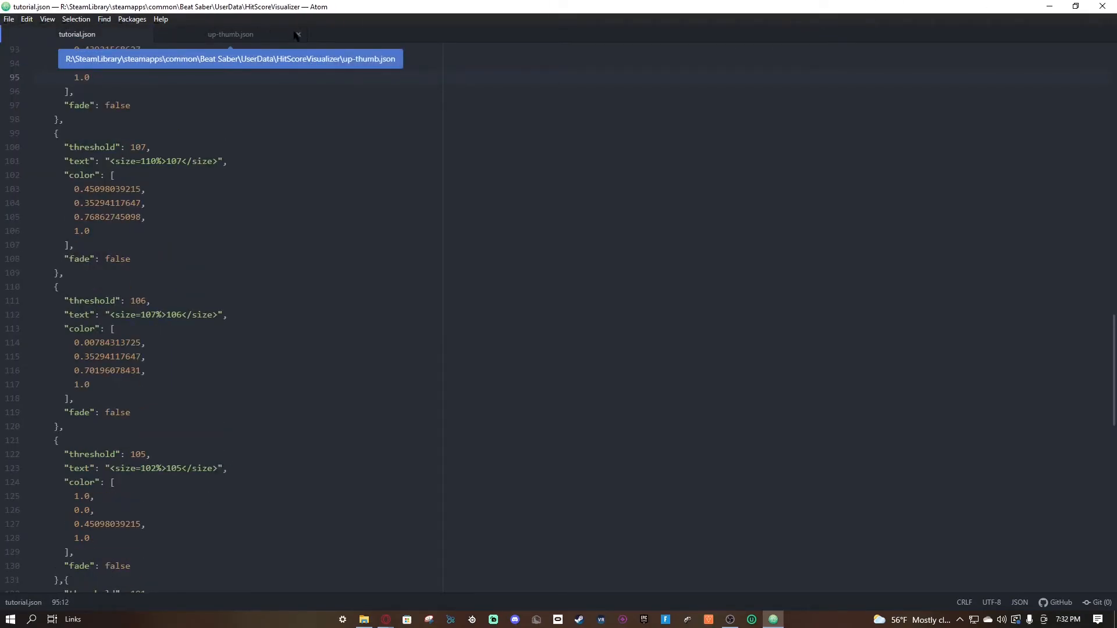
left_click(297, 35)
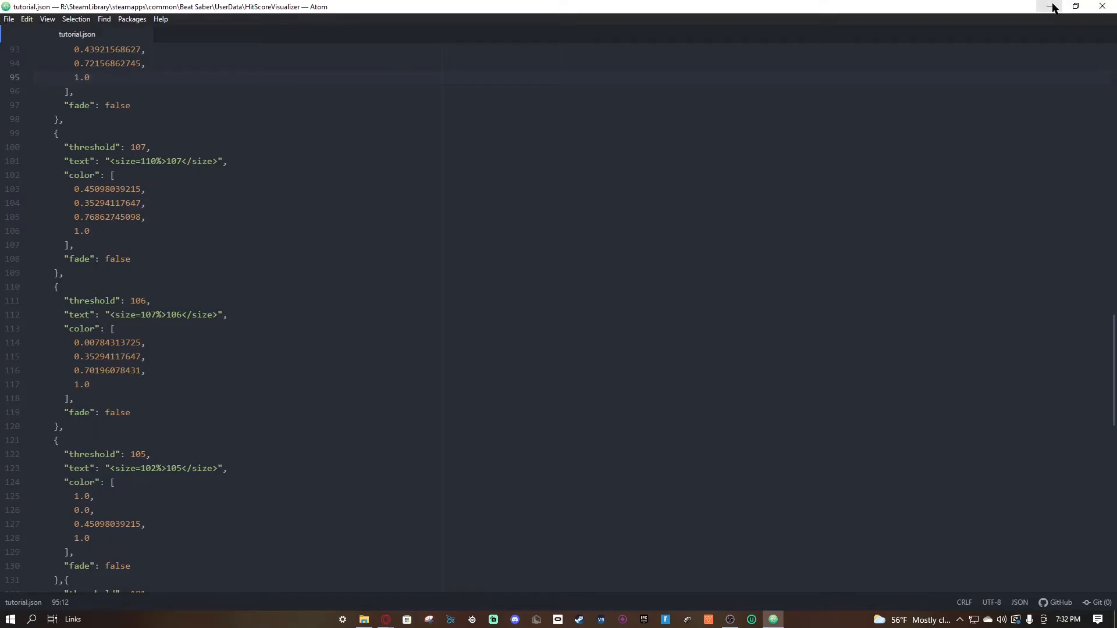
left_click(1053, 7)
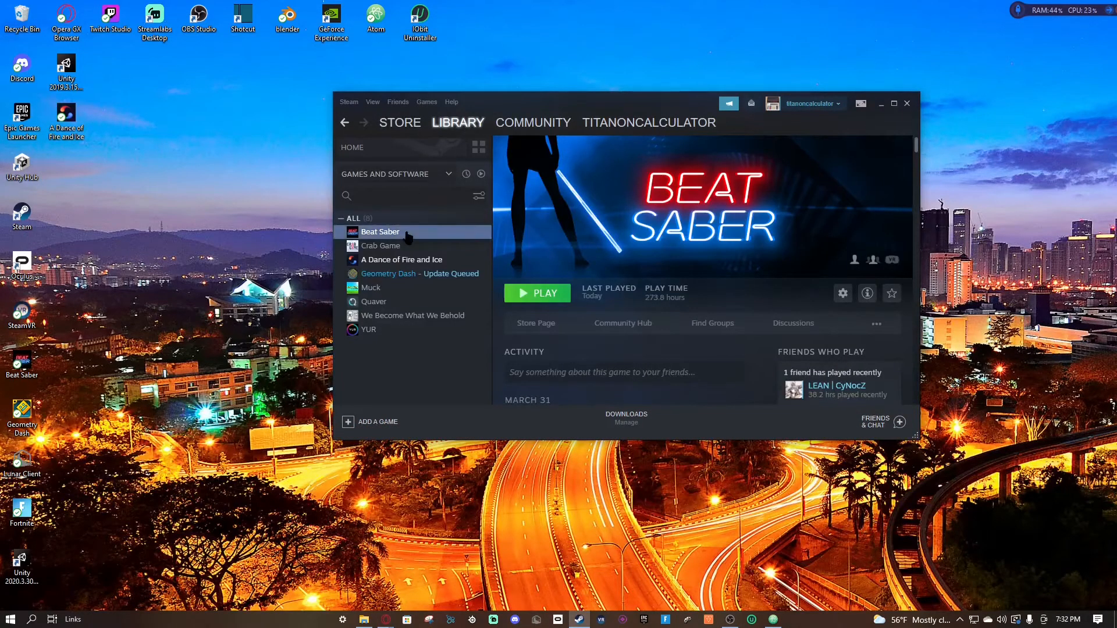
- Review Beat Saber's fpfc launch option in Properties, then launch the game
left_click(842, 293)
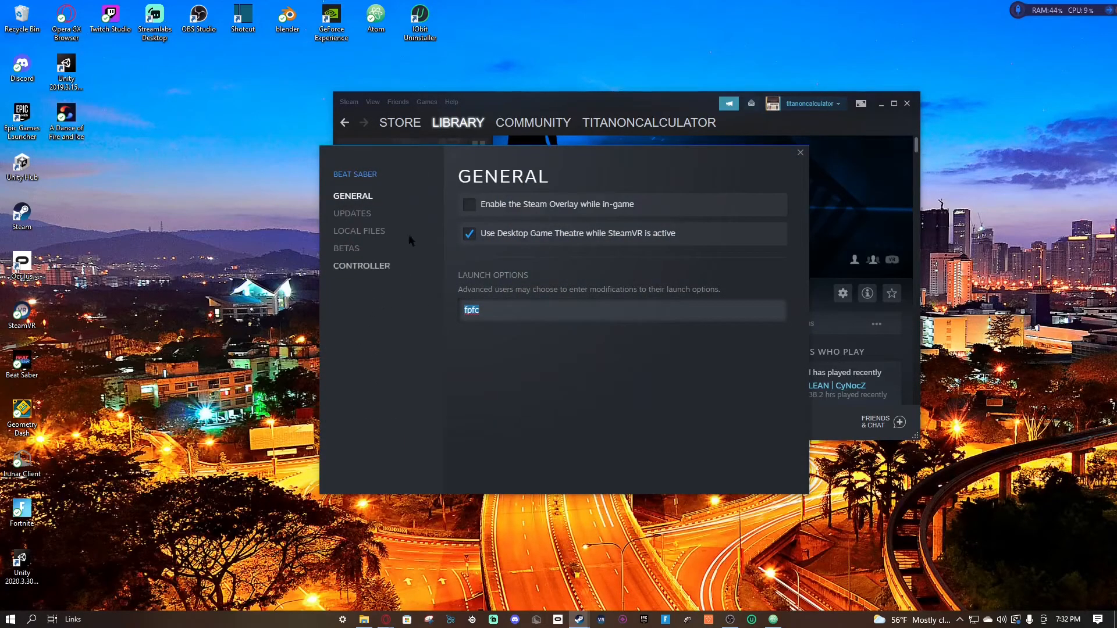
left_click(799, 152)
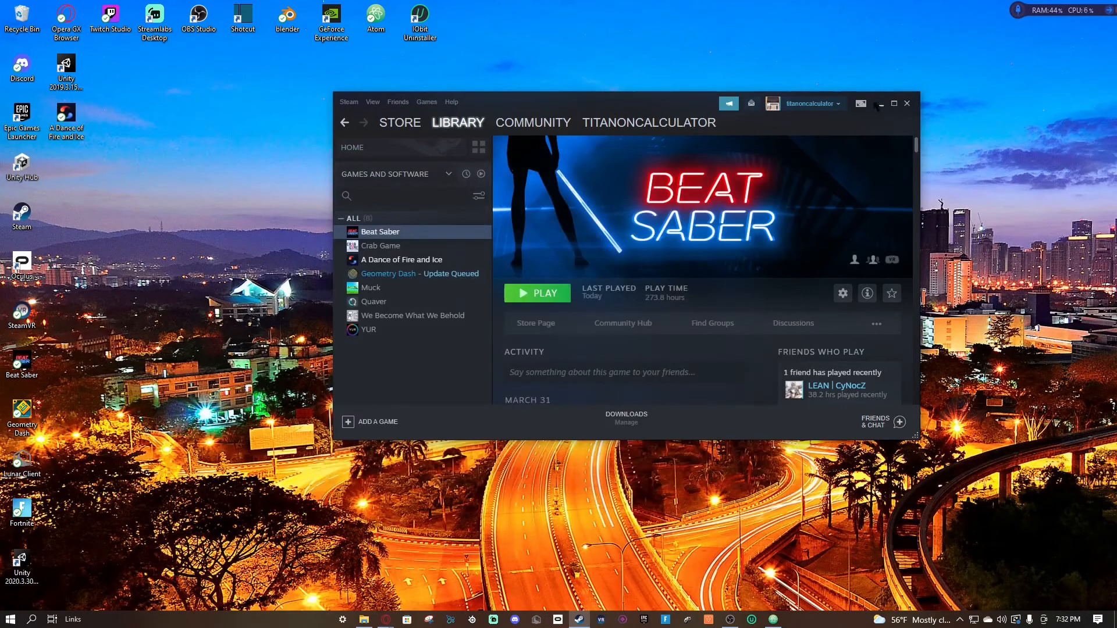
left_click(536, 293)
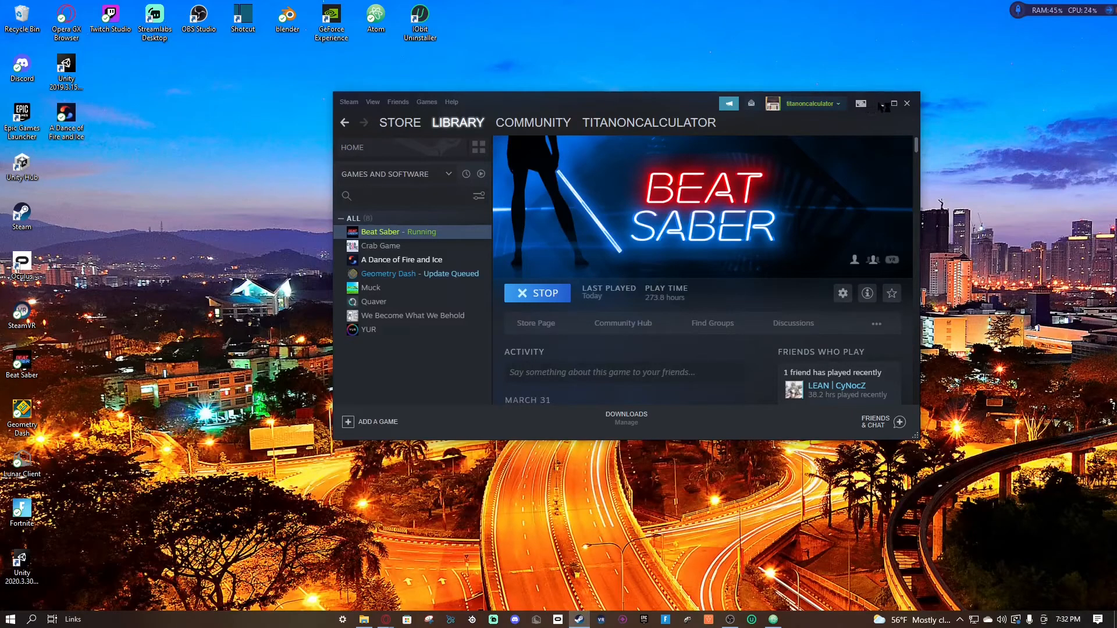
left_click(884, 103)
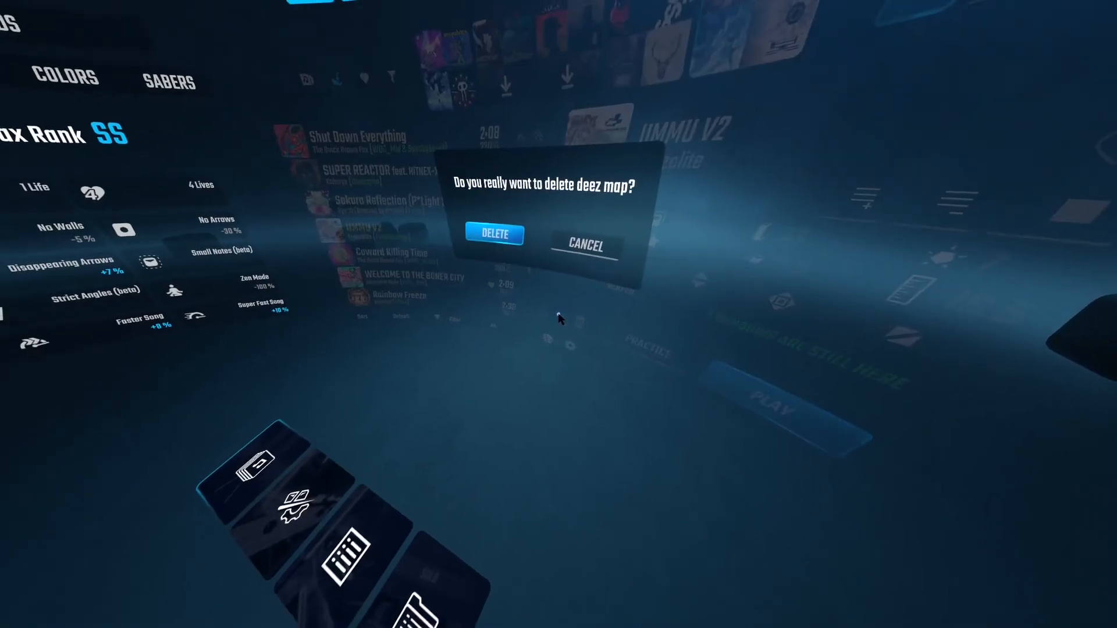
- Cancel the delete-map confirmation, keeping UMMU V2 selected in the solo list
left_click(584, 245)
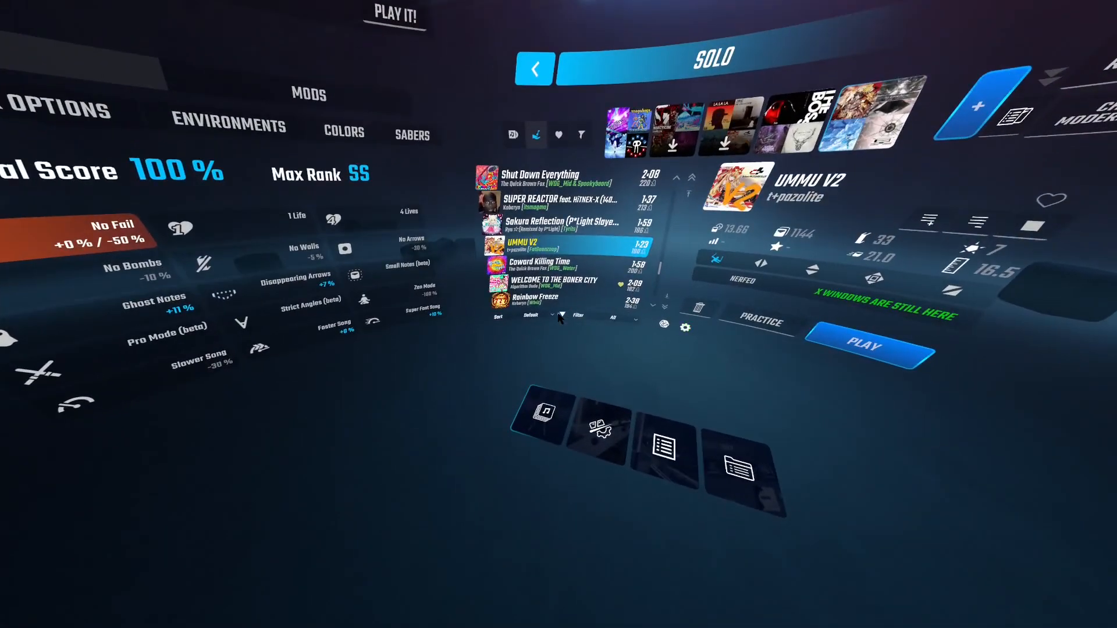